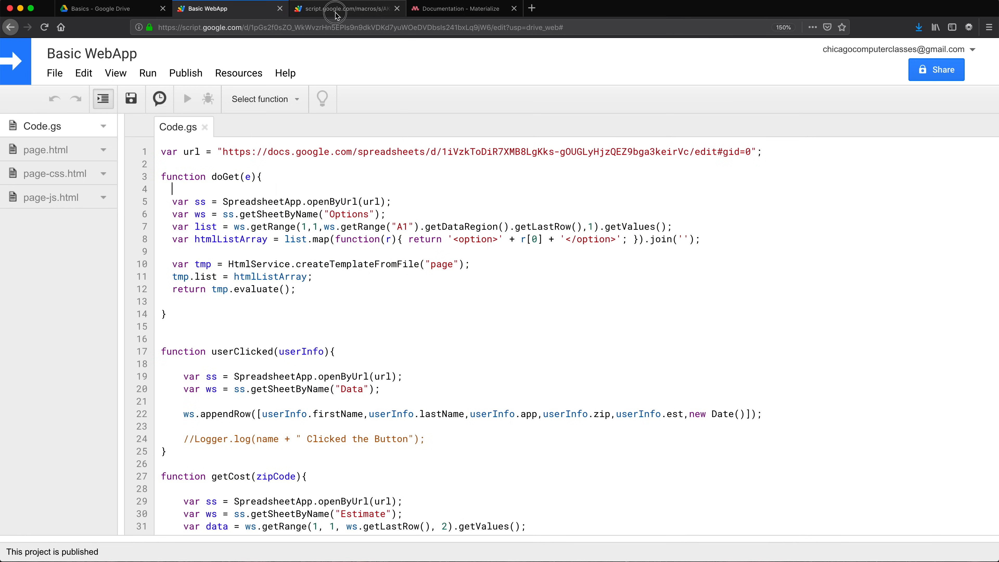
# Show the running web app's form with name, application, date, zip code and estimate fields.
pyautogui.click(347, 8)
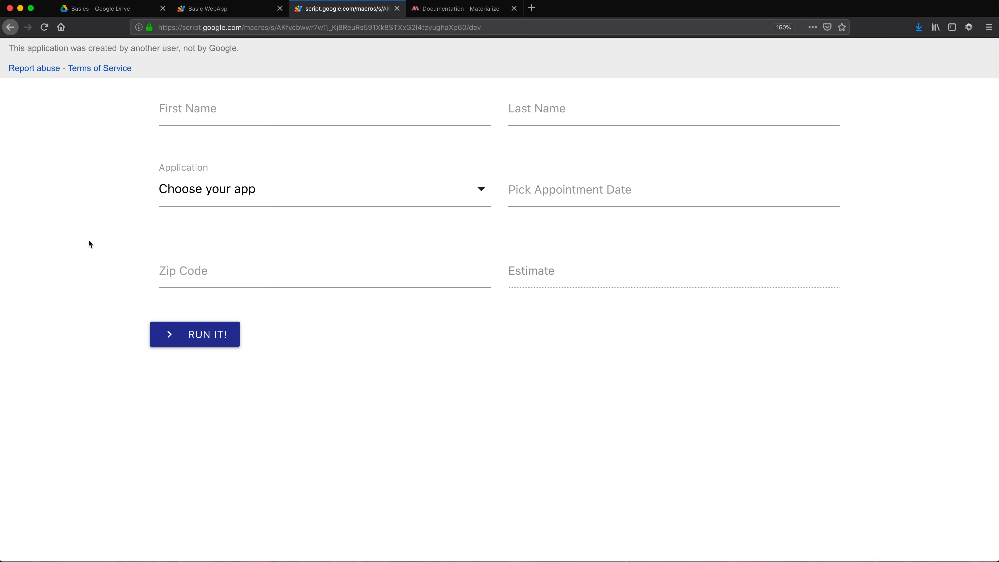
pyautogui.moveTo(496, 39)
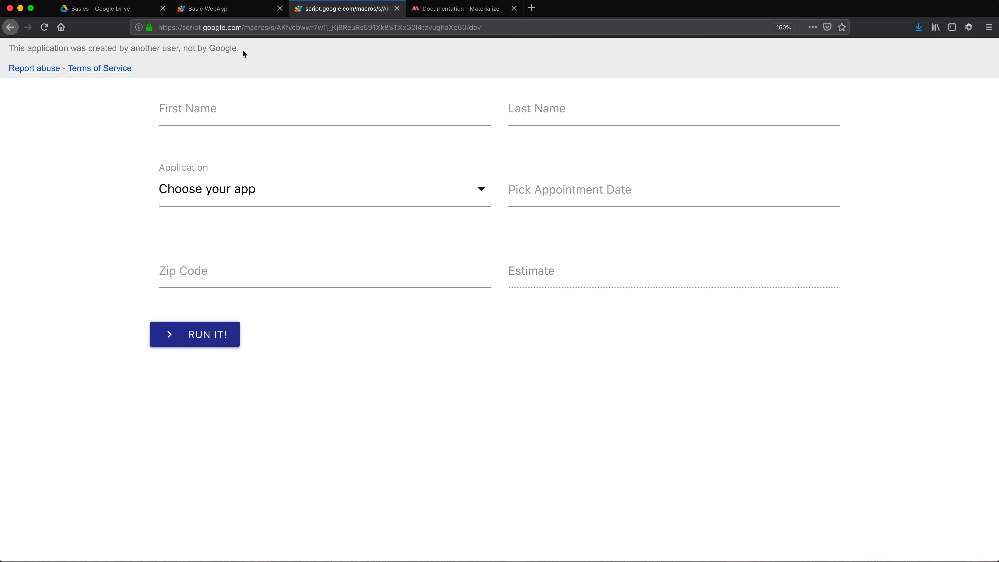
pyautogui.moveTo(509, 167)
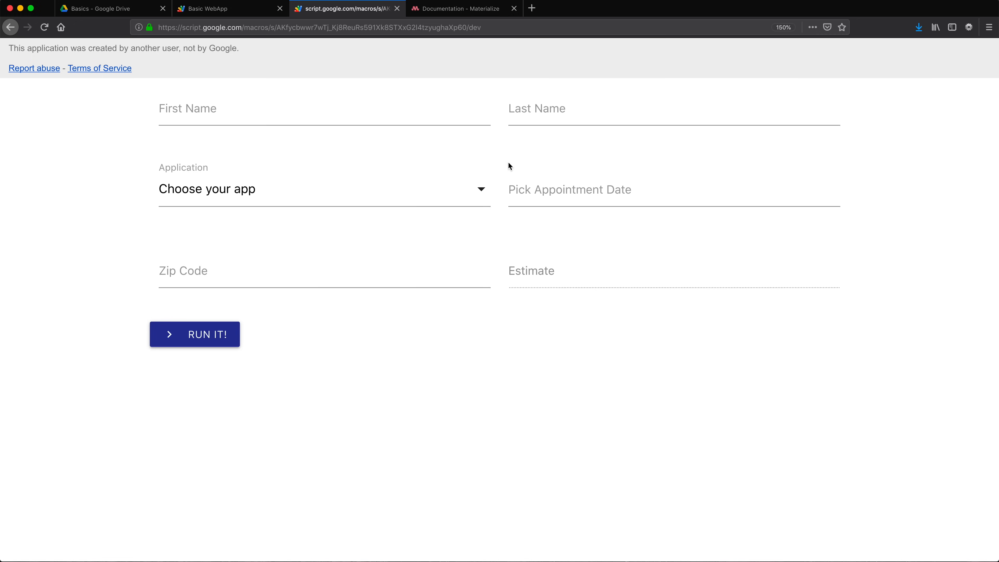
pyautogui.moveTo(608, 372)
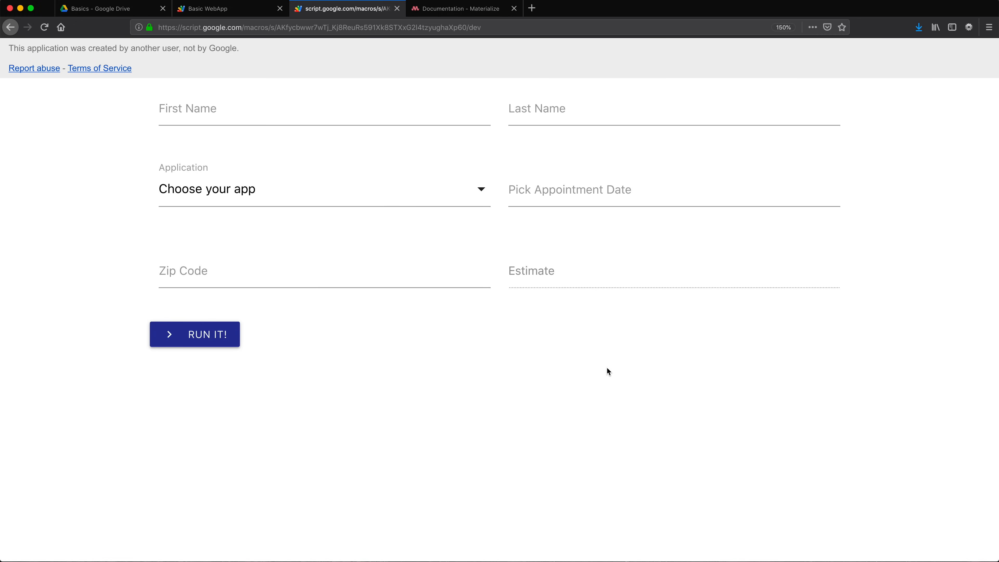
pyautogui.moveTo(325, 94)
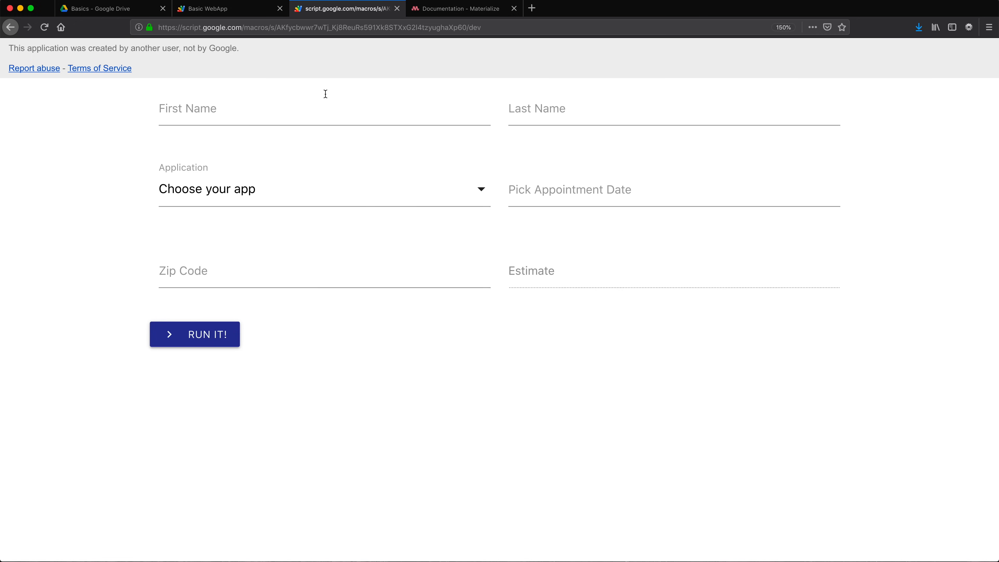
pyautogui.moveTo(678, 227)
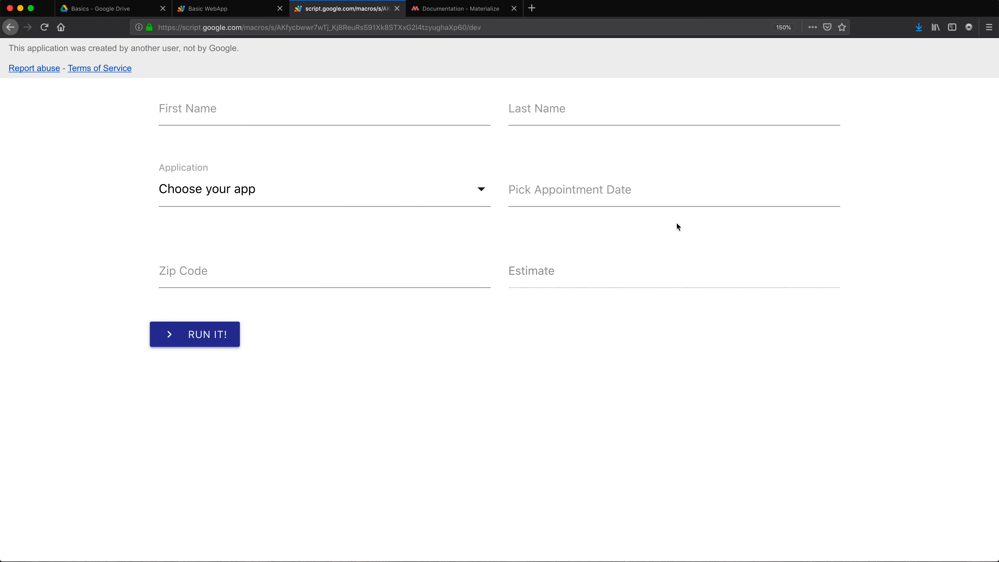
pyautogui.moveTo(239, 13)
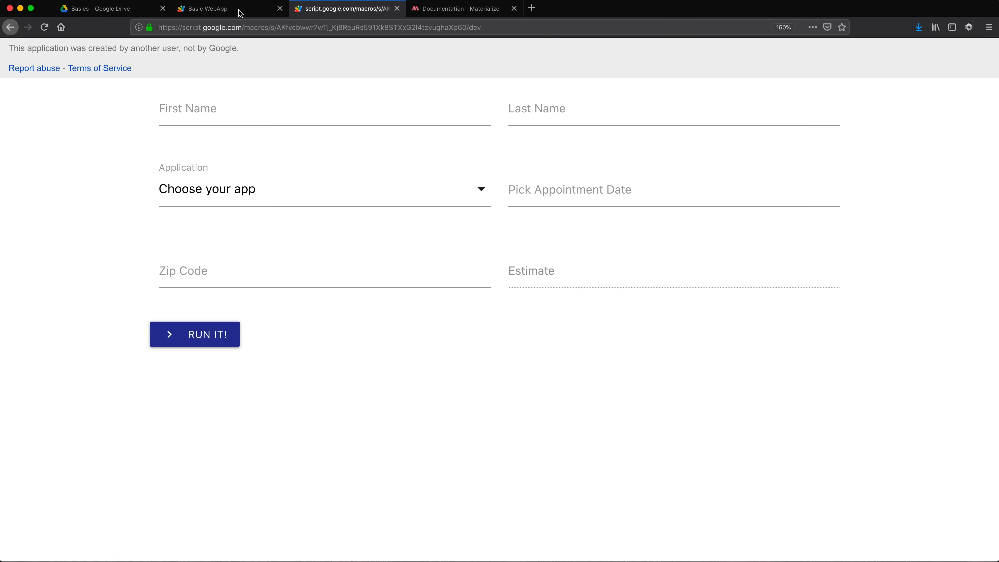
pyautogui.moveTo(474, 367)
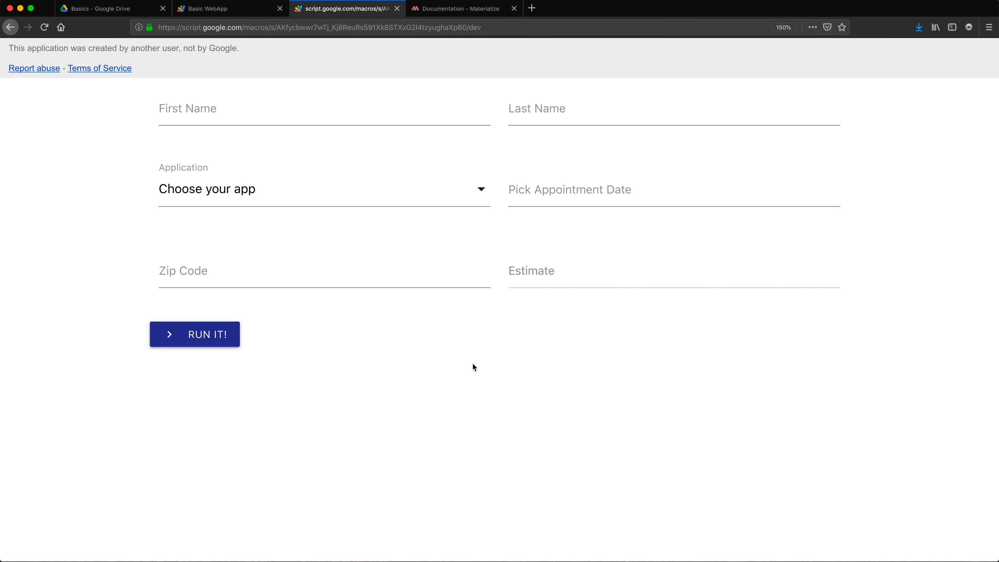
pyautogui.moveTo(729, 398)
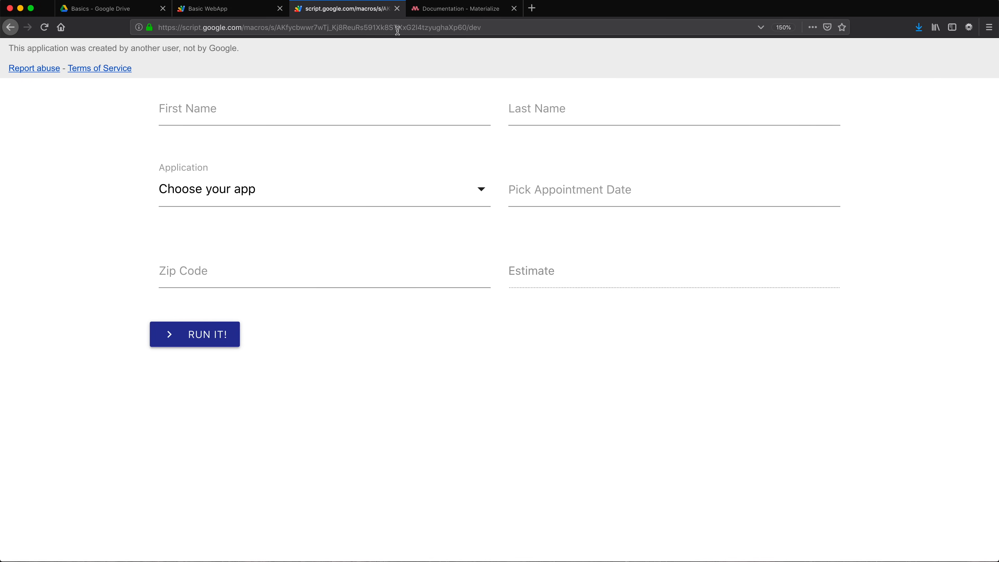
pyautogui.moveTo(696, 187)
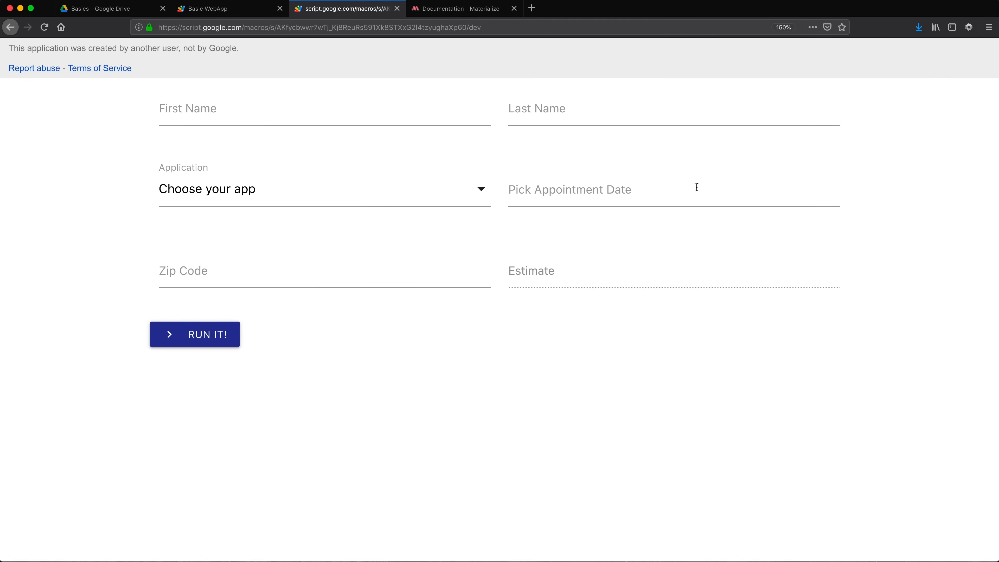
pyautogui.moveTo(393, 347)
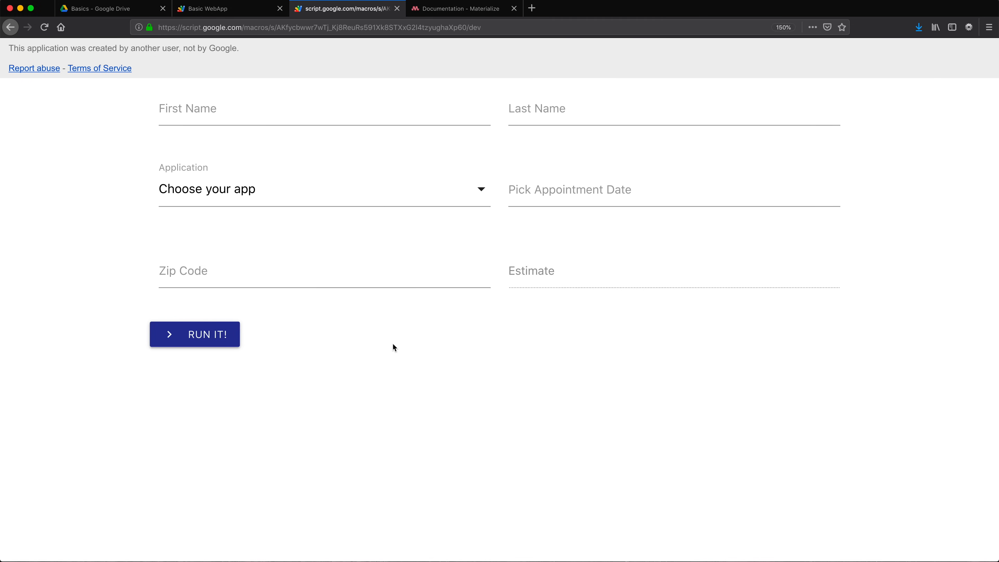
pyautogui.moveTo(426, 340)
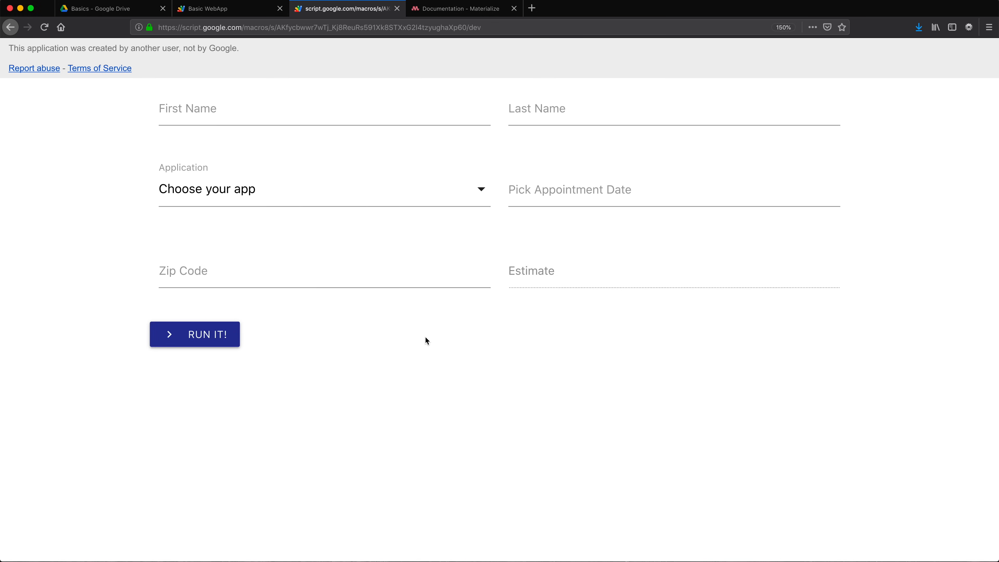
pyautogui.moveTo(462, 339)
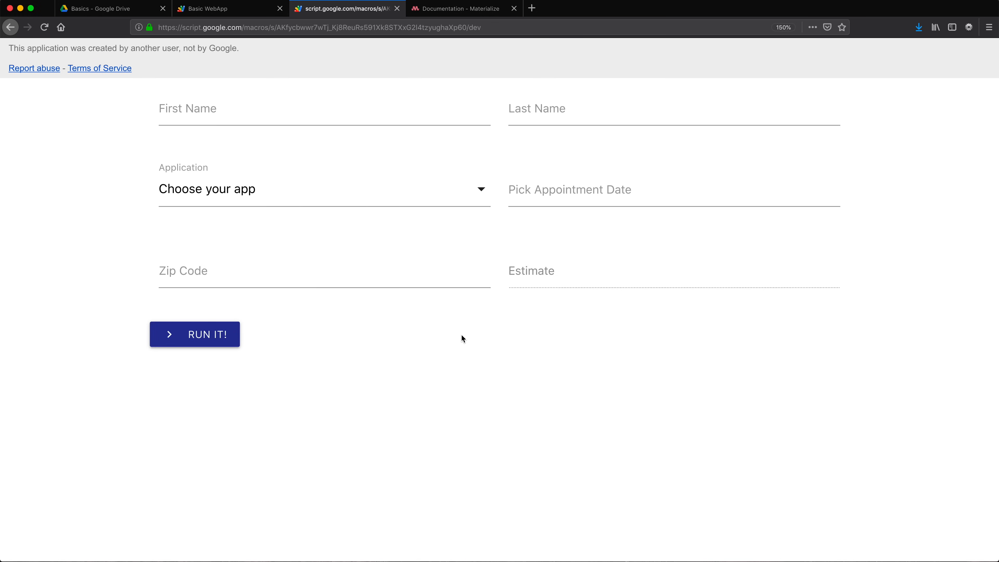
pyautogui.moveTo(227, 228)
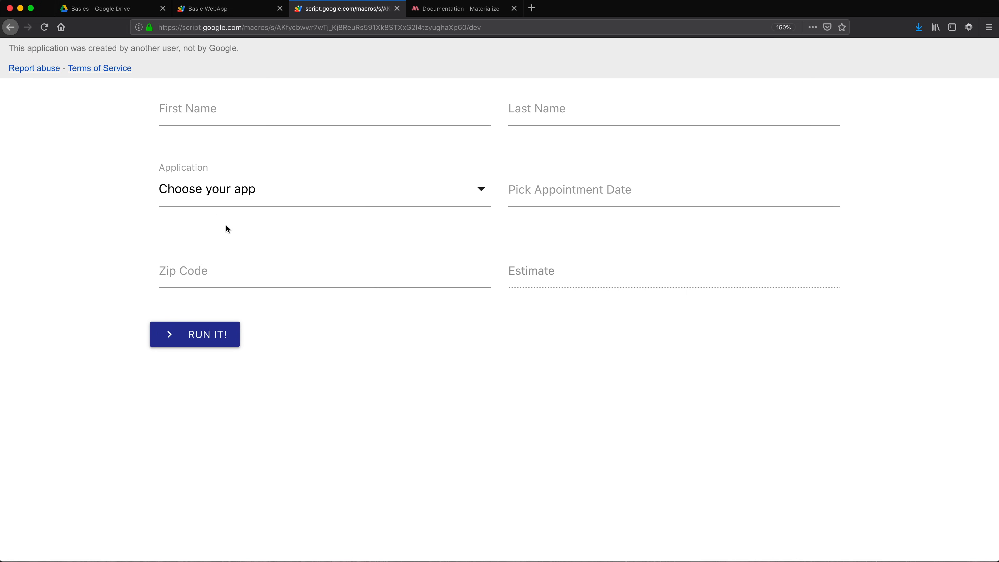
pyautogui.moveTo(482, 350)
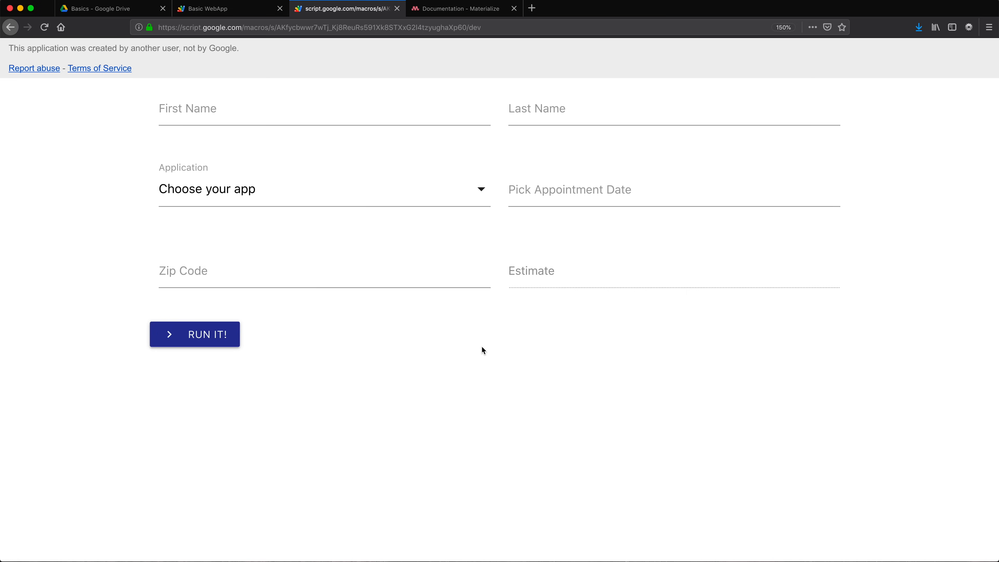
pyautogui.moveTo(491, 386)
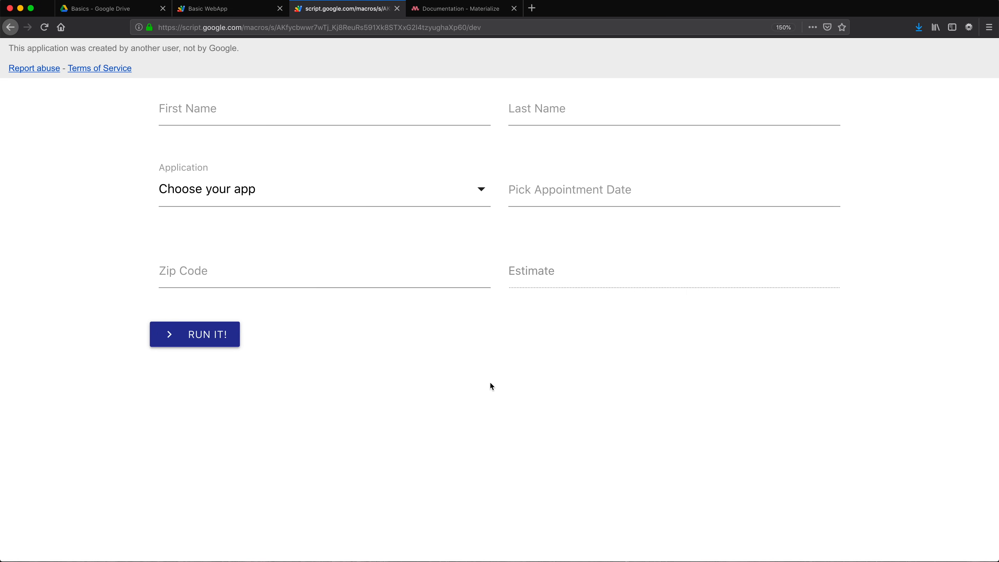
pyautogui.moveTo(428, 381)
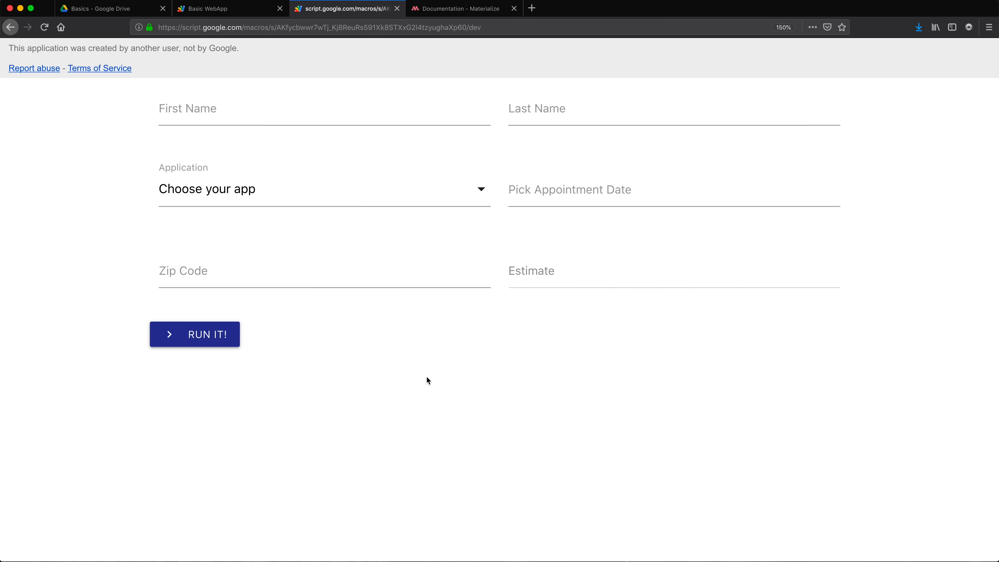
pyautogui.moveTo(237, 339)
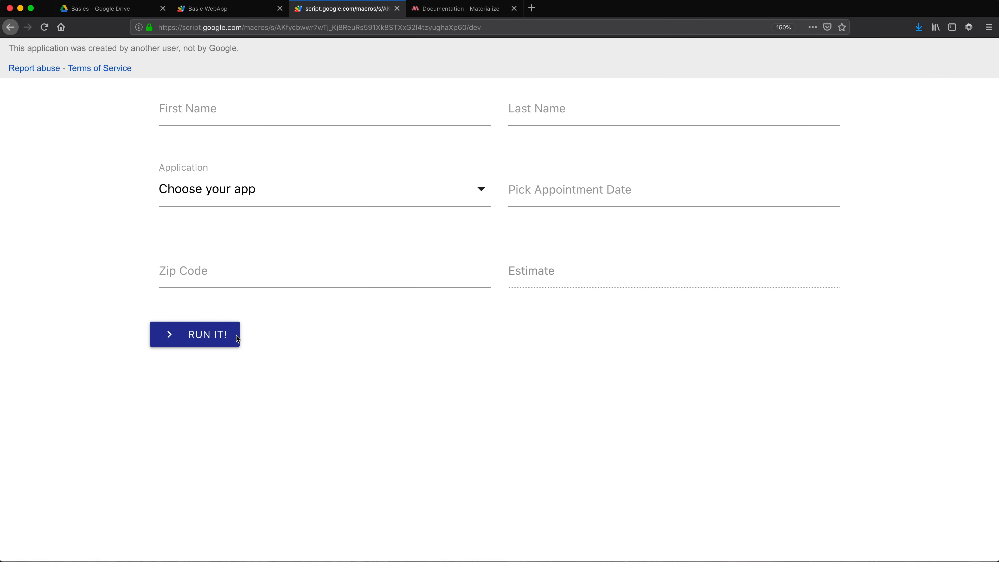
pyautogui.moveTo(479, 352)
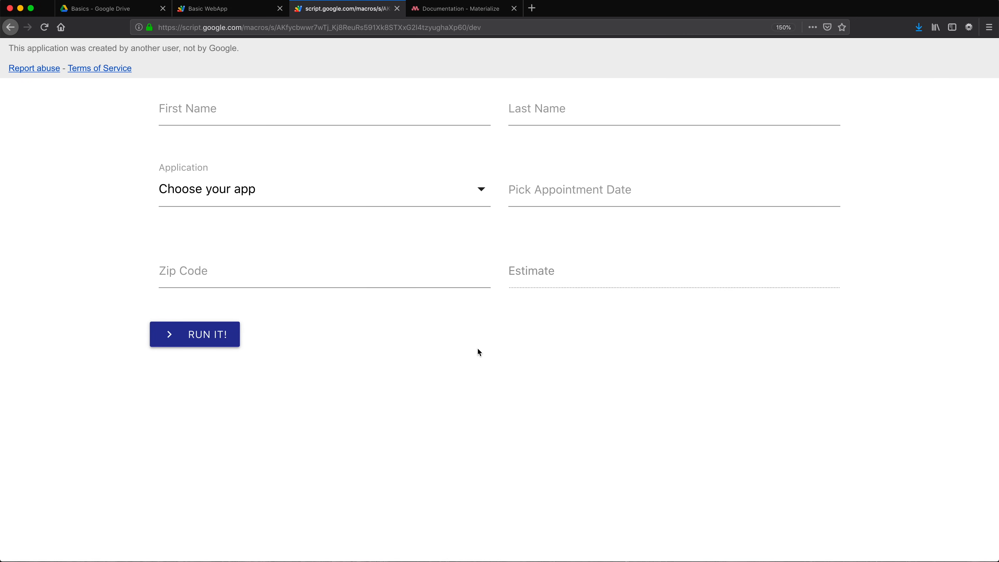
pyautogui.moveTo(220, 11)
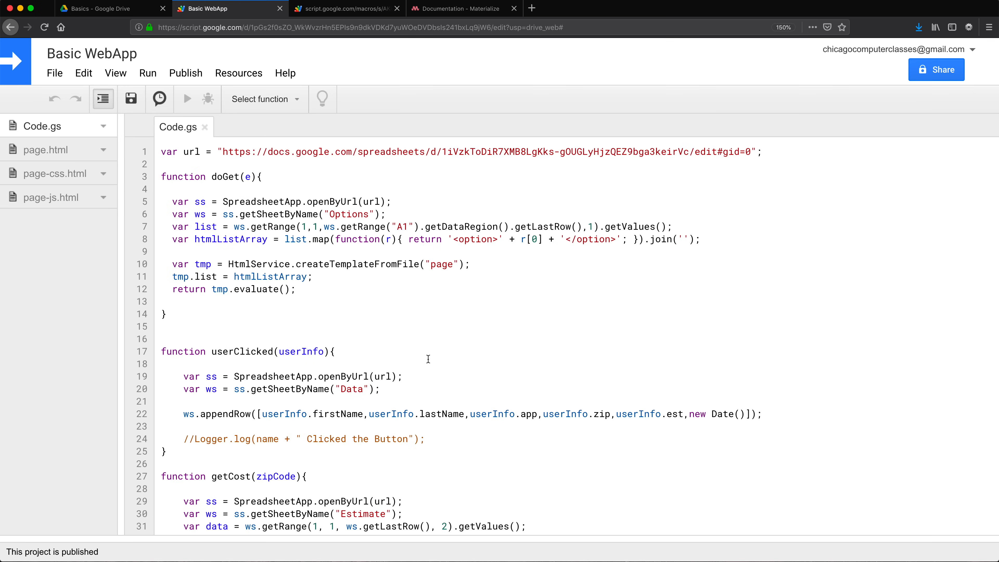
# Return to the Basic WebApp editor and review Code.gs's doGet, getCost, include and calendar functions.
pyautogui.click(173, 189)
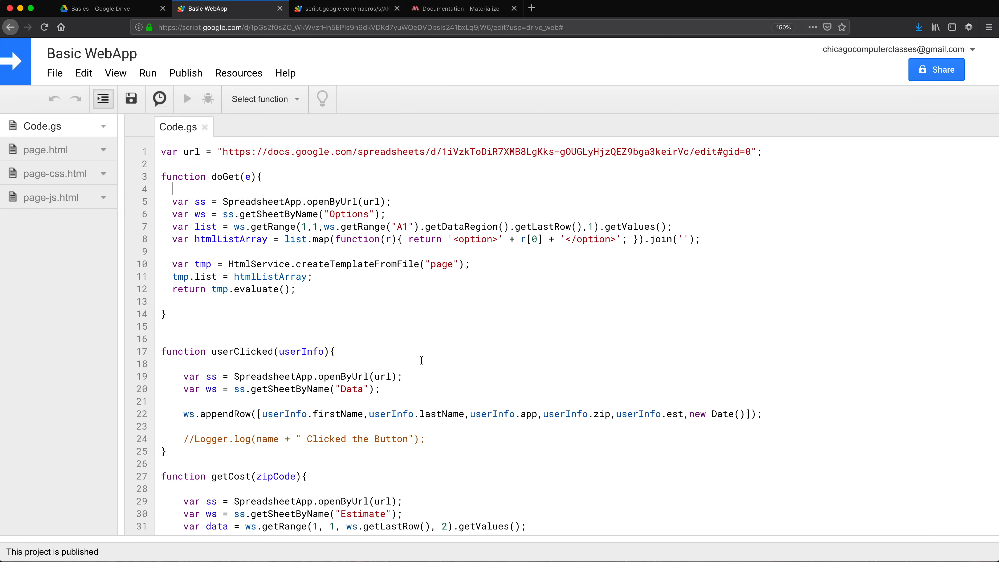
pyautogui.scroll(-3)
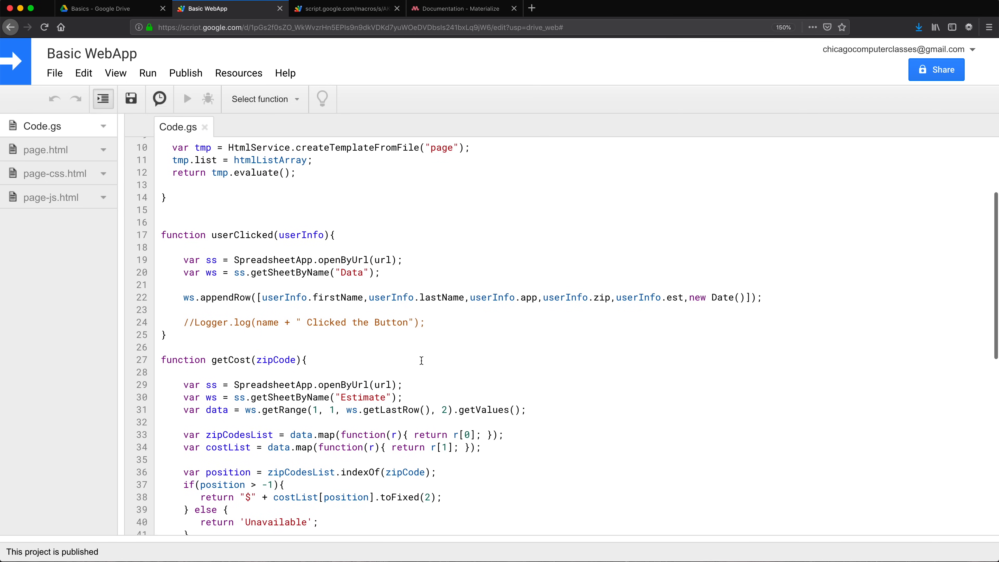
pyautogui.scroll(-3)
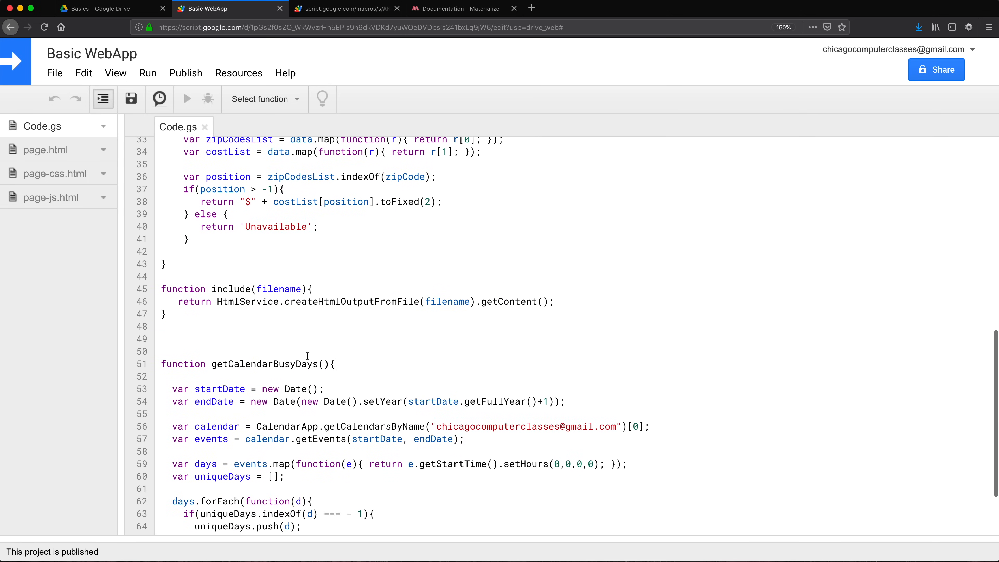
pyautogui.scroll(3)
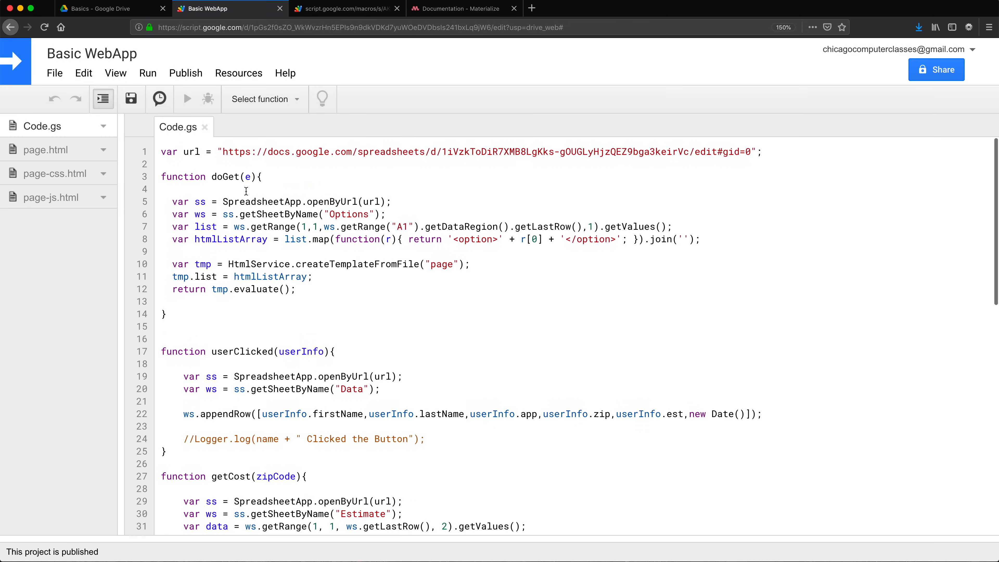
pyautogui.moveTo(54, 73)
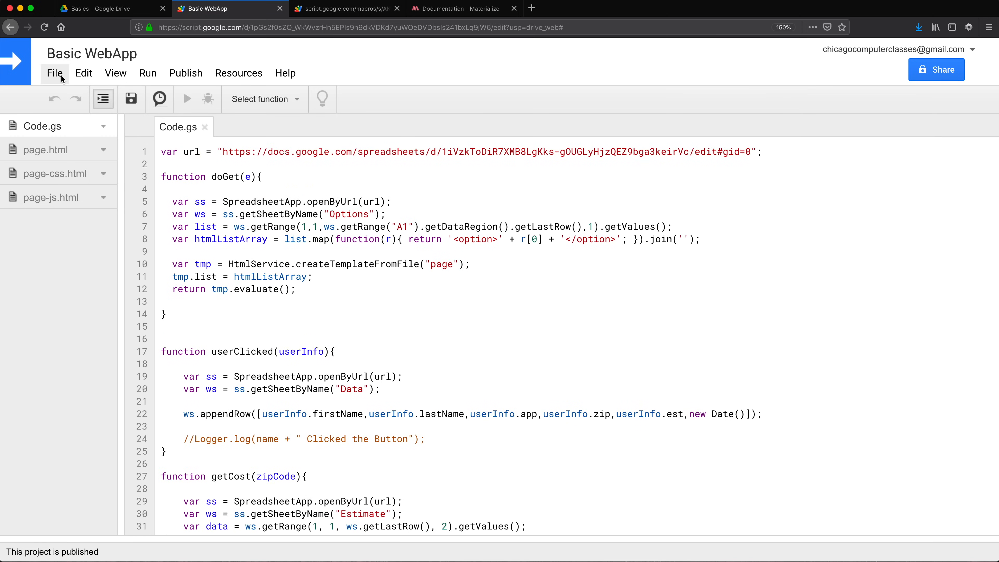
# Create a new script file funcs.gs in the project.
pyautogui.click(54, 73)
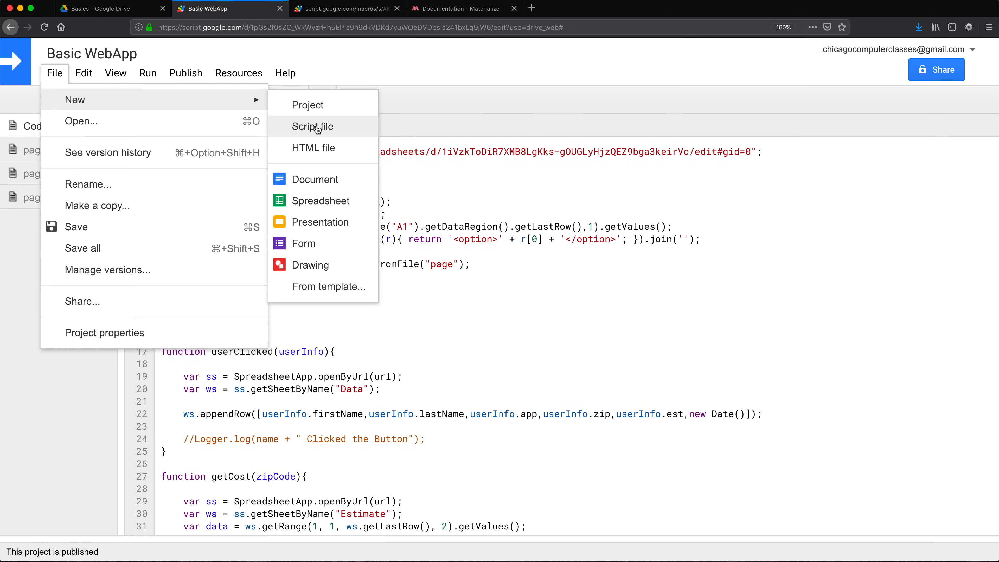
pyautogui.click(312, 126)
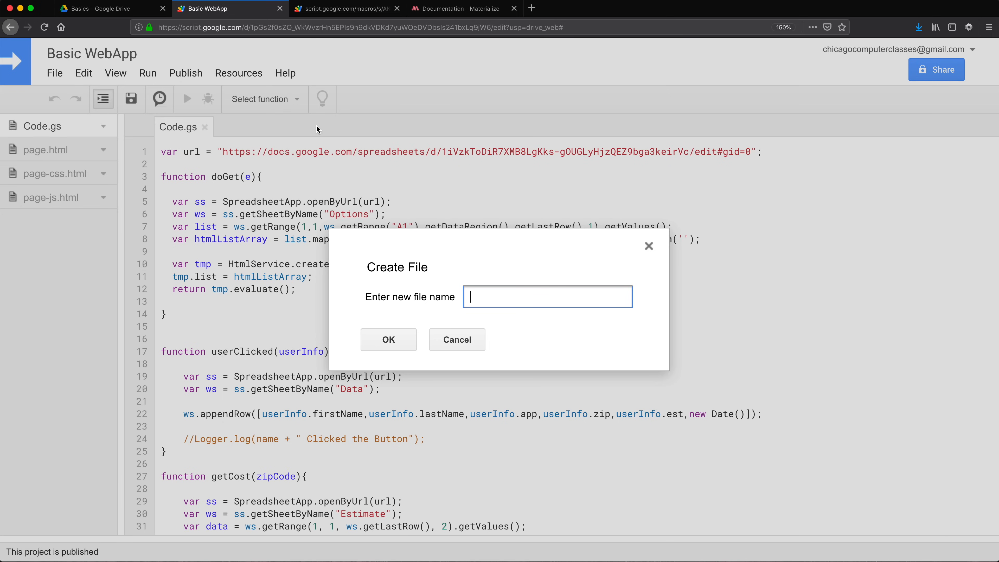
pyautogui.click(389, 339)
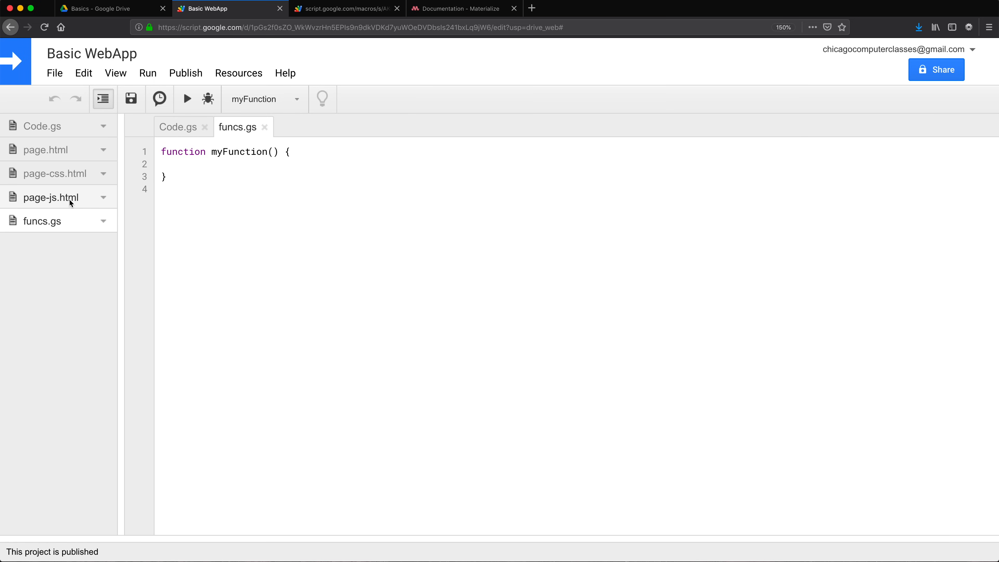
# Move getCalendarBusyDays out of Code.gs to the bottom of funcs.gs.
pyautogui.click(178, 127)
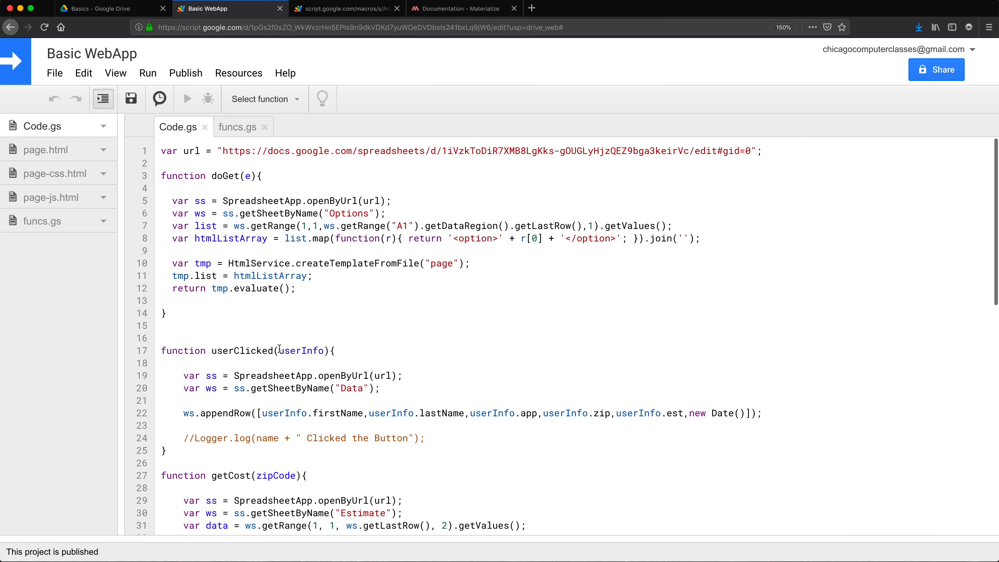
pyautogui.scroll(-3)
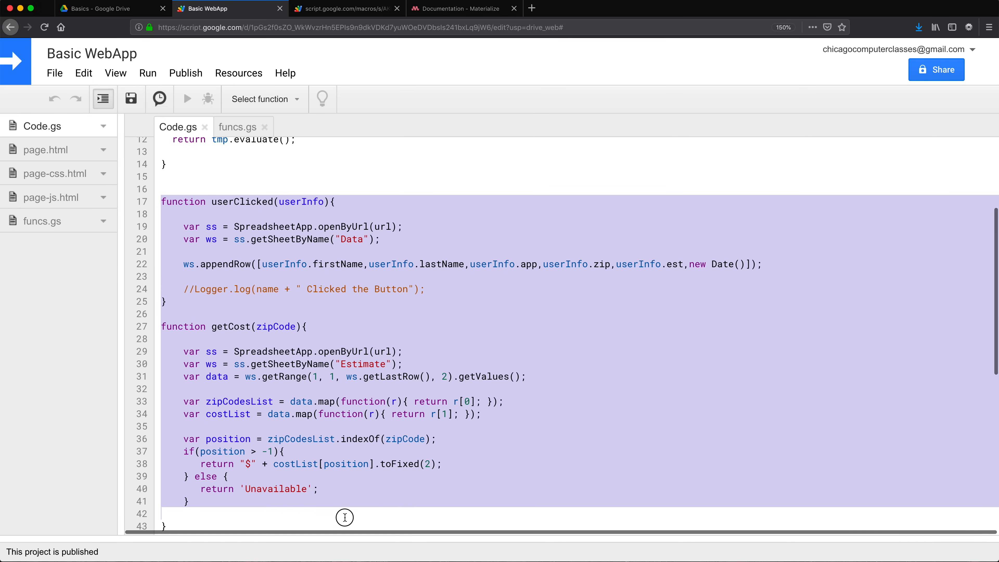
pyautogui.scroll(-3)
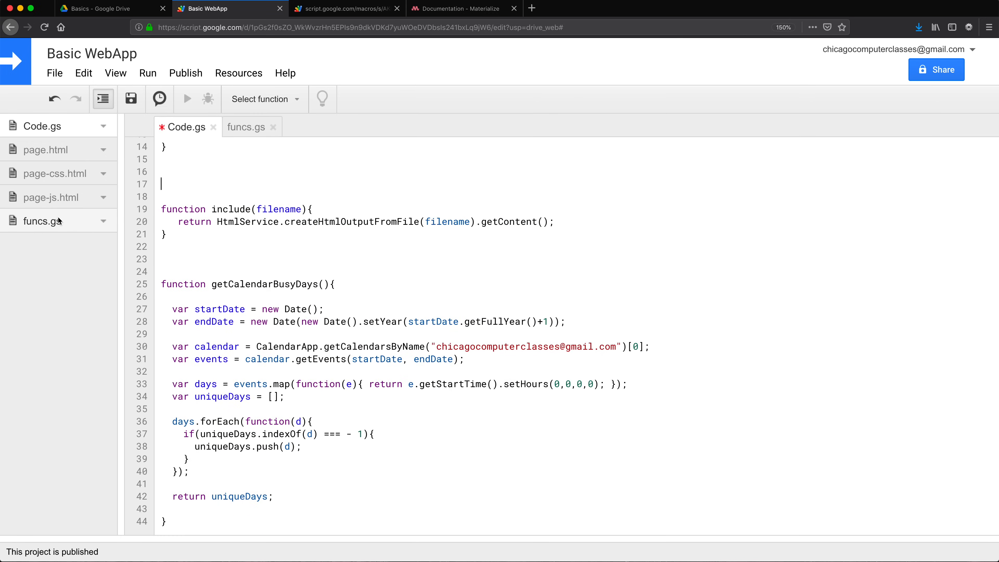
pyautogui.click(250, 127)
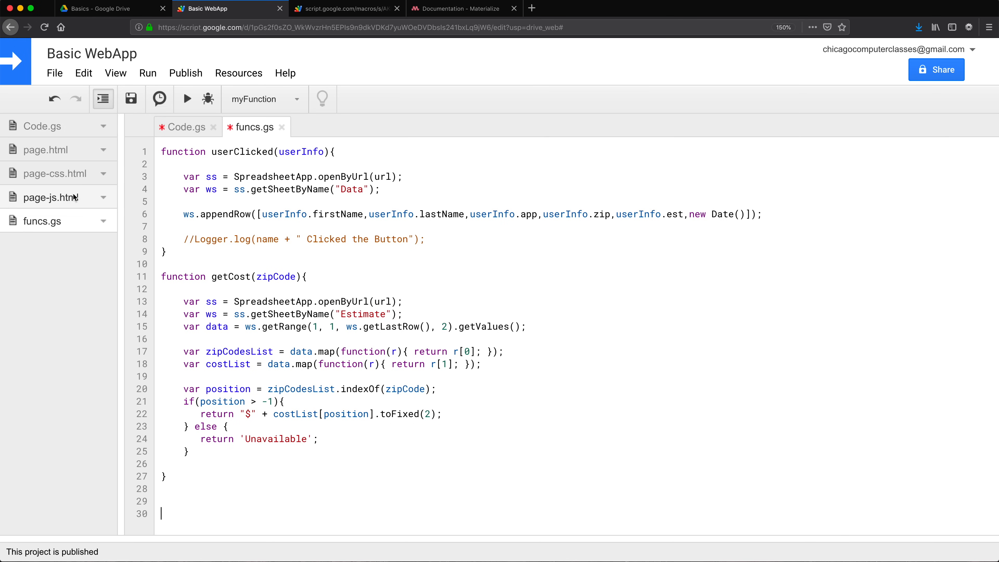
pyautogui.click(187, 127)
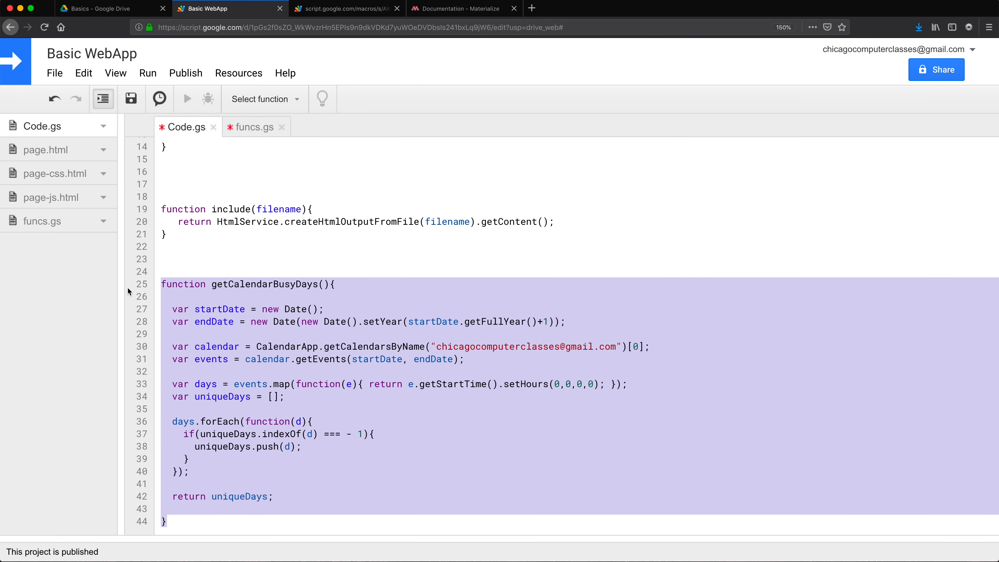
pyautogui.click(255, 127)
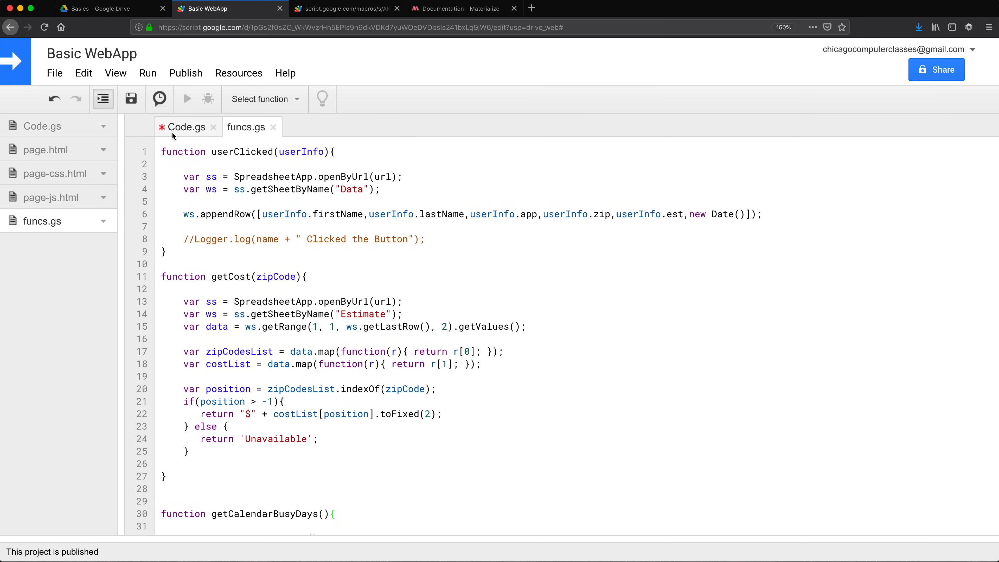
# Create a new script file named utils.gs.
pyautogui.click(54, 73)
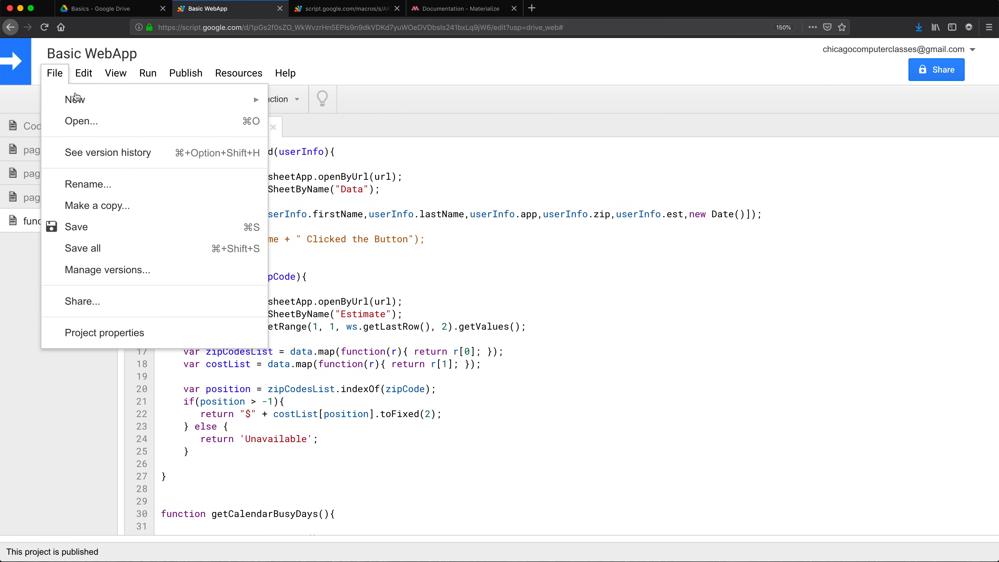
pyautogui.click(74, 99)
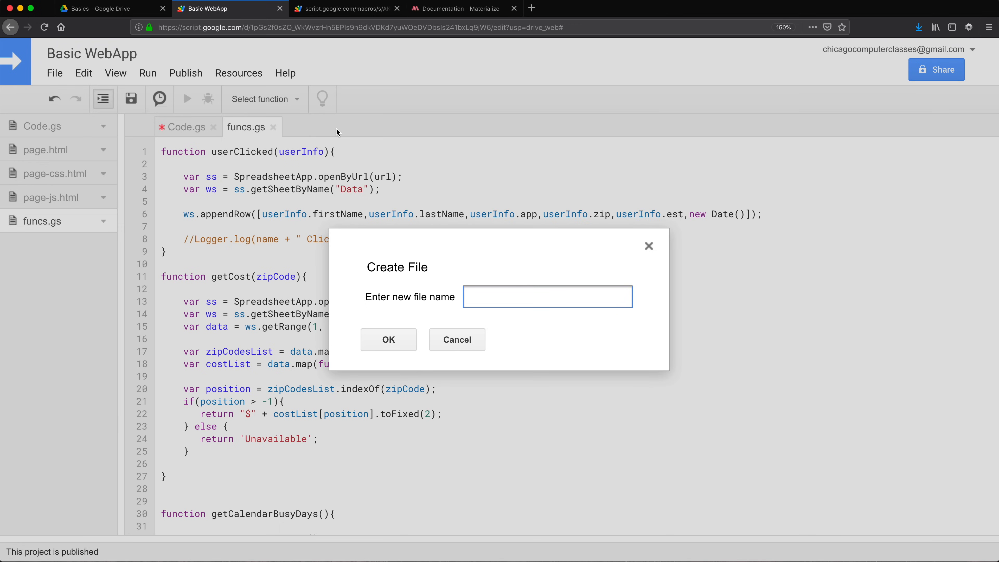
pyautogui.click(388, 339)
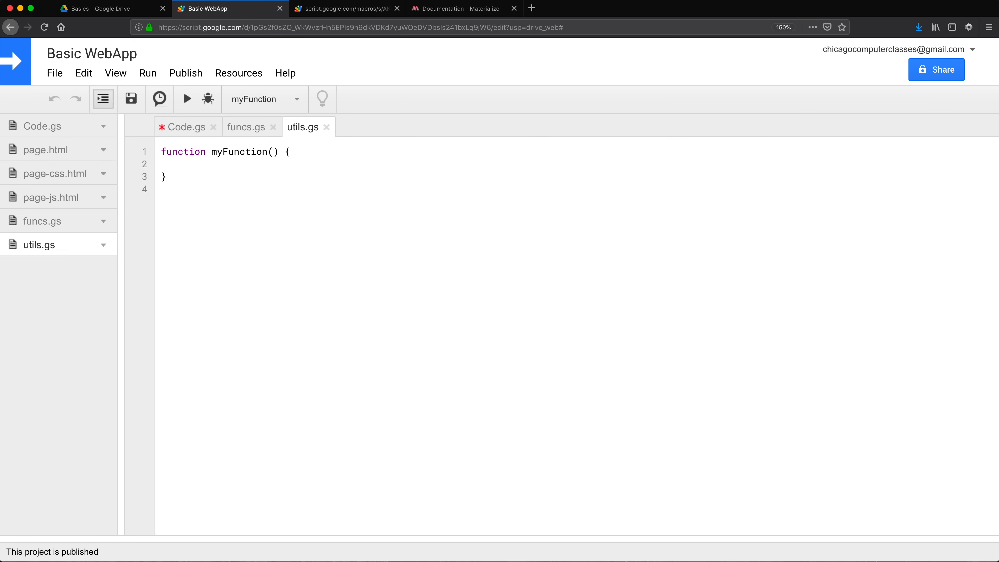
# Cut the include function from Code.gs and paste it into utils.gs over myFunction.
pyautogui.click(186, 127)
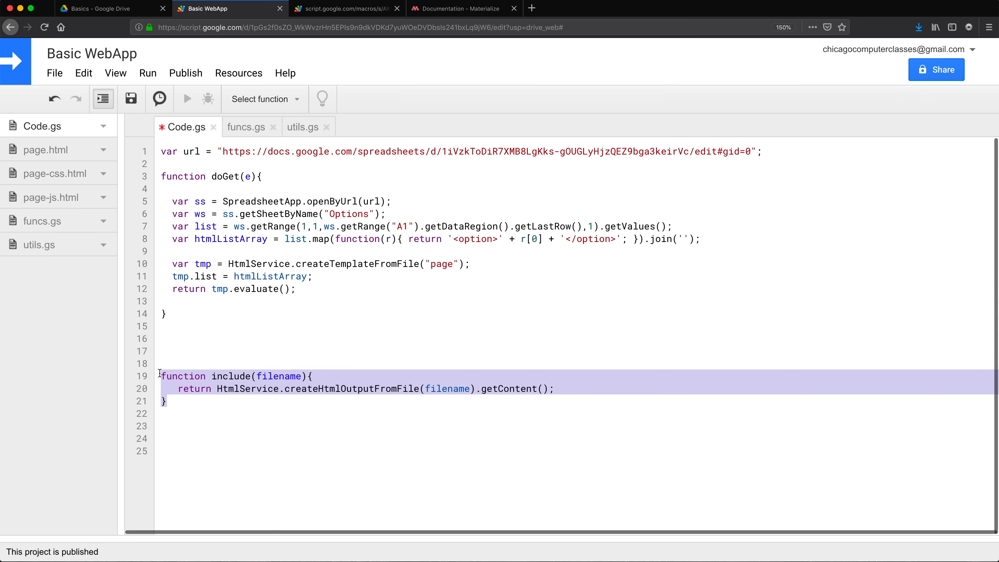
pyautogui.press('delete')
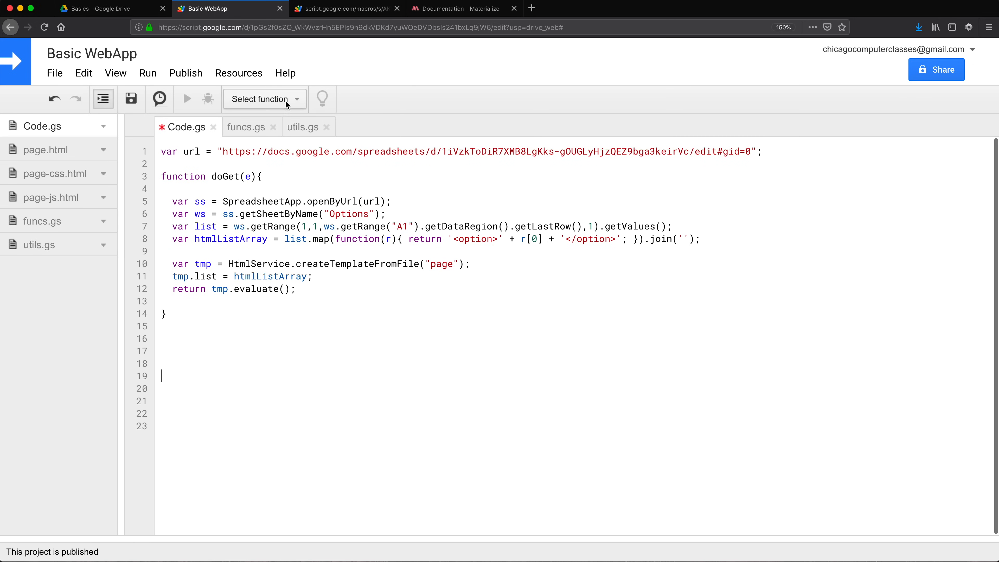
pyautogui.click(303, 127)
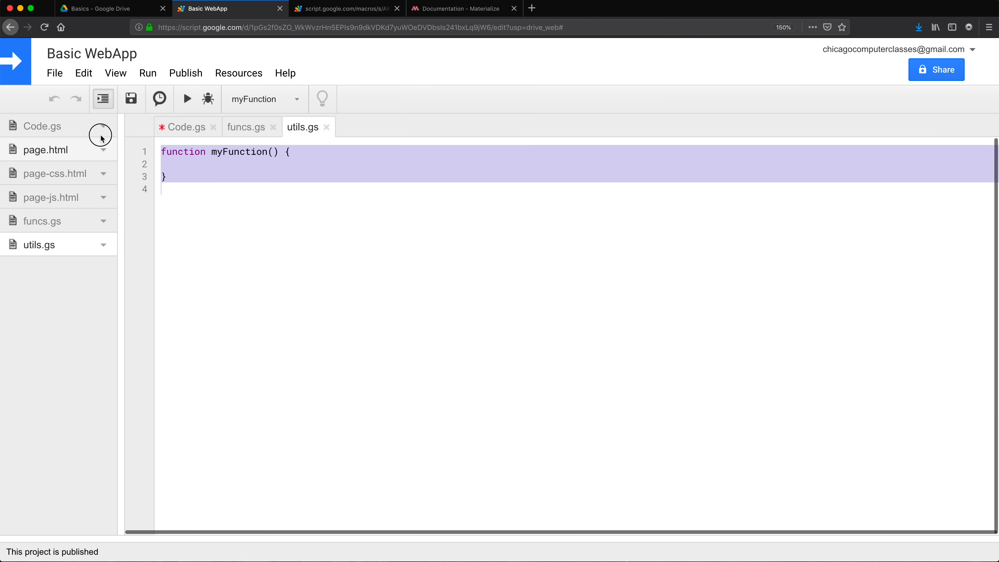
pyautogui.click(187, 127)
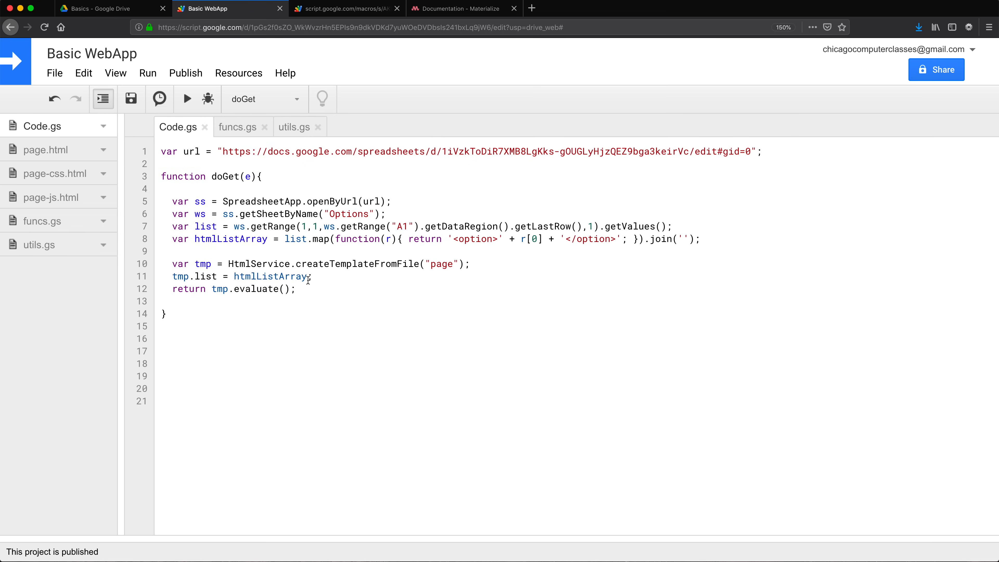
pyautogui.moveTo(93, 218)
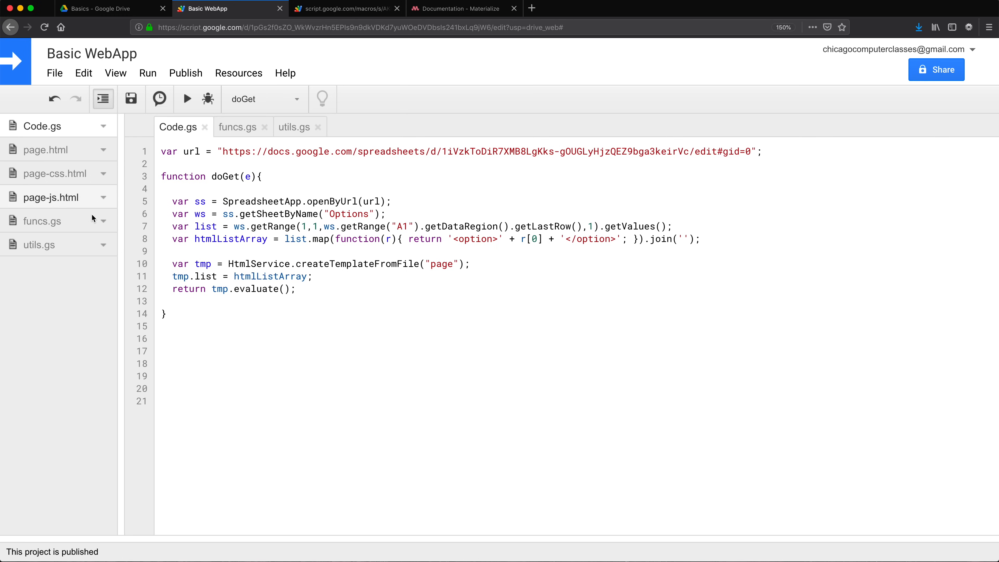
pyautogui.moveTo(266, 307)
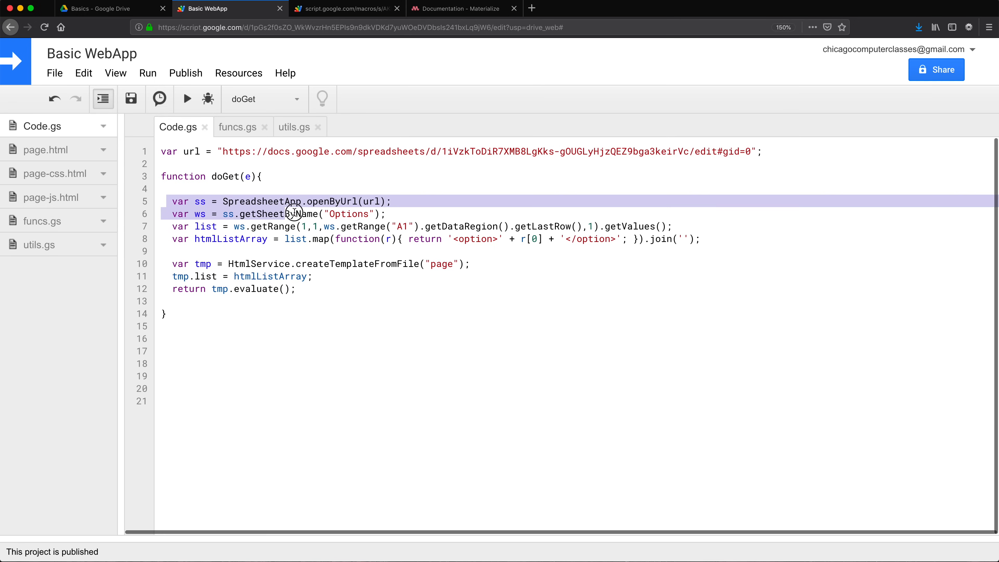
pyautogui.click(330, 202)
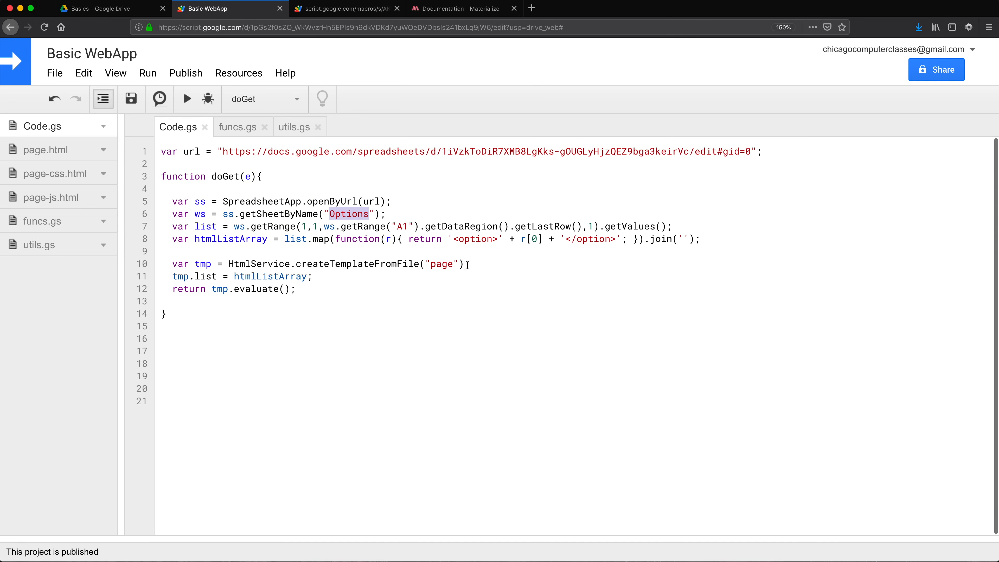
pyautogui.moveTo(395, 253)
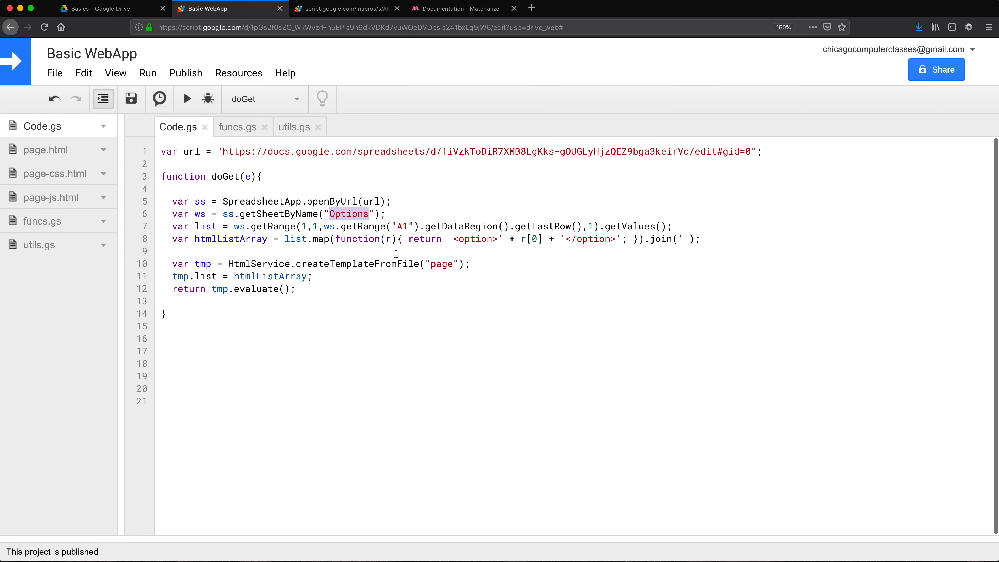
pyautogui.doubleClick(357, 264)
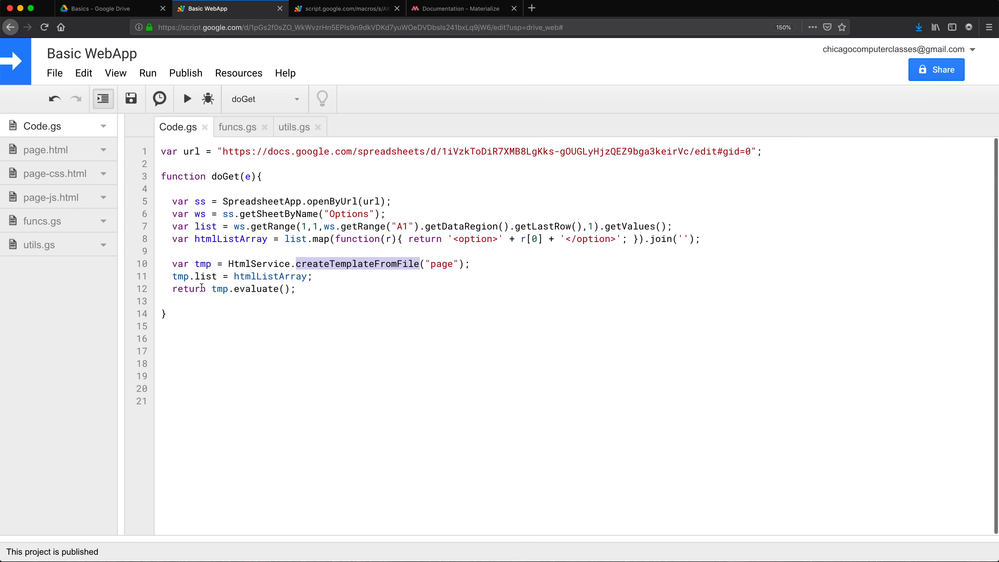
pyautogui.moveTo(322, 304)
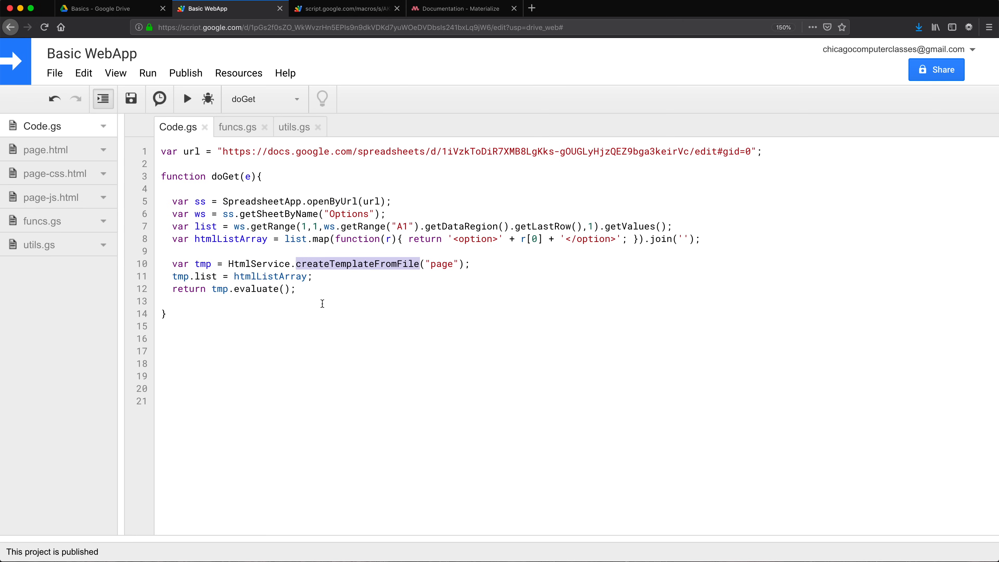
pyautogui.moveTo(324, 276)
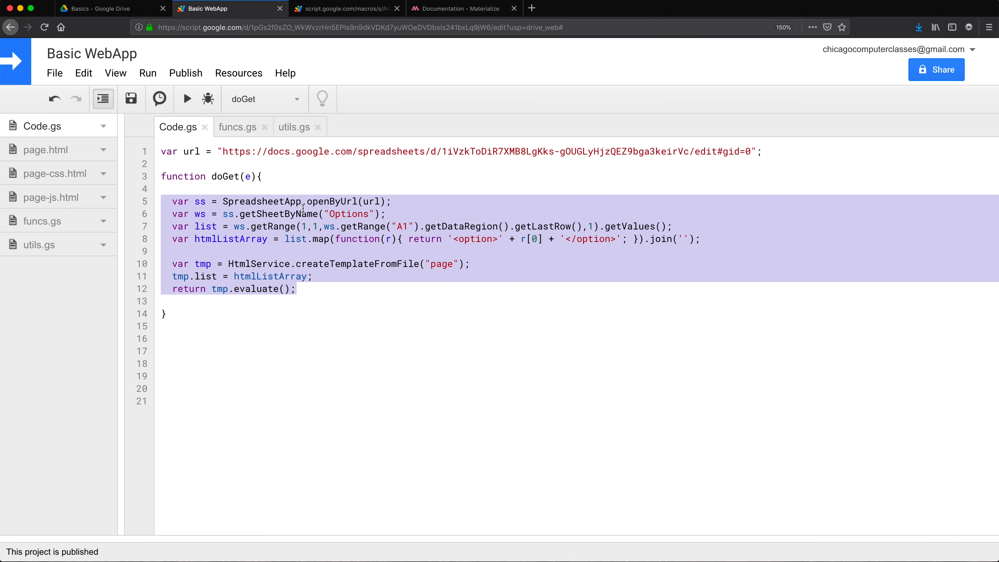
# Write function loadForm(){} below doGet holding doGet's template-building body, ready to be returned by doGet.
pyautogui.click(268, 338)
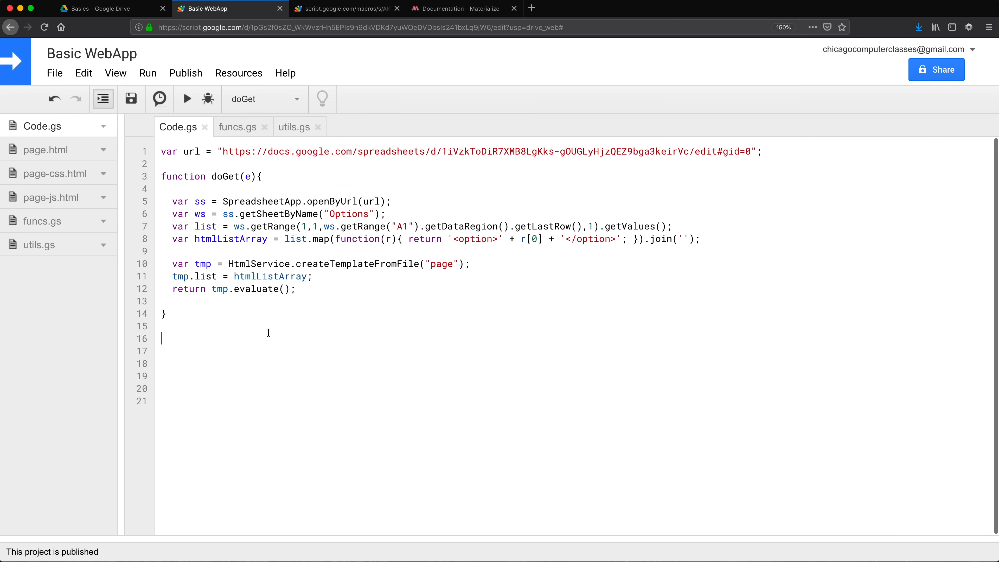
pyautogui.write('functi')
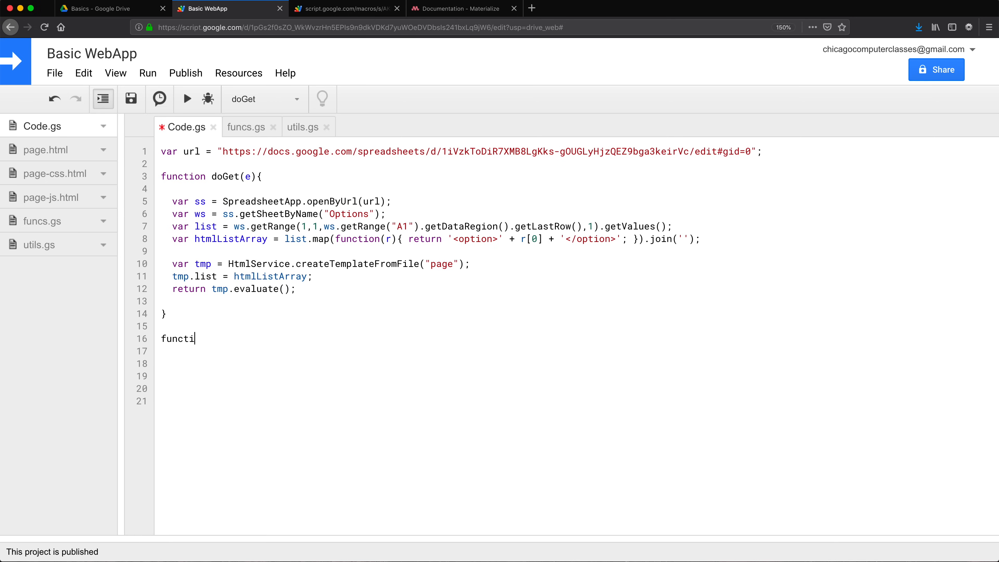
pyautogui.write('on')
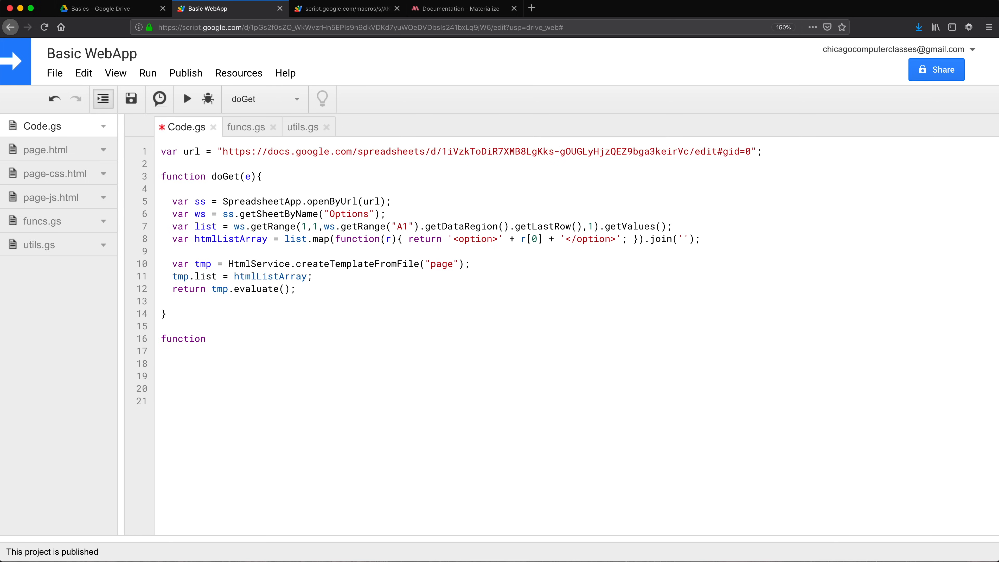
pyautogui.write('lo')
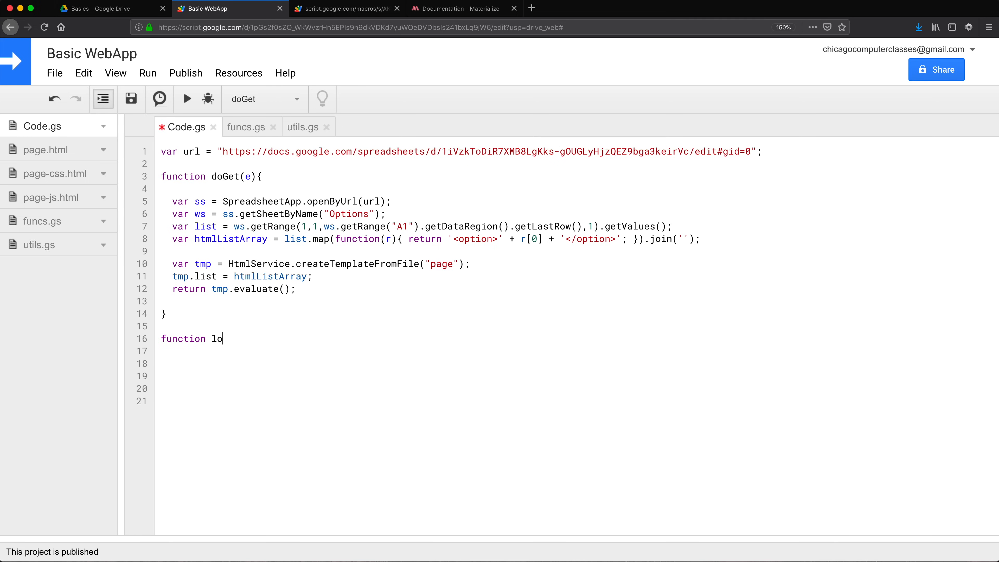
pyautogui.write('adForm')
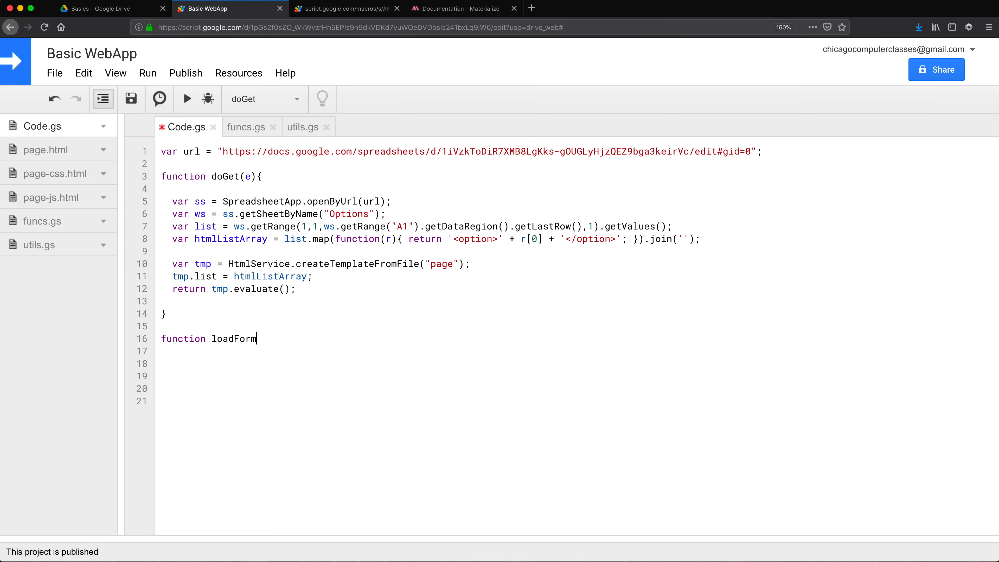
pyautogui.write('(){}')
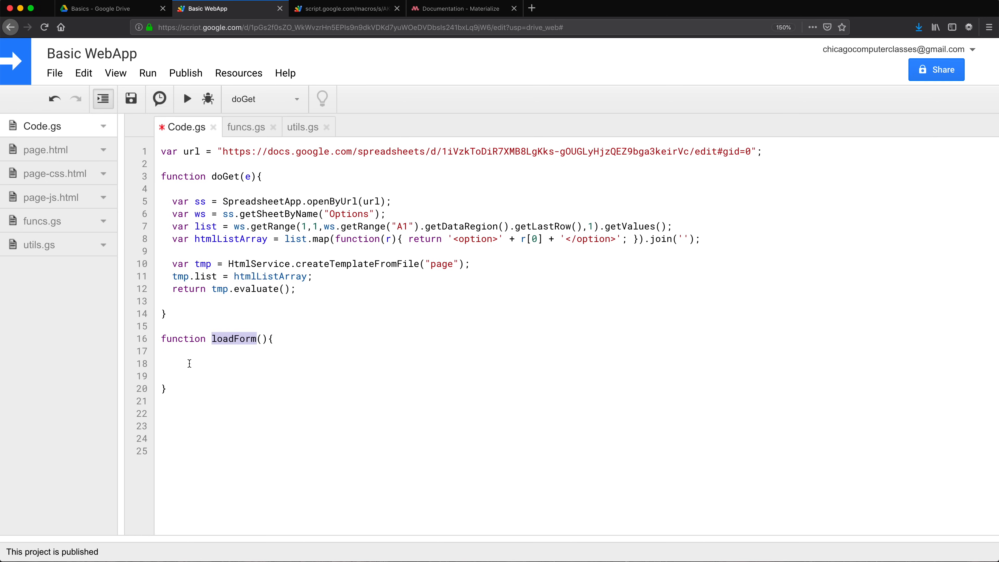
pyautogui.write('var ss = SpreadsheetApp.openByUrl(url);')
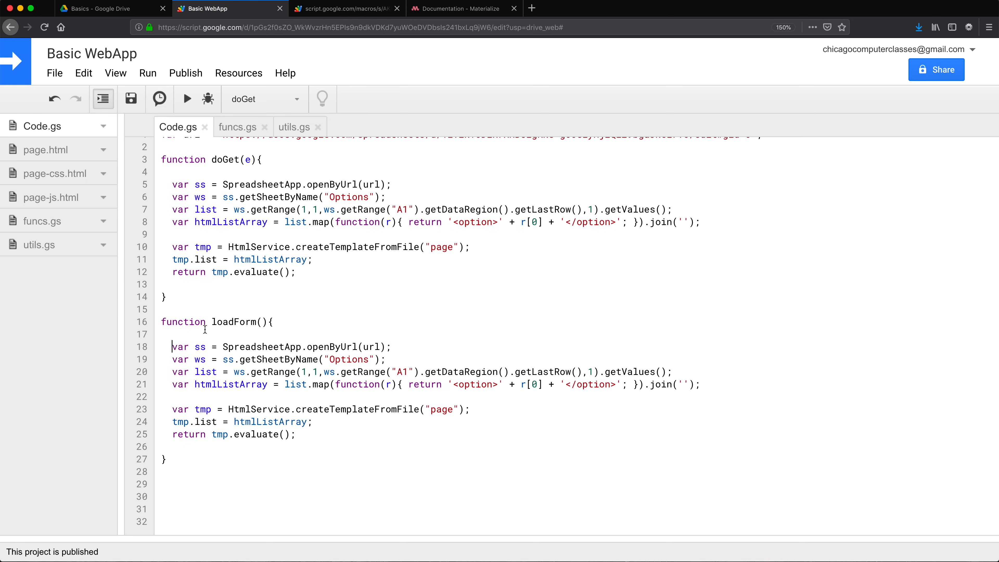
pyautogui.click(182, 435)
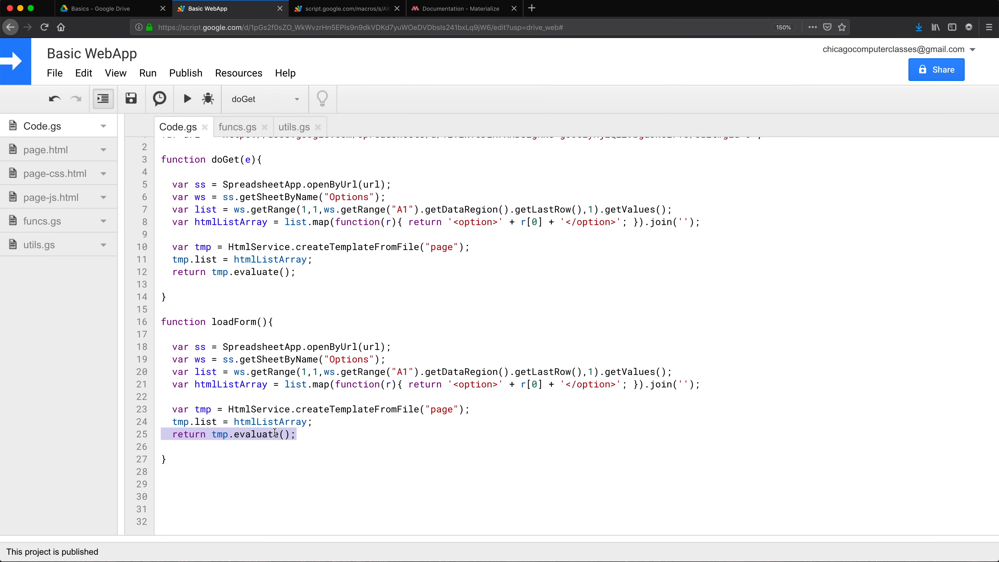
pyautogui.doubleClick(219, 434)
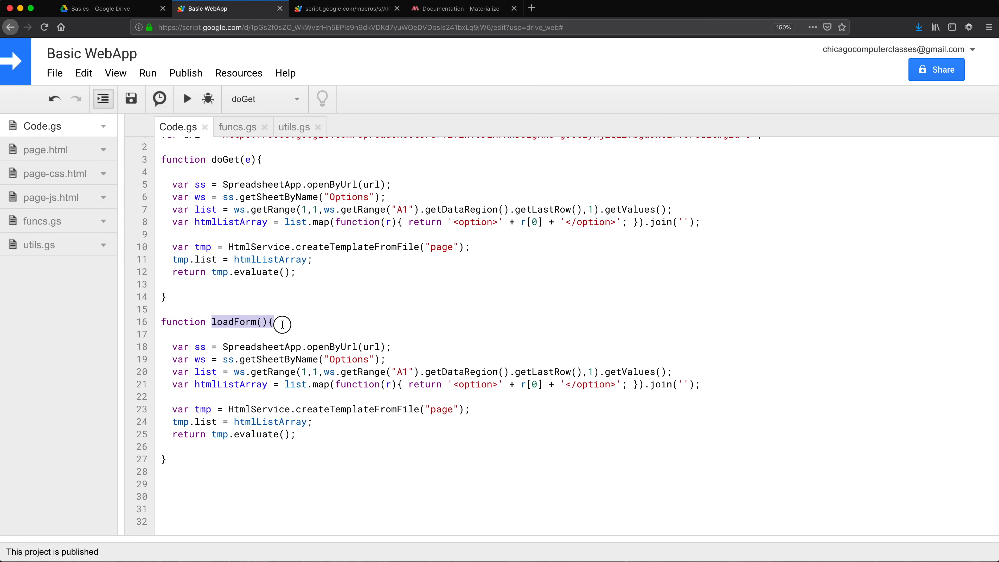
pyautogui.moveTo(210, 278)
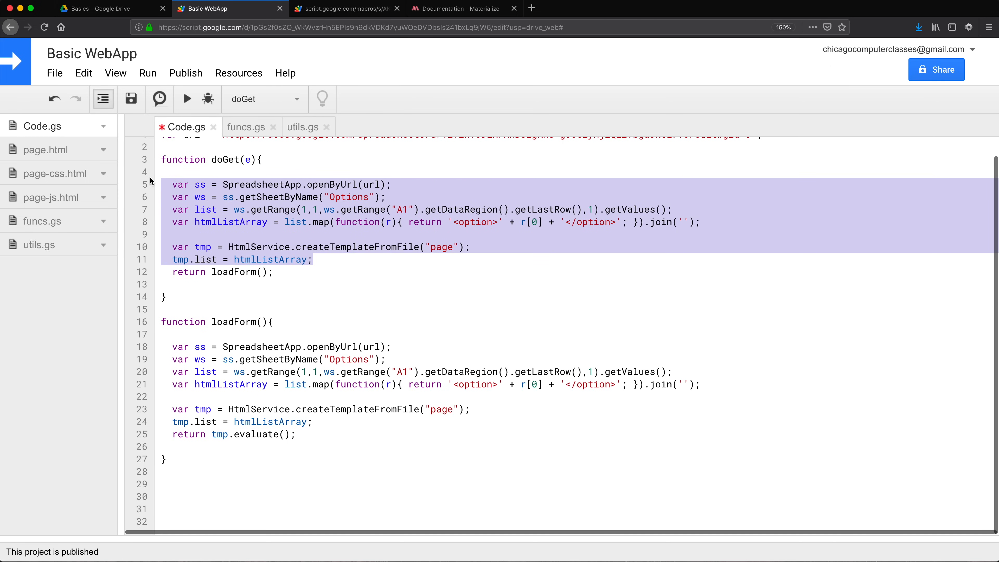
# Strip doGet down to return loadForm() and close the funcs.gs tab.
pyautogui.press('Delete')
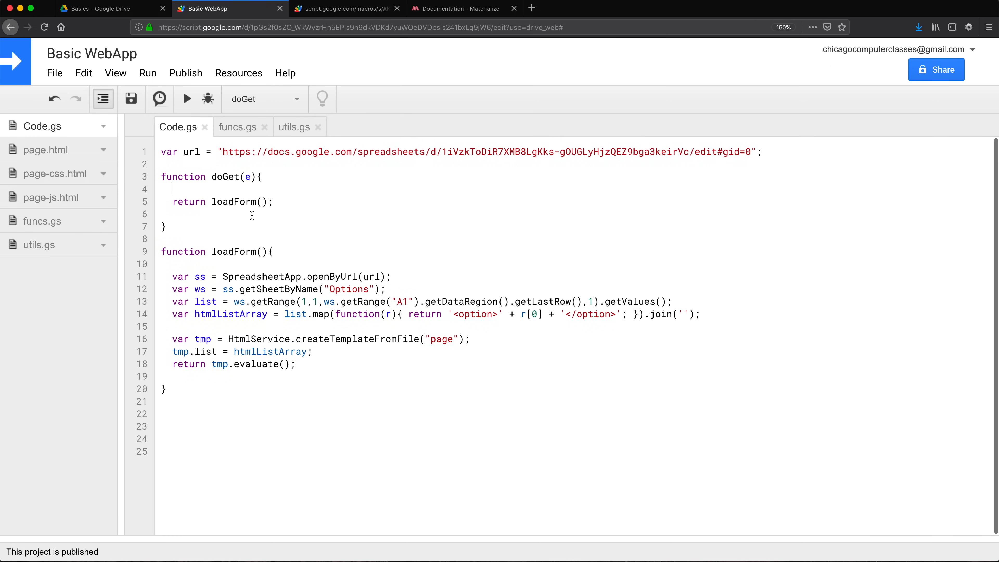
pyautogui.moveTo(264, 134)
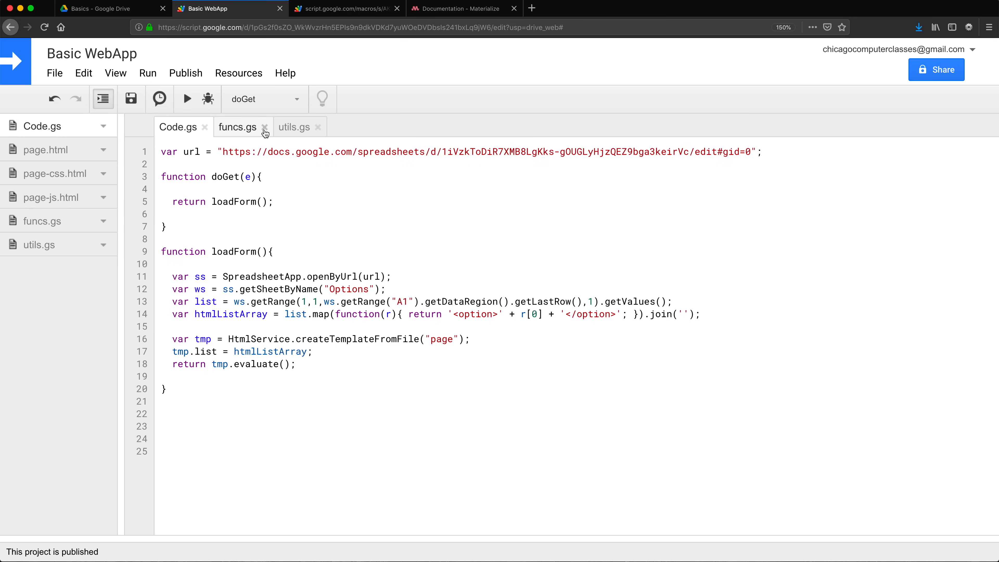
pyautogui.click(265, 127)
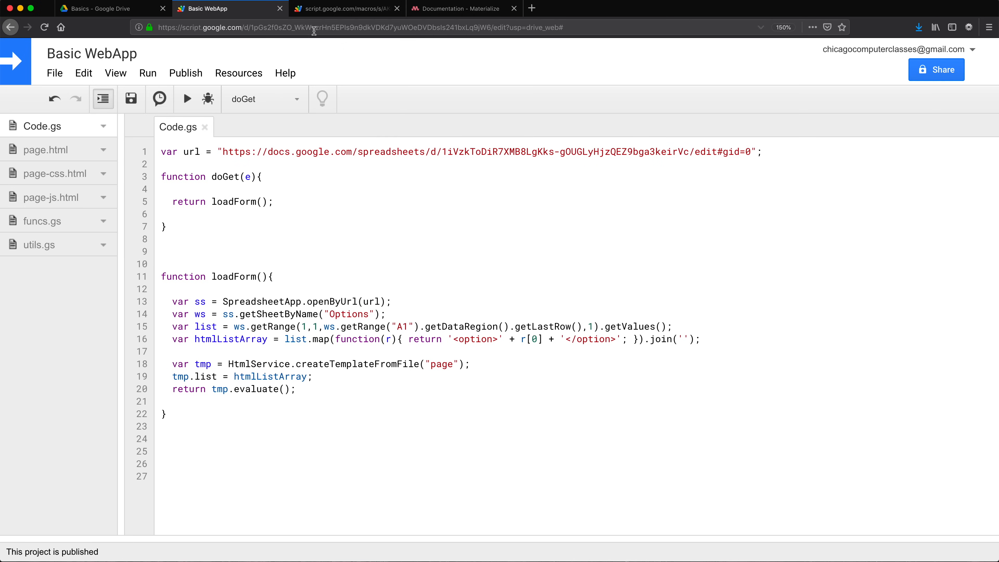
# Enter zip code 60601 in the web app form for a $40.00 estimate, then return to the script editor.
pyautogui.click(344, 9)
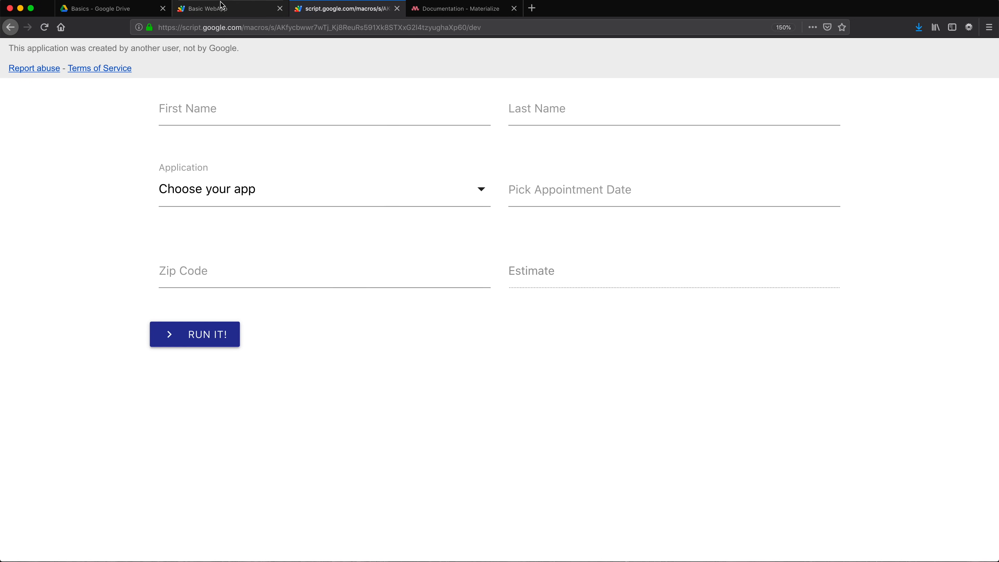
pyautogui.moveTo(289, 276)
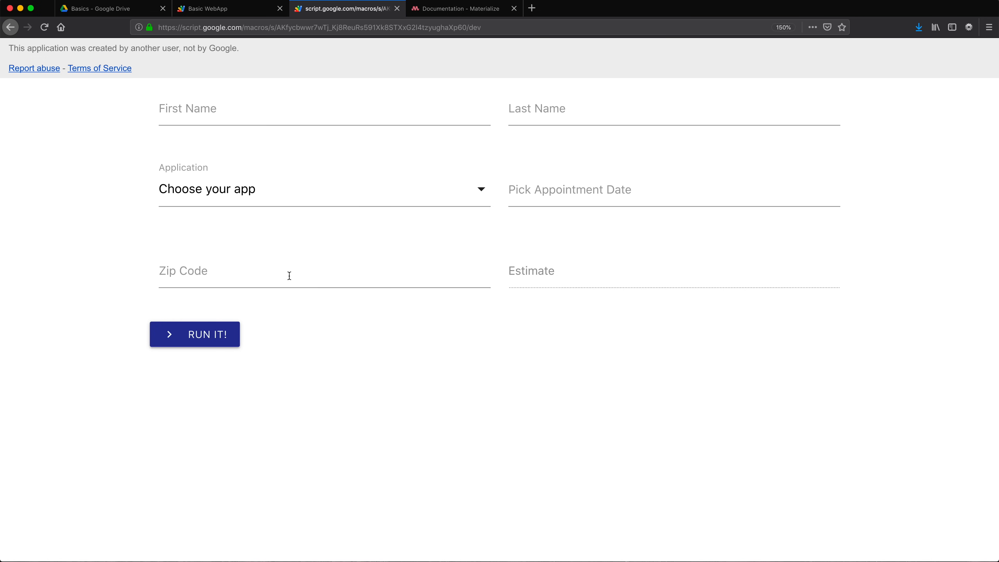
pyautogui.write('606')
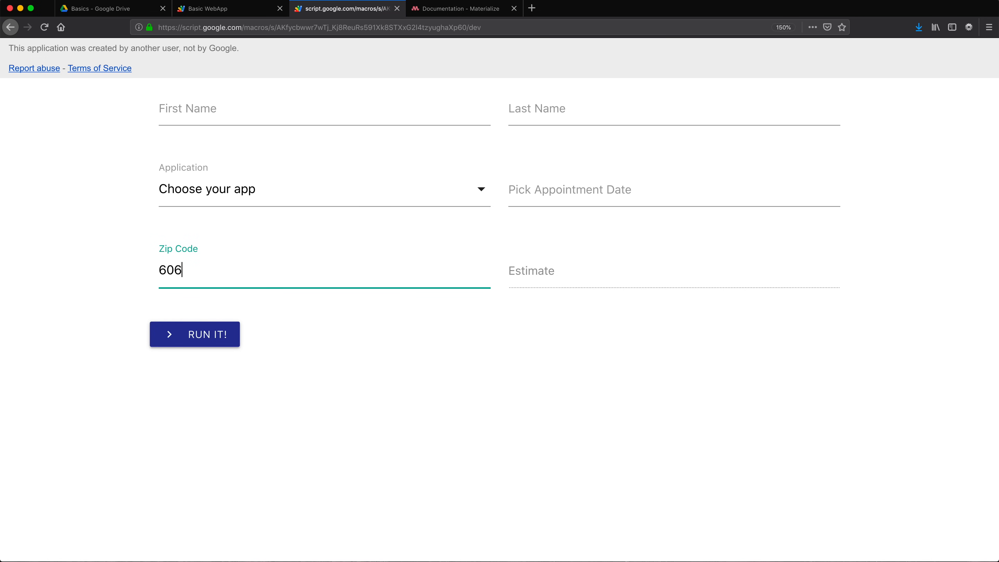
pyautogui.write('01')
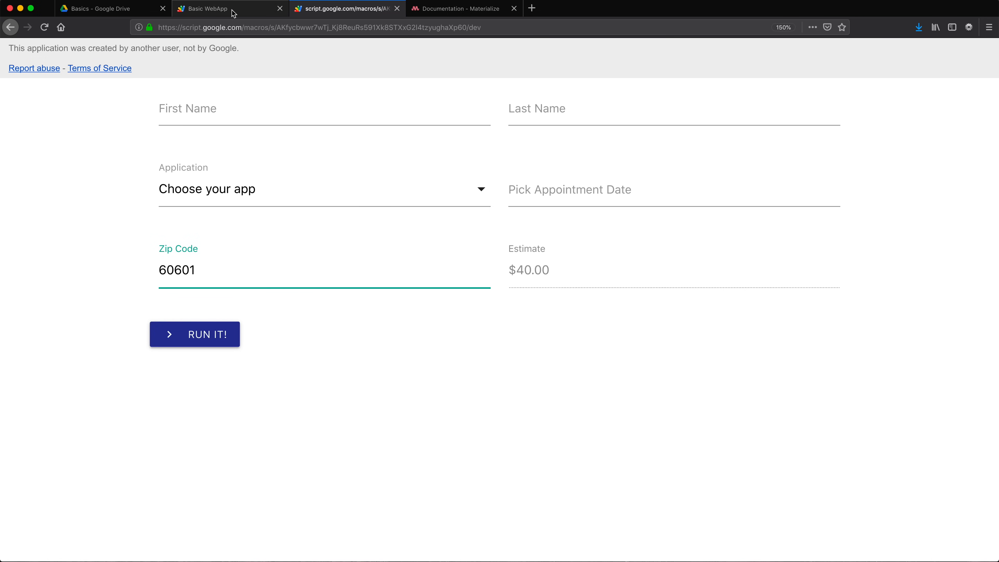
pyautogui.click(204, 8)
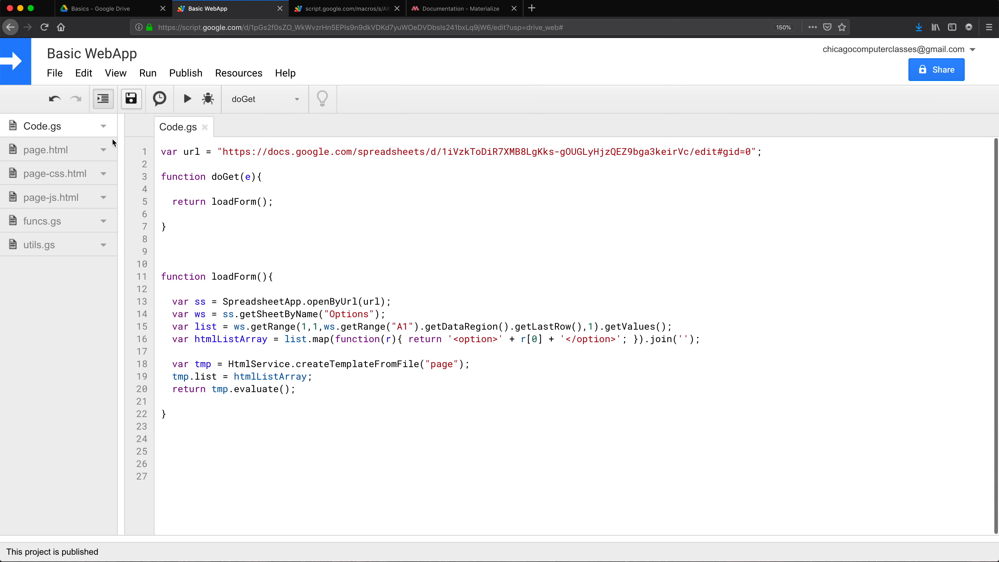
pyautogui.moveTo(230, 219)
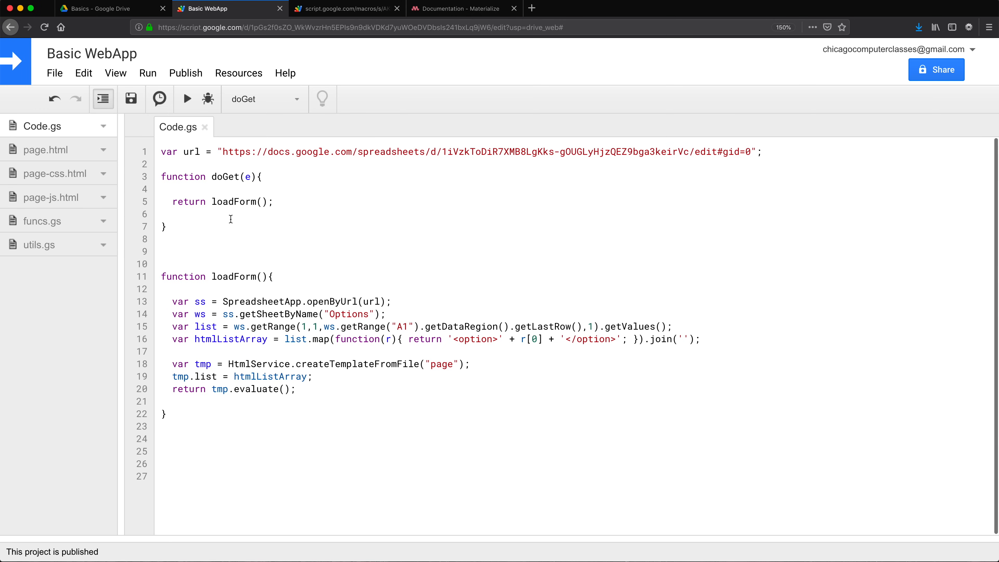
# Open page.html alongside Code.gs and bring Code.gs back into focus.
pyautogui.click(43, 150)
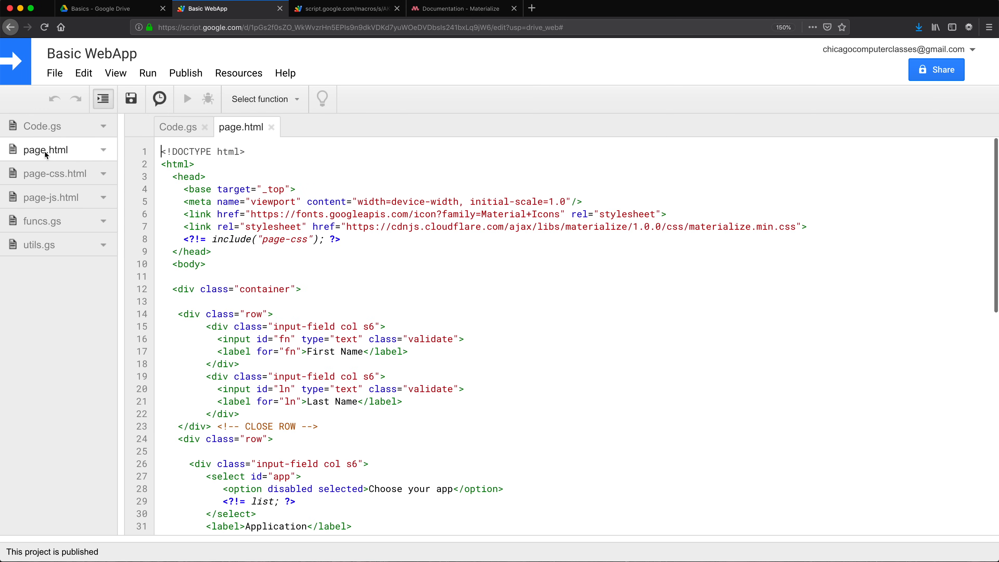
pyautogui.moveTo(601, 375)
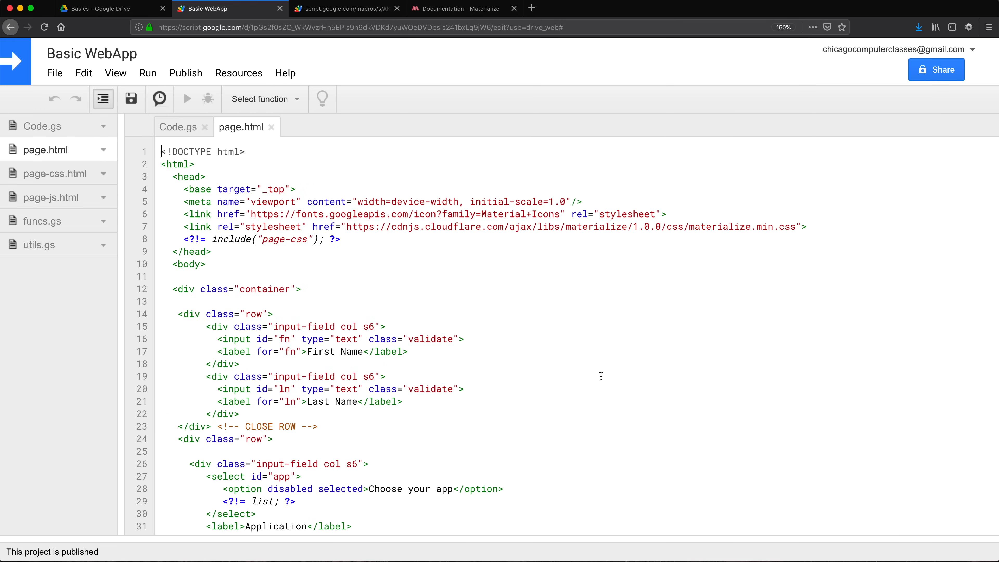
pyautogui.click(178, 127)
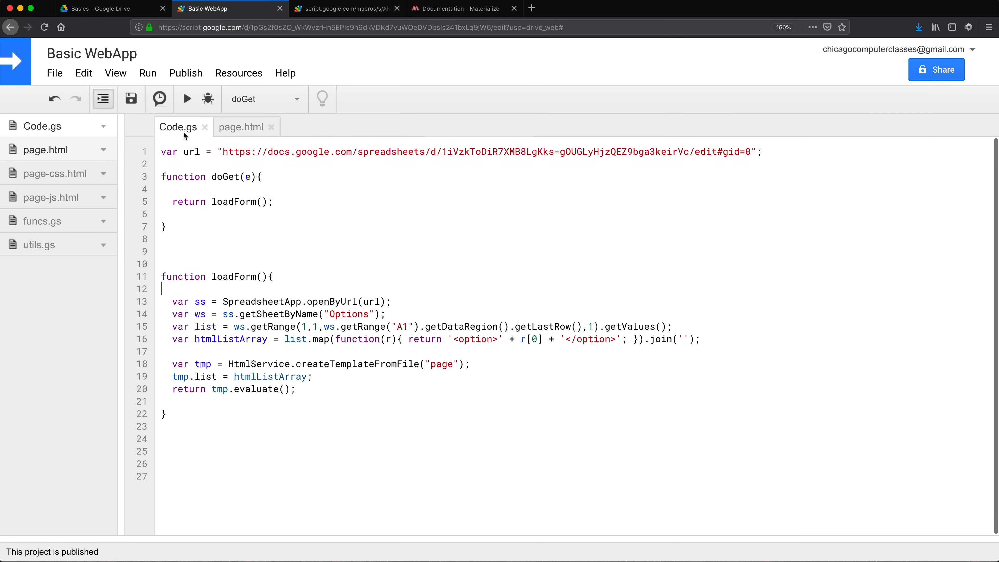
pyautogui.moveTo(253, 246)
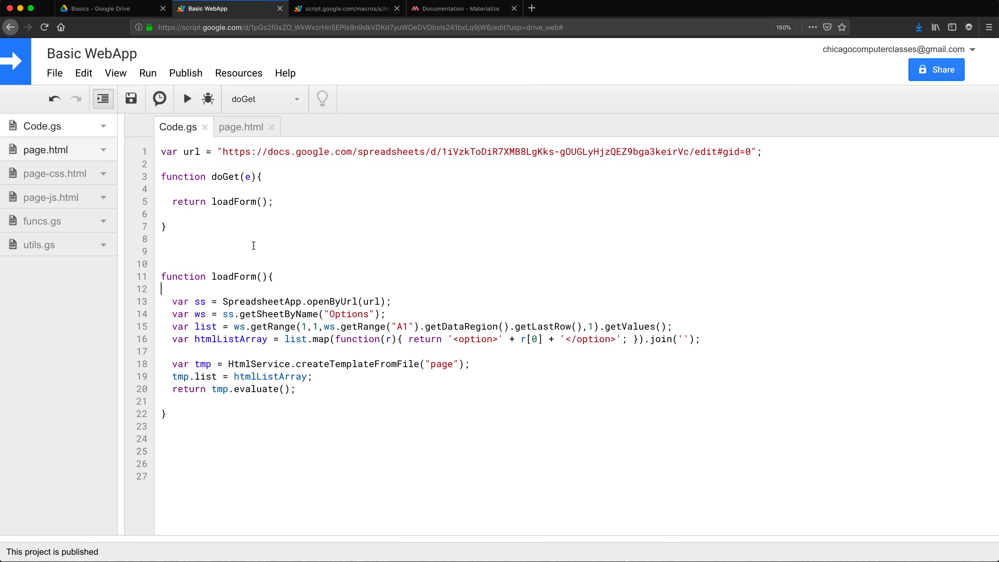
pyautogui.moveTo(287, 212)
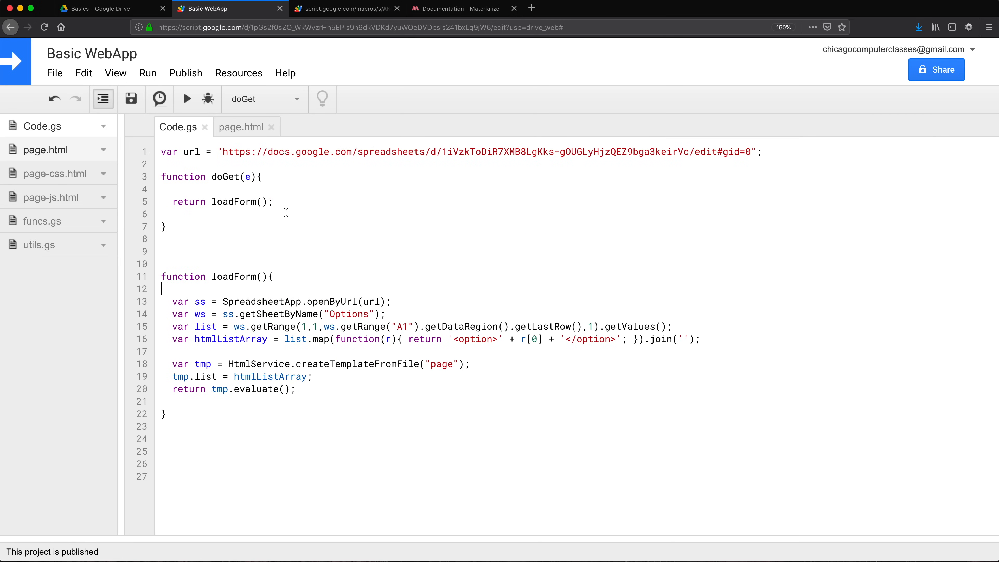
pyautogui.moveTo(225, 225)
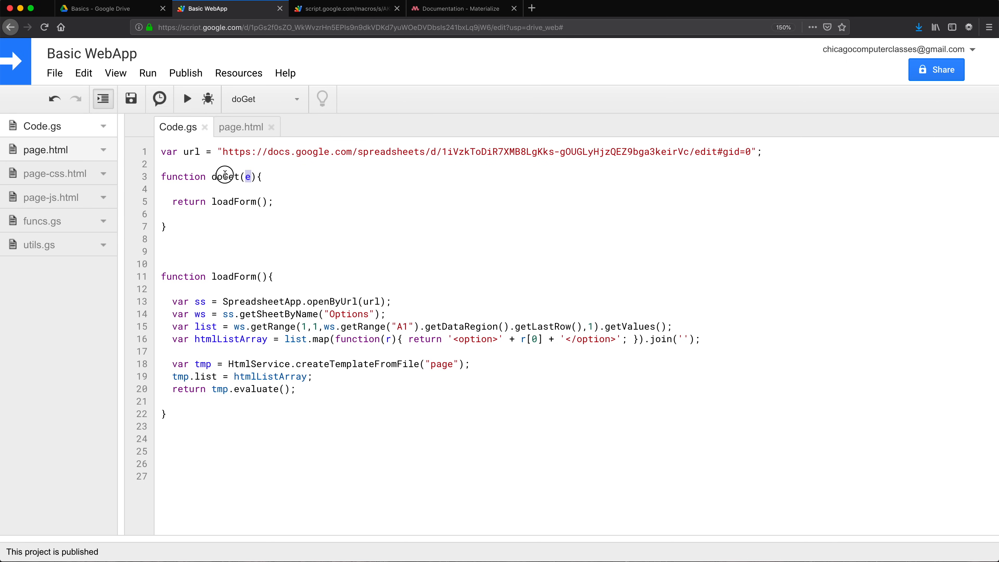
pyautogui.moveTo(225, 201)
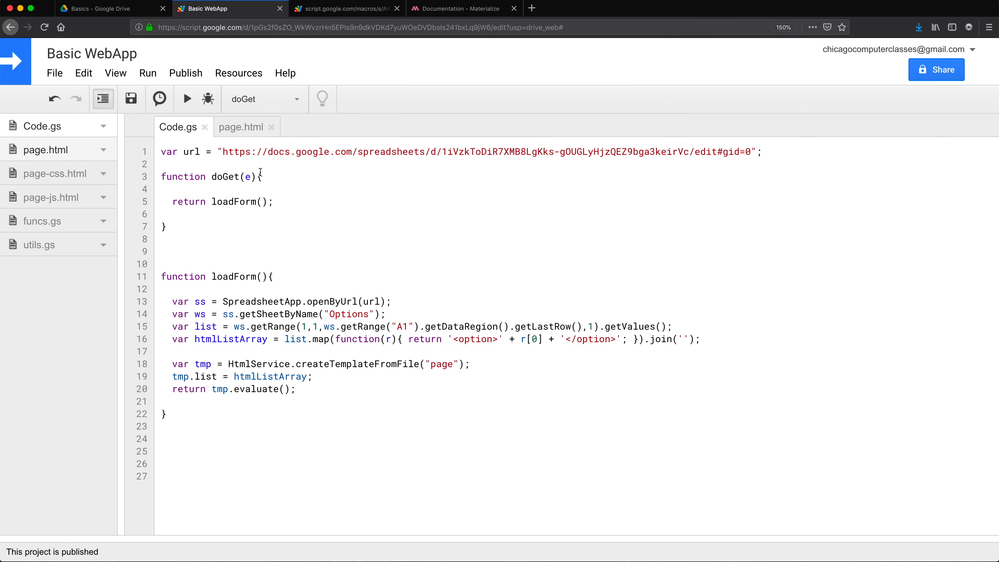
pyautogui.moveTo(223, 190)
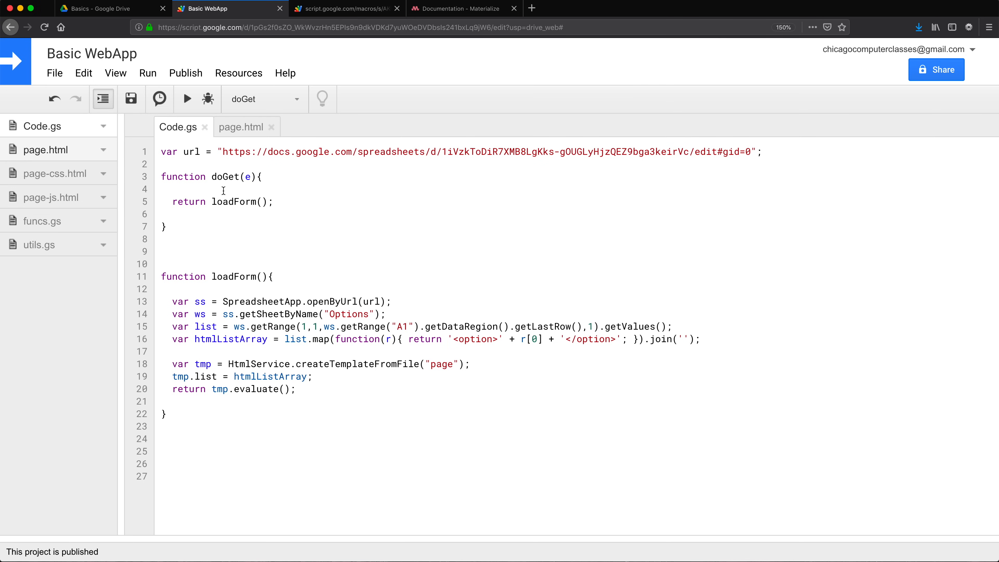
# Reload the web app's dev URL with ?v=form appended and highlight the parameter text.
pyautogui.click(344, 9)
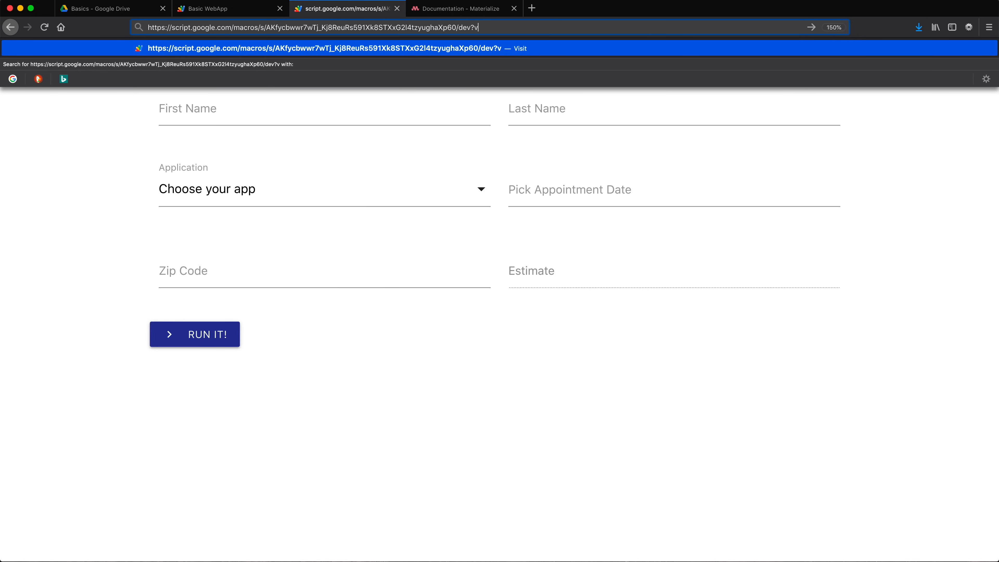
pyautogui.write('=')
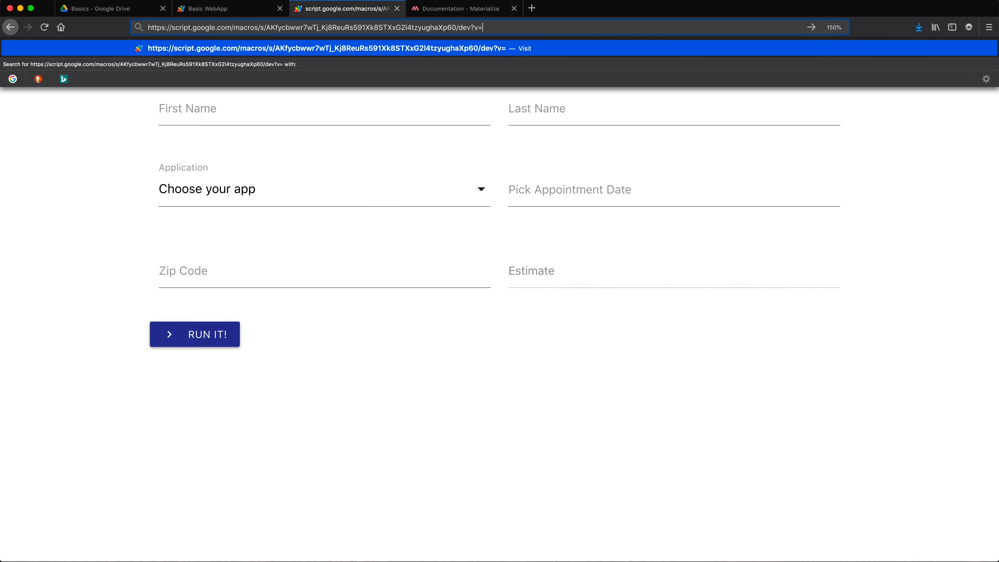
pyautogui.write('form')
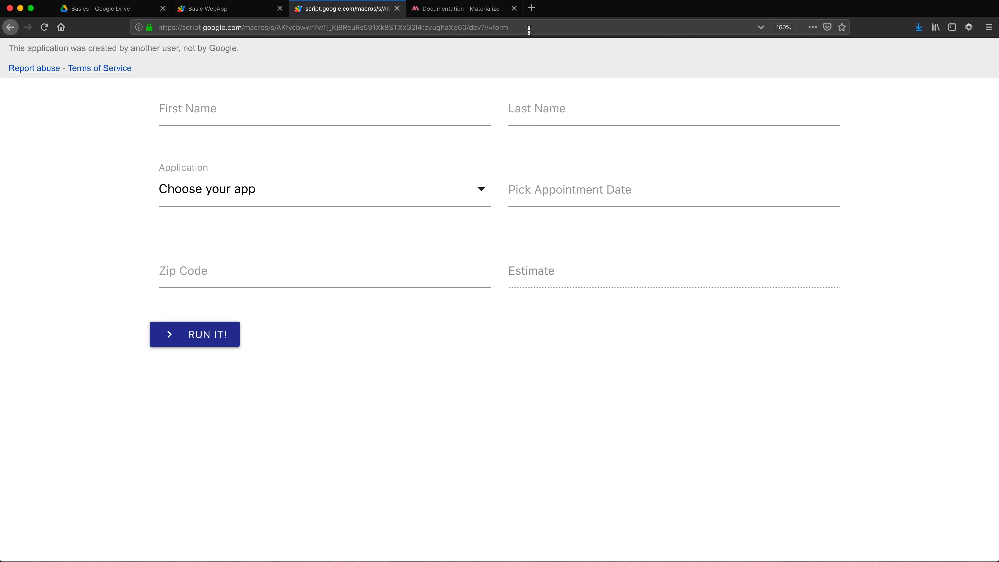
pyautogui.click(332, 27)
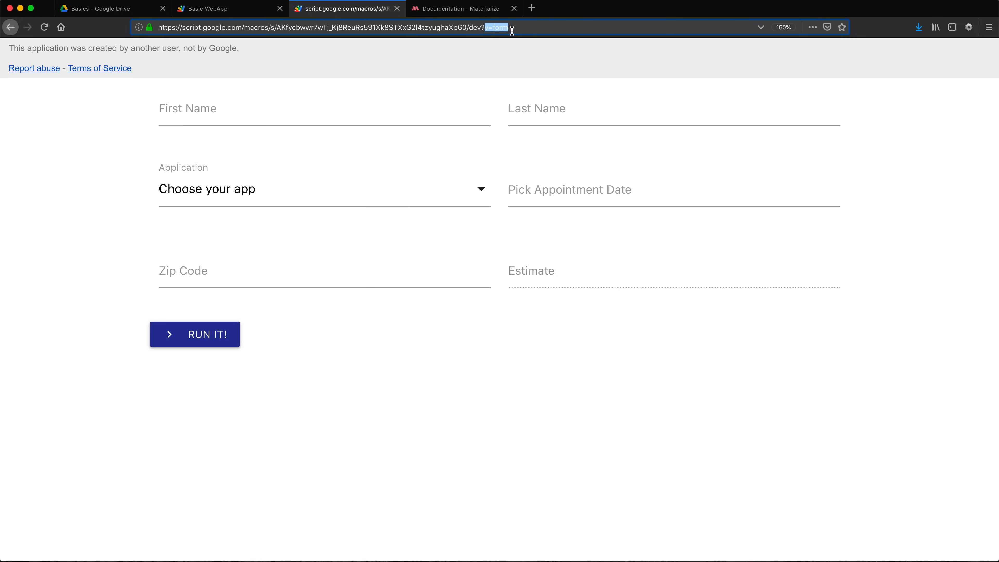
pyautogui.moveTo(426, 27)
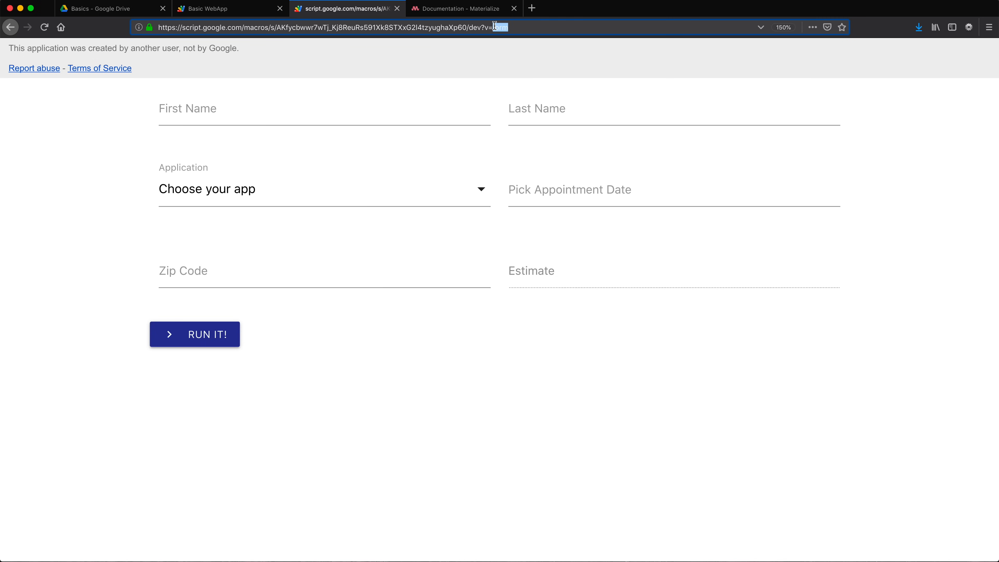
pyautogui.click(226, 9)
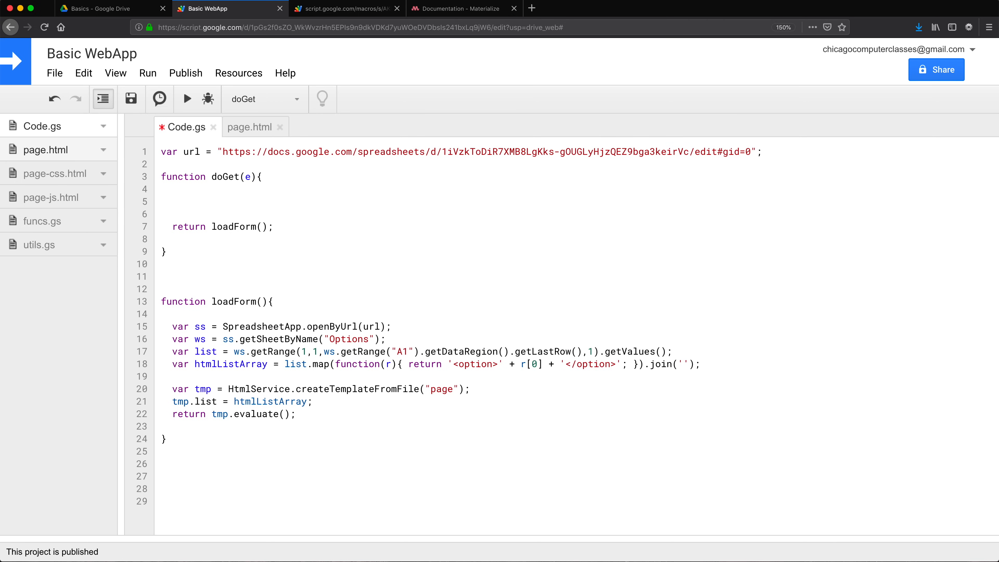
# Wrap return loadForm() in doGet with if(e.parameters.v == "form") { }, checking the parameter name in the URL.
pyautogui.write('if(')
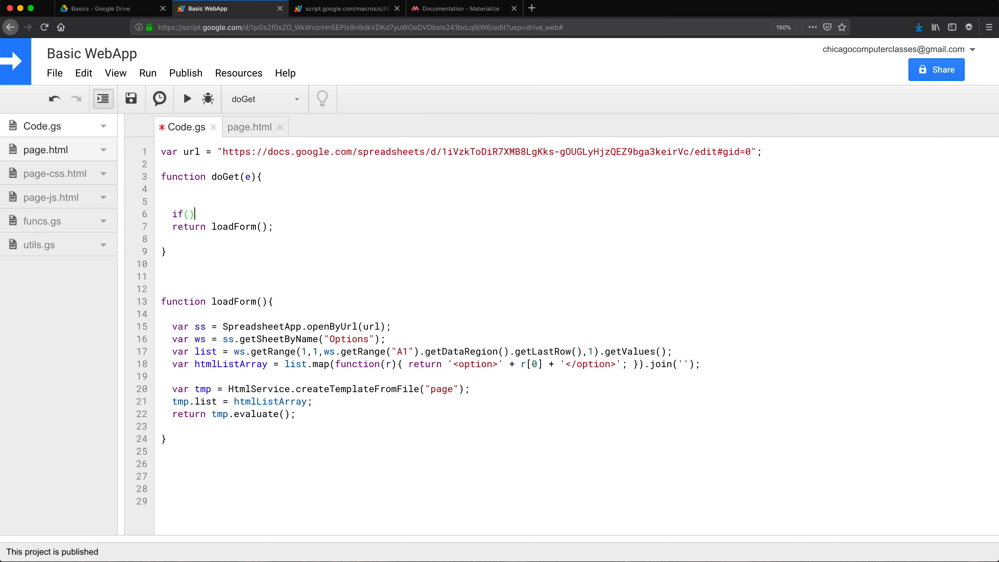
pyautogui.click(247, 177)
pyautogui.write('e')
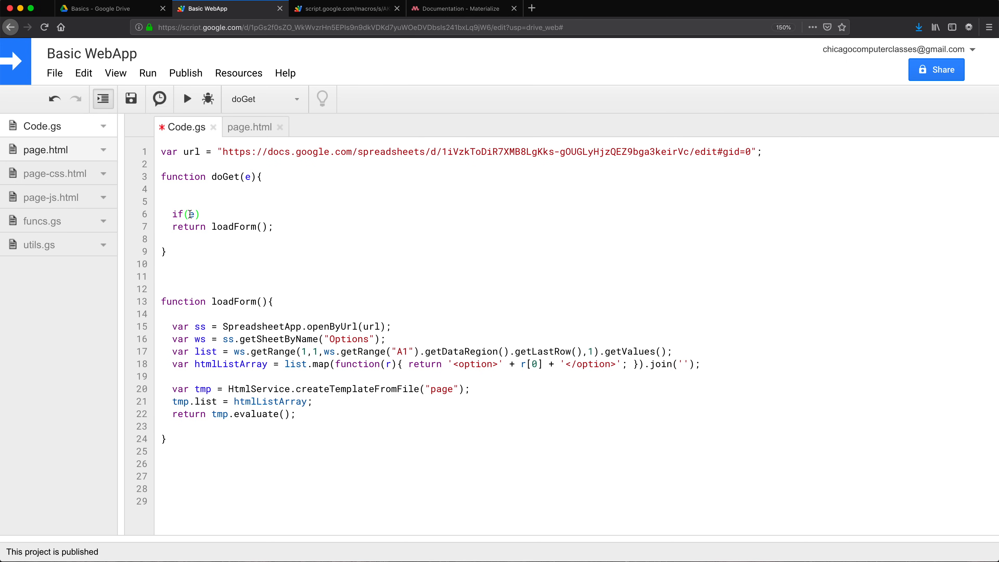
pyautogui.write('.parame')
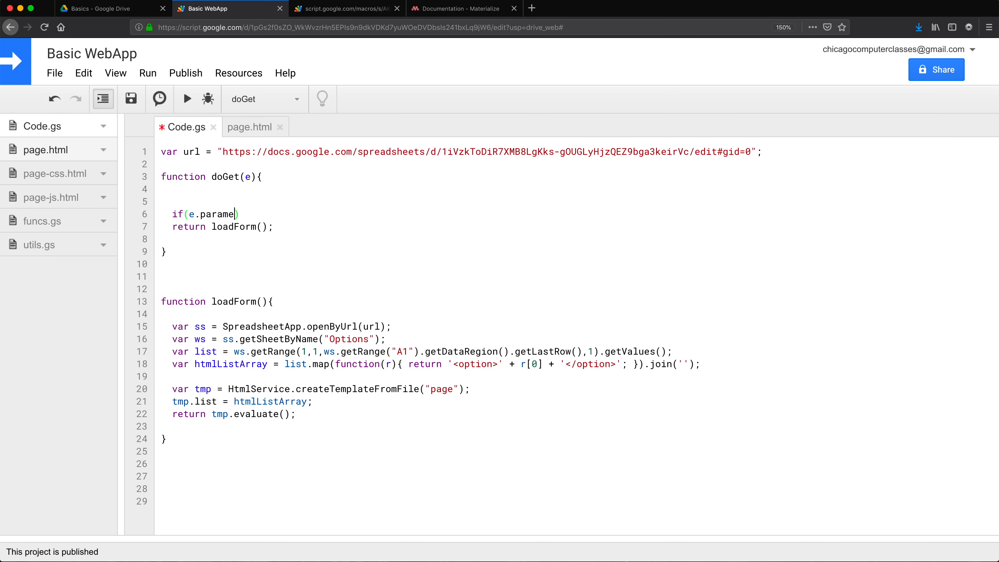
pyautogui.write('ters.')
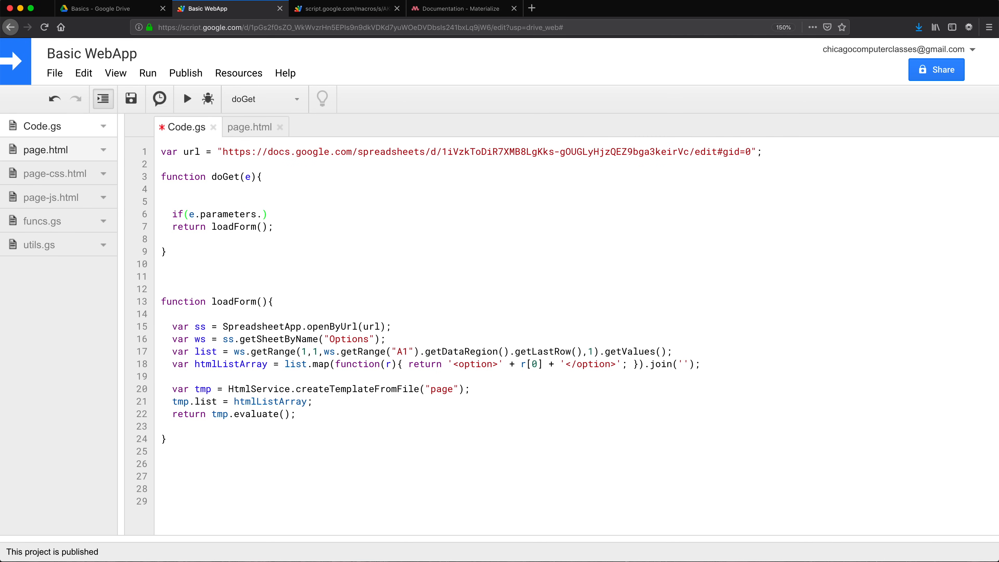
pyautogui.write('v')
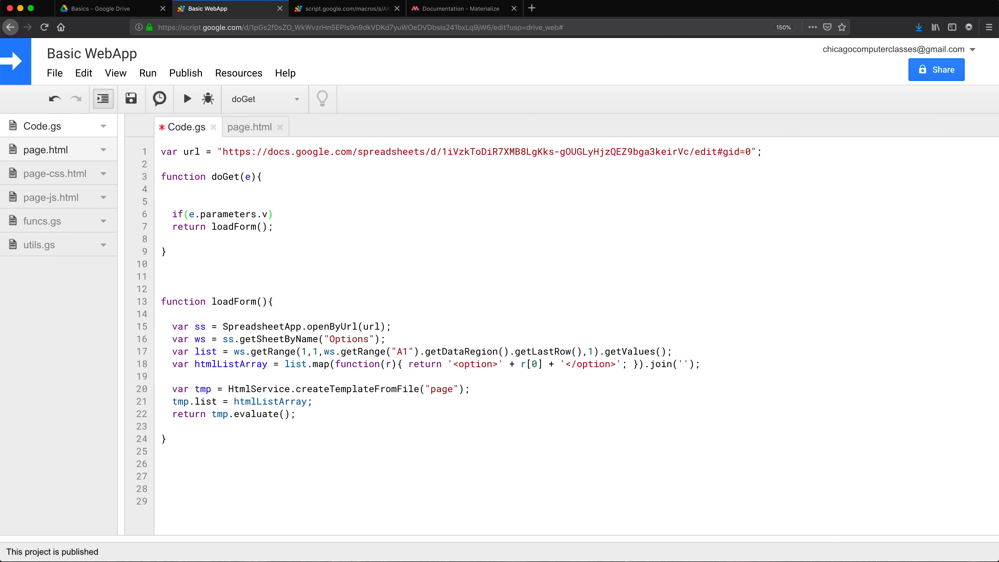
pyautogui.click(462, 8)
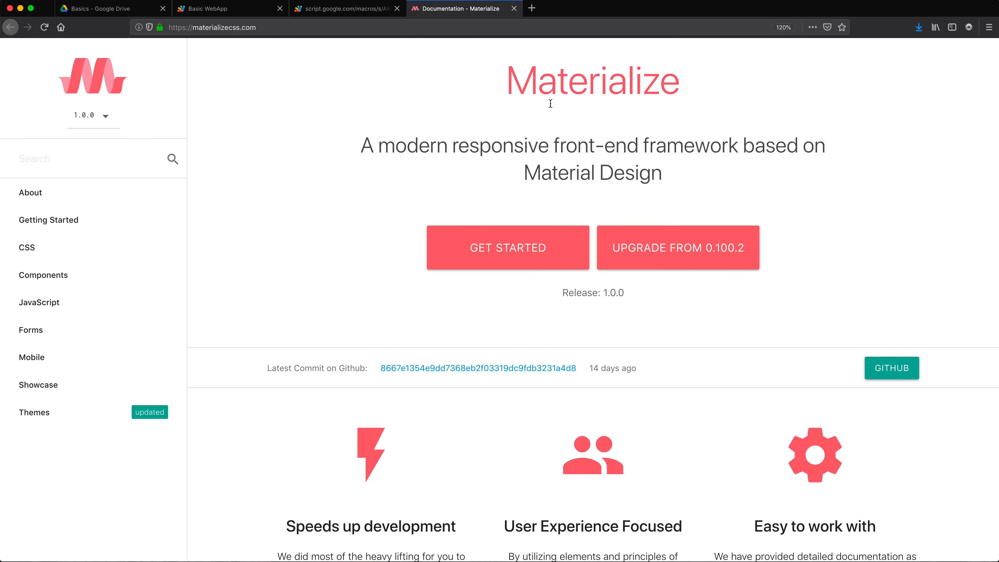
pyautogui.click(346, 9)
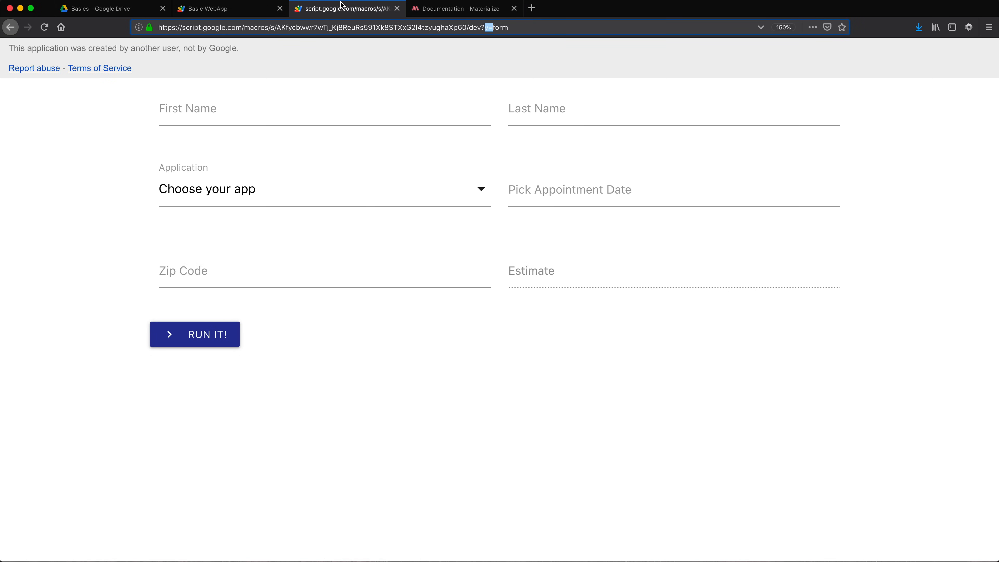
pyautogui.click(217, 8)
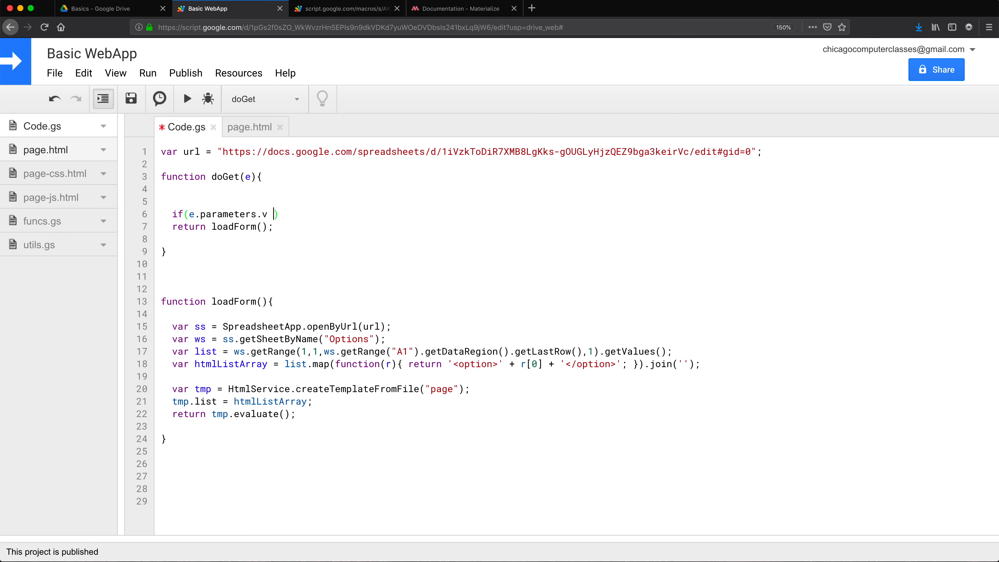
pyautogui.write('== ""')
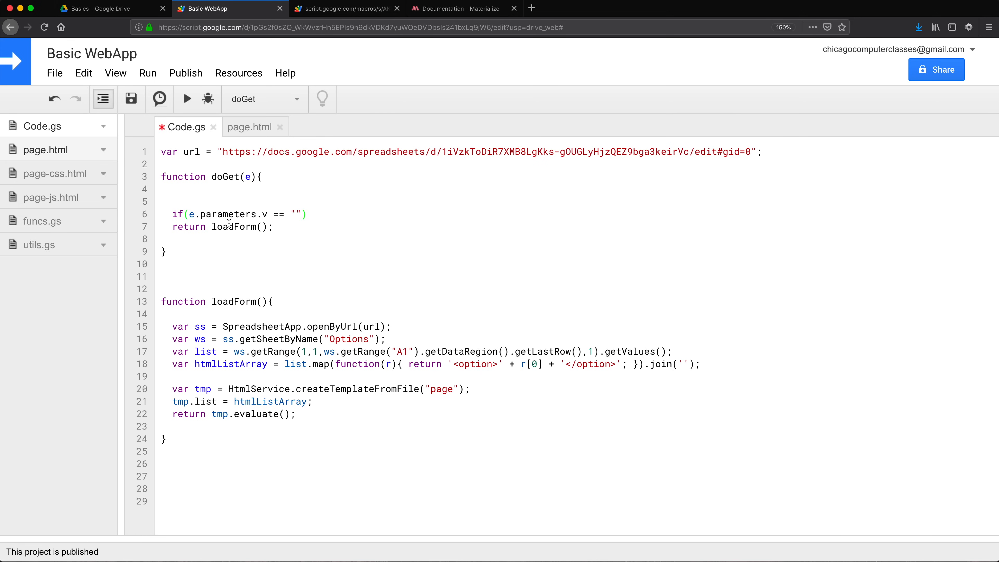
pyautogui.write('form')
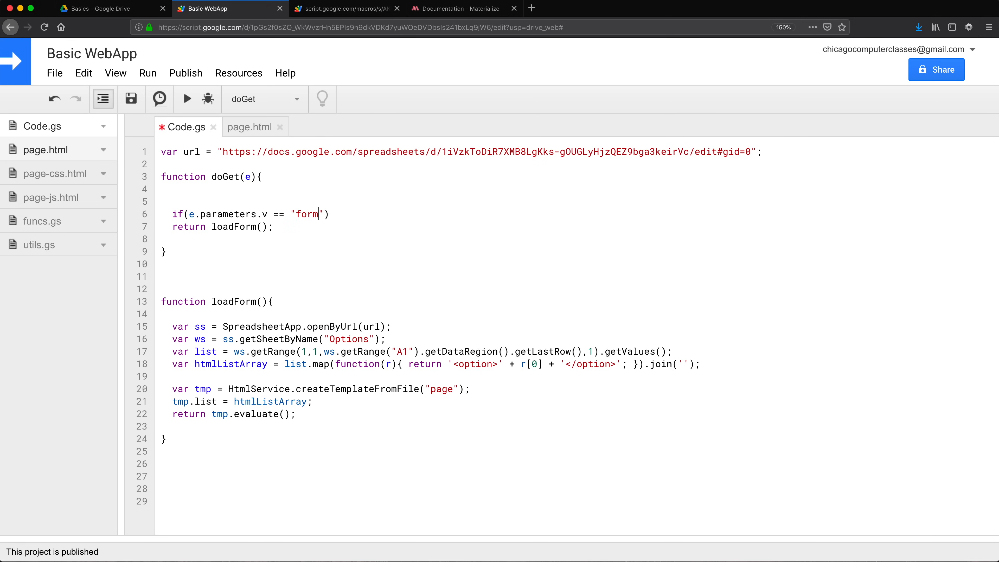
pyautogui.write('{')
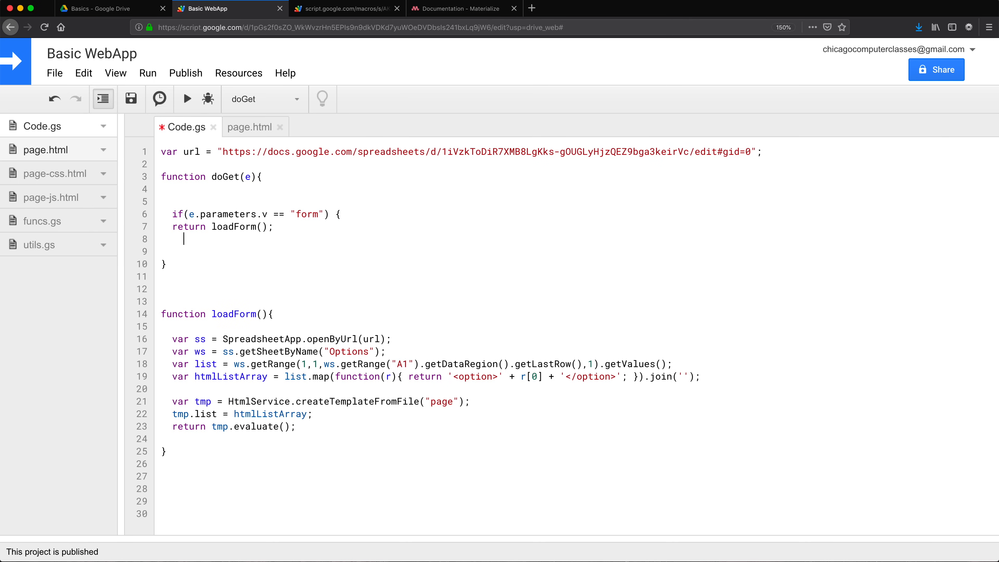
pyautogui.write('} else {')
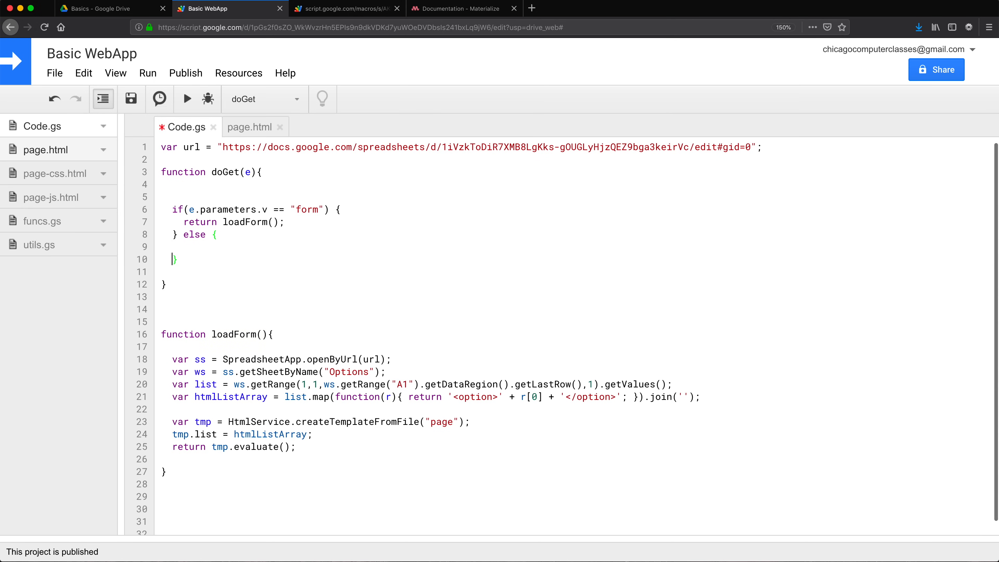
# Begin the else branch's return with HtmlService.createHtmlOutput chosen from autocomplete.
pyautogui.write('r')
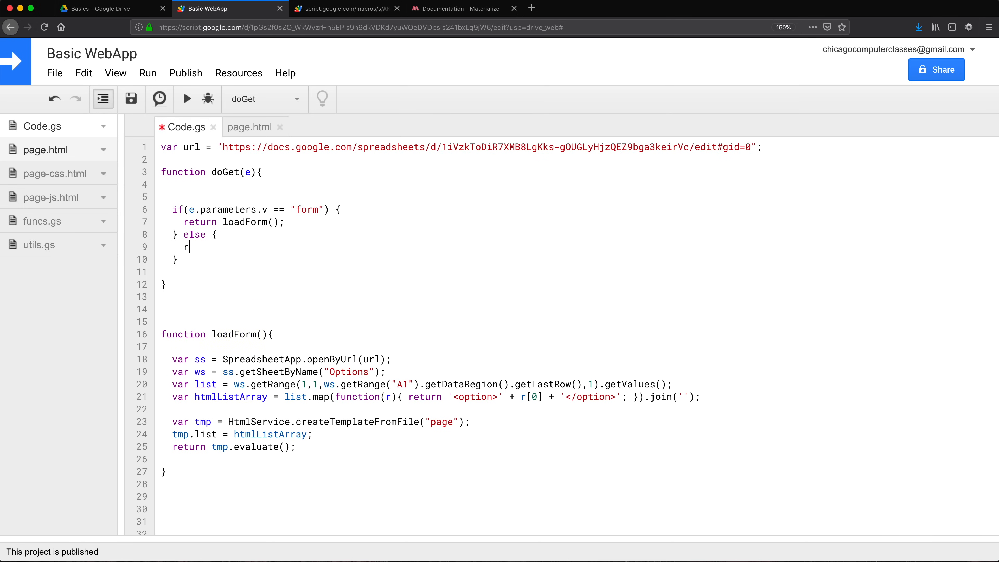
pyautogui.write('eturn')
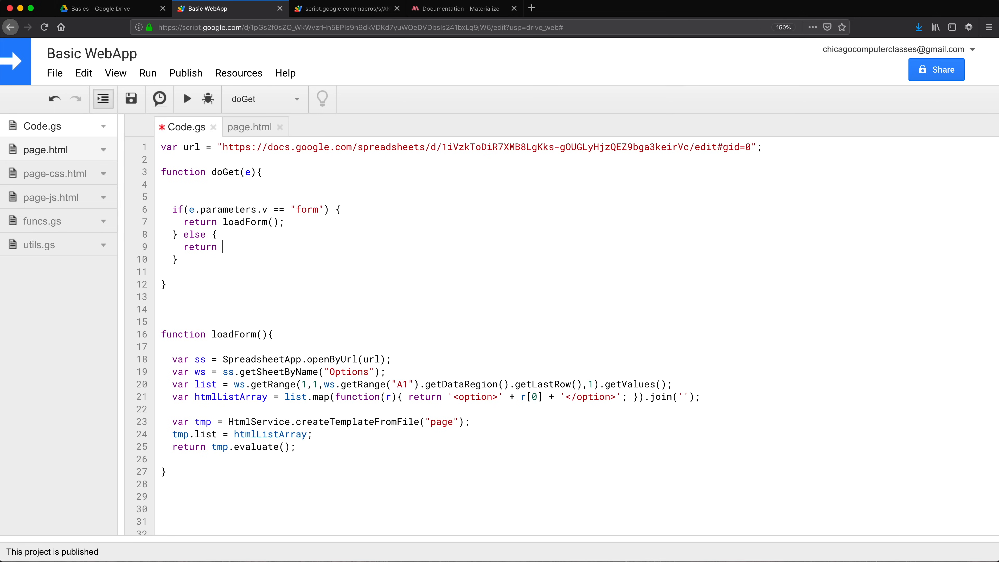
pyautogui.write('HtmlService')
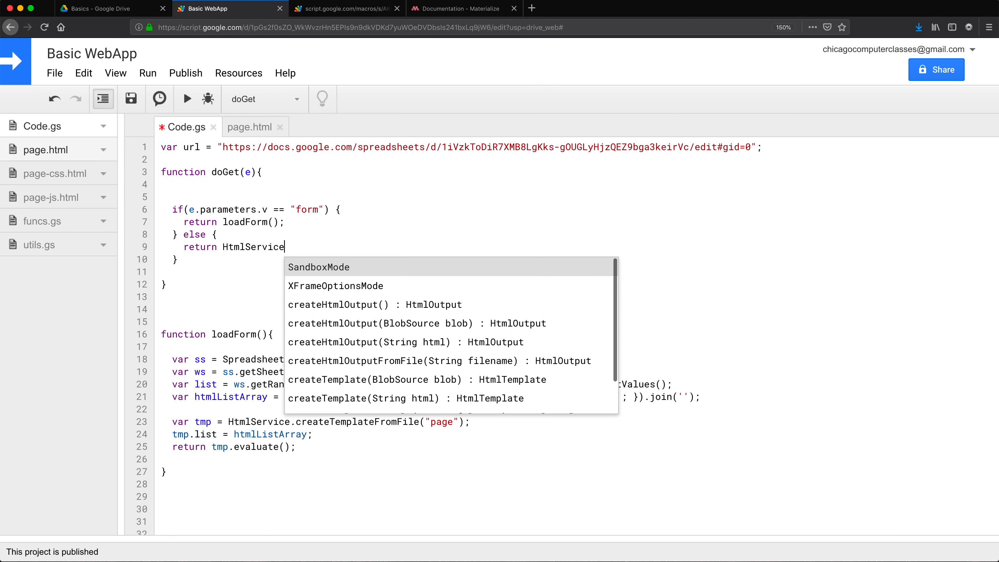
pyautogui.write('.')
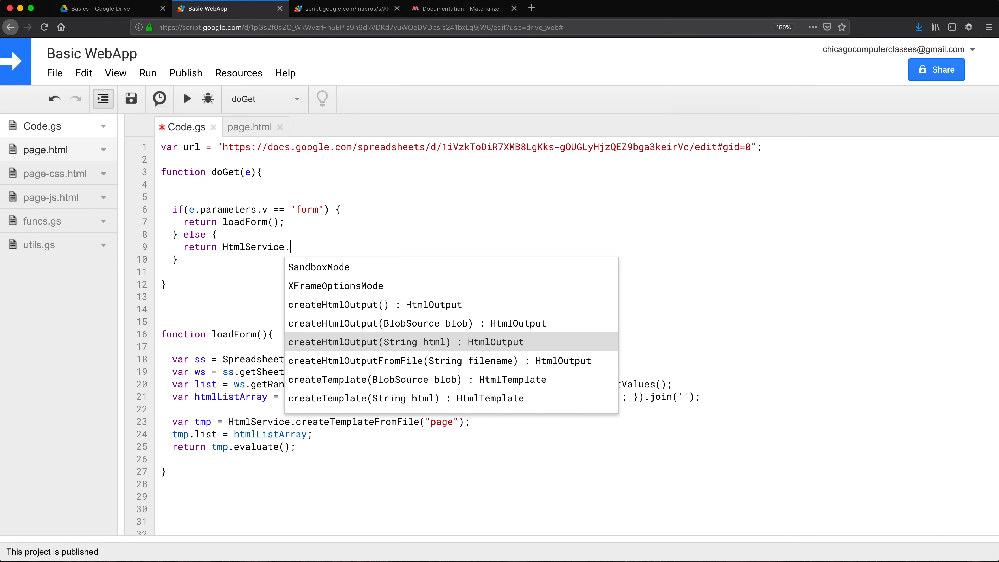
pyautogui.click(405, 342)
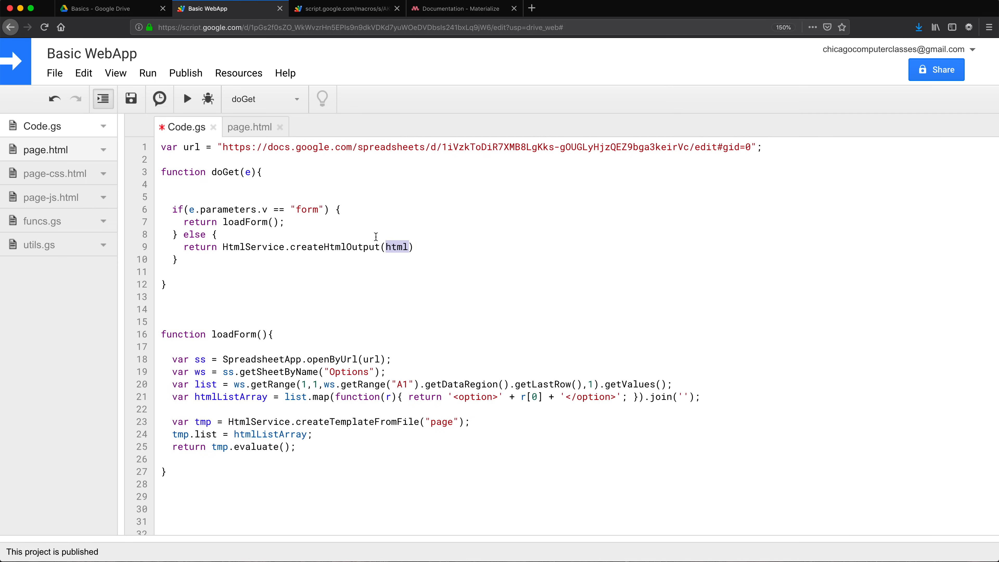
pyautogui.moveTo(404, 247)
pyautogui.write('"')
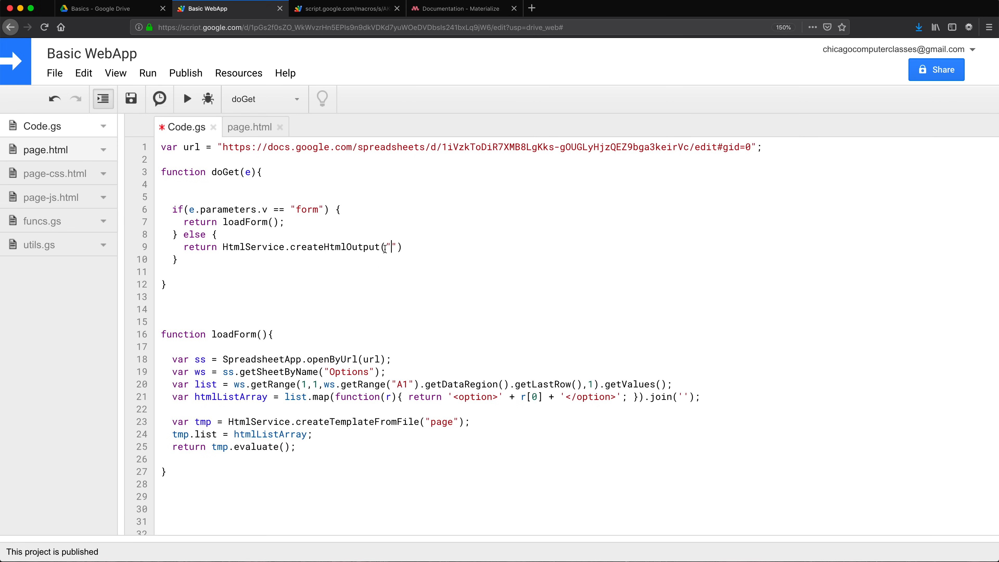
# Pass the string "<h1>Hello</h1>" to createHtmlOutput and save Code.gs.
pyautogui.write('<h')
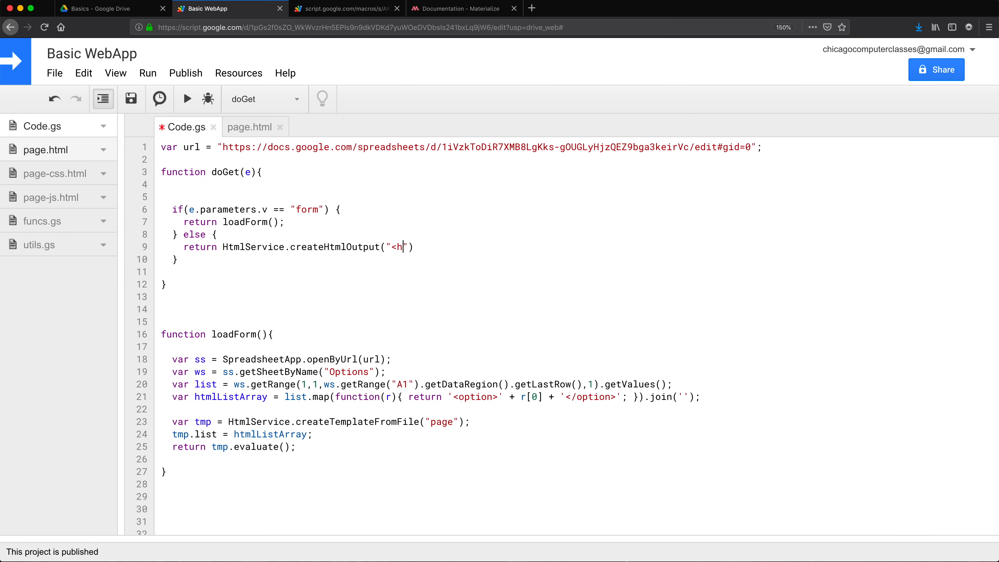
pyautogui.write('1>')
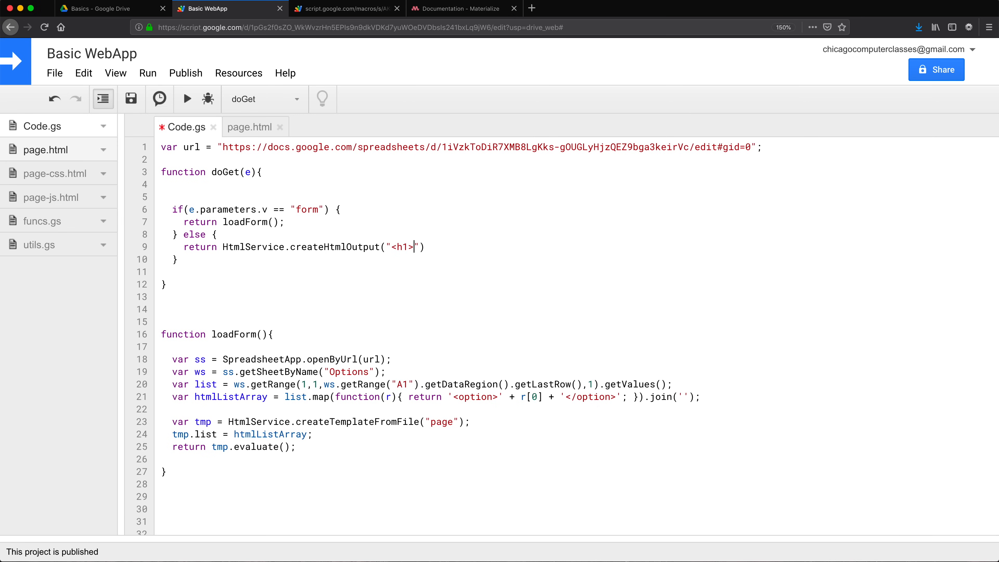
pyautogui.write('Hello')
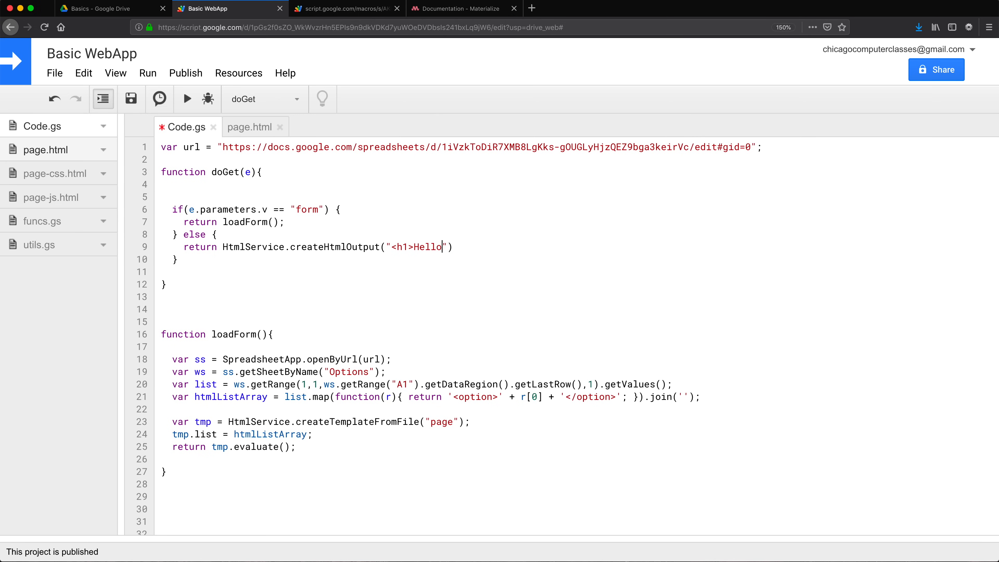
pyautogui.write('</')
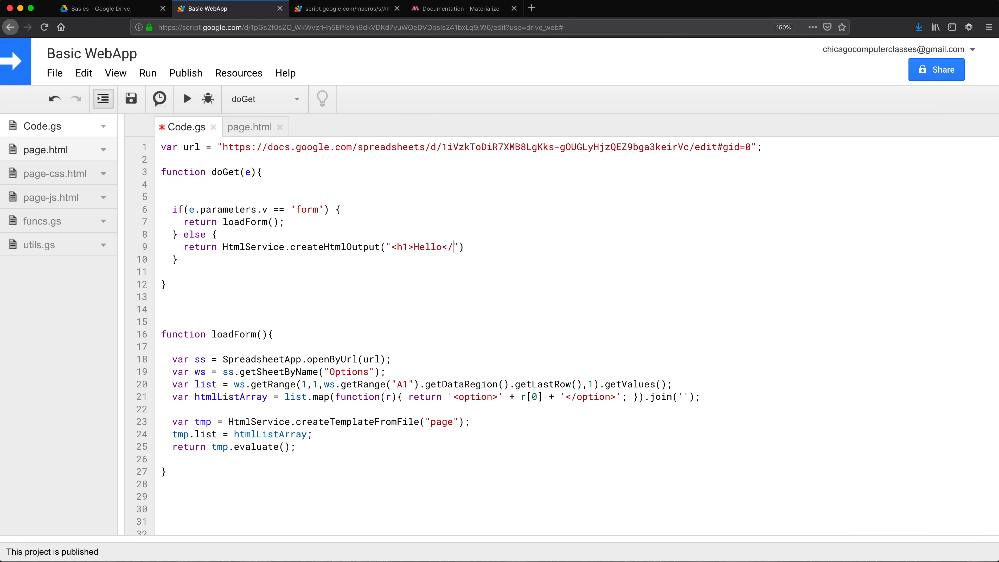
pyautogui.write('h1>')
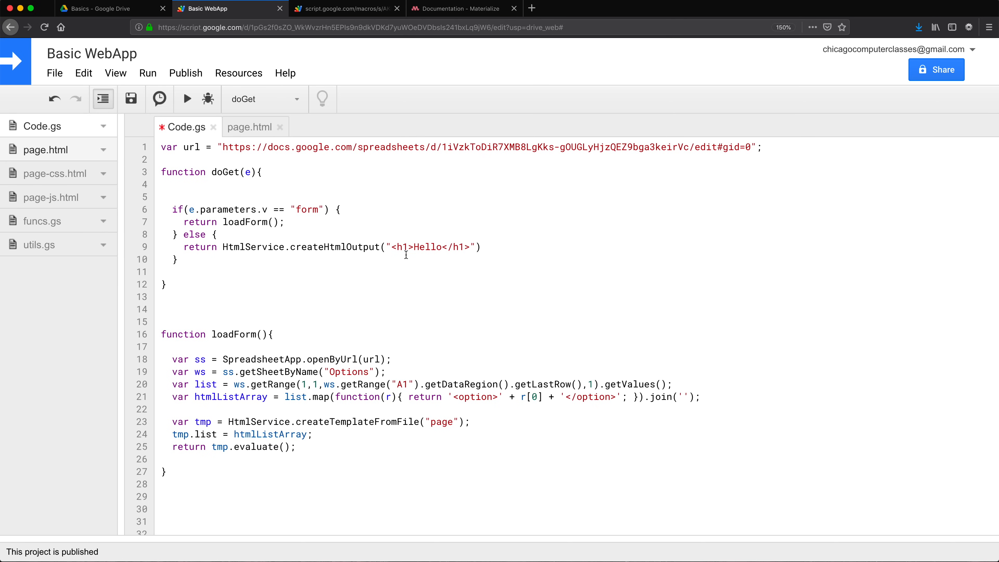
pyautogui.click(479, 247)
pyautogui.write(';')
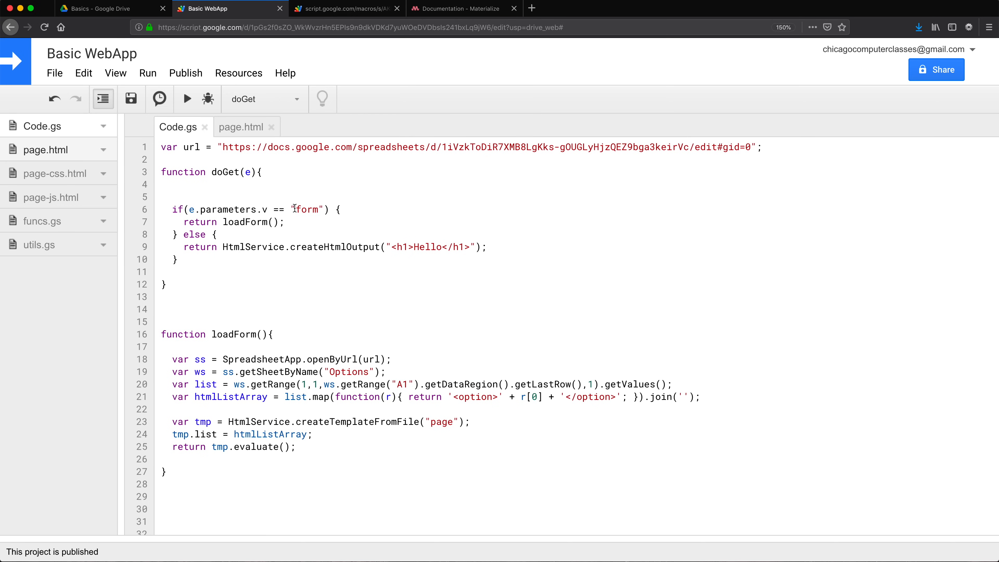
pyautogui.doubleClick(307, 210)
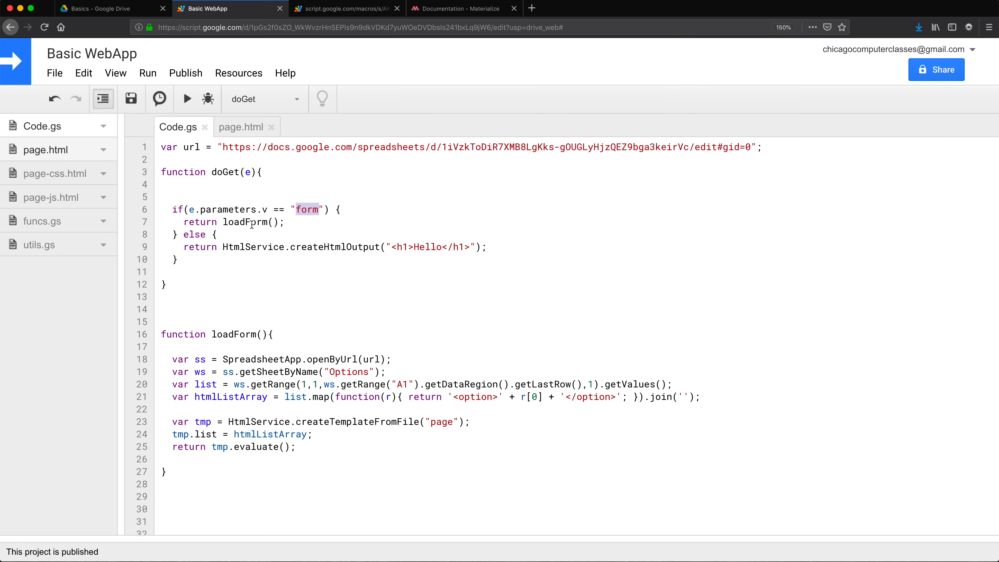
pyautogui.doubleClick(253, 247)
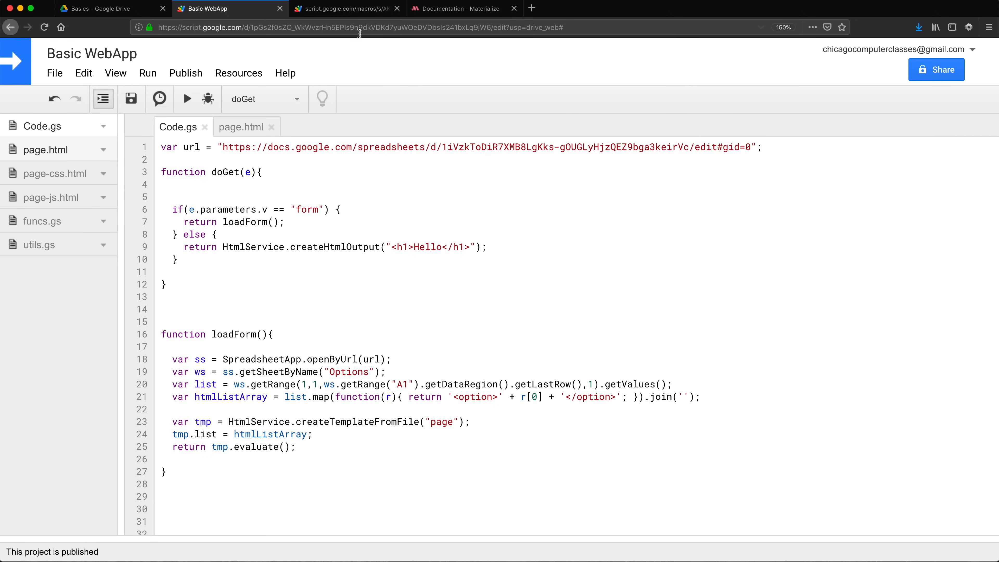
# Check the web app shows Hello, then that ?v=form shows the record form, and return to the editor.
pyautogui.click(344, 8)
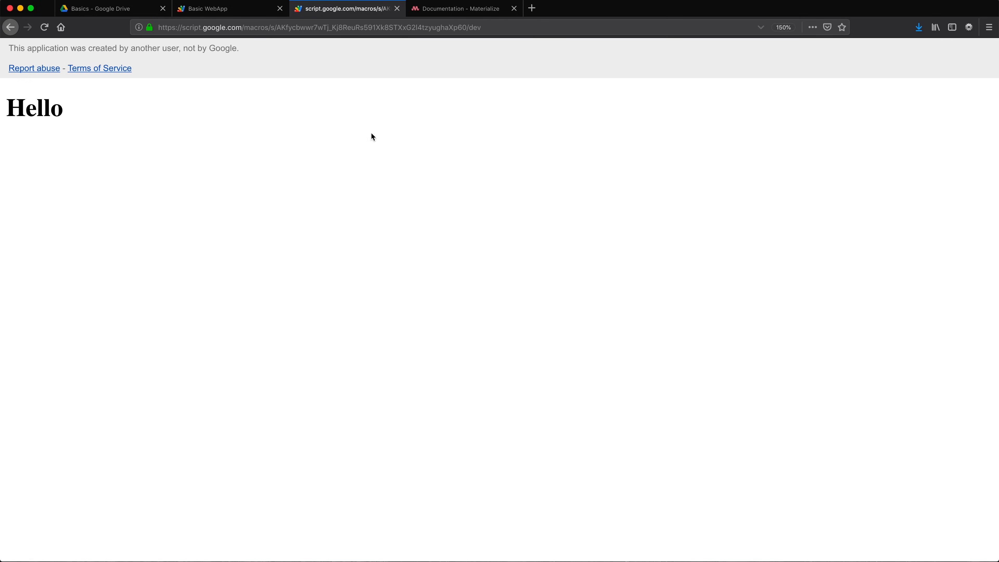
pyautogui.moveTo(135, 145)
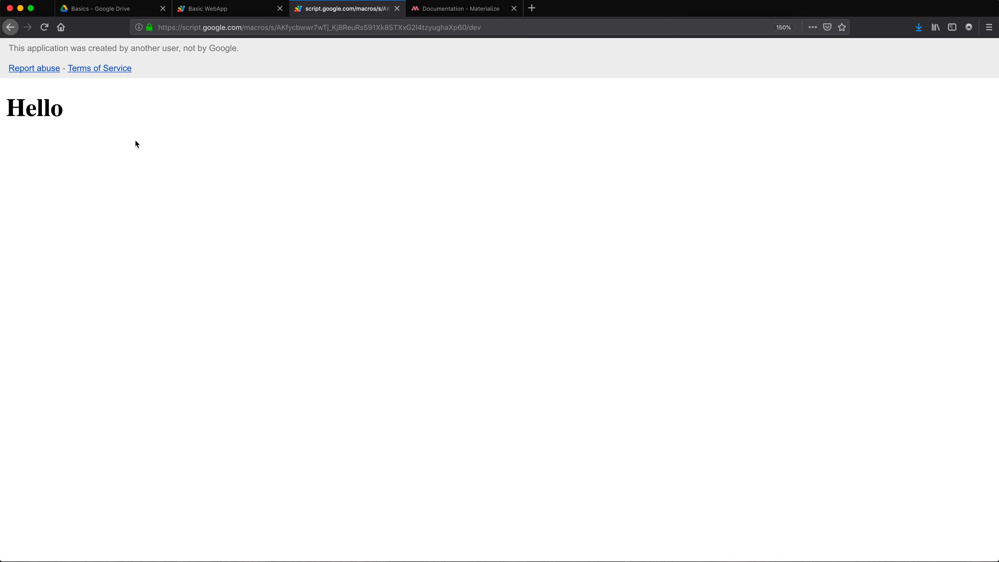
pyautogui.click(318, 26)
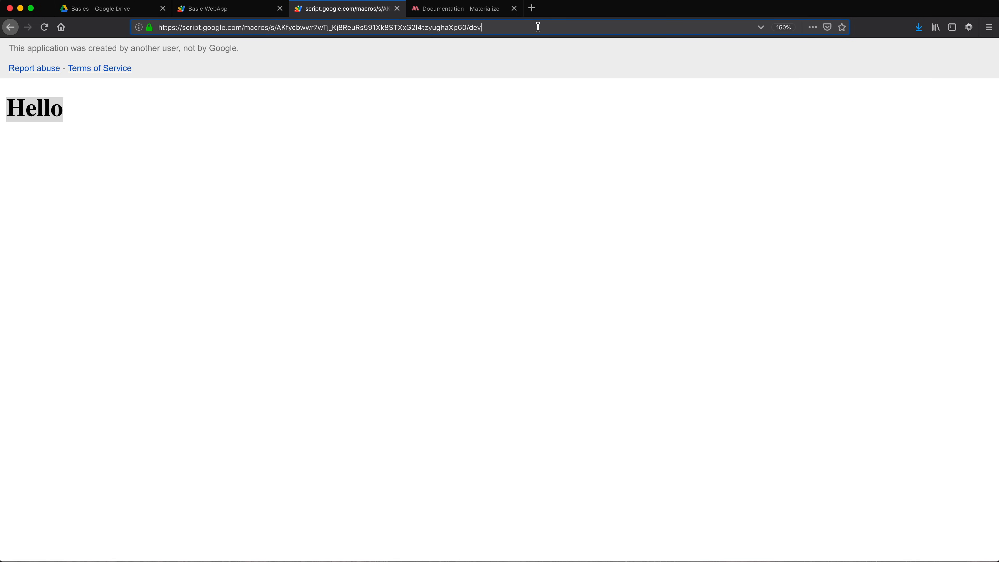
pyautogui.write('?v=form')
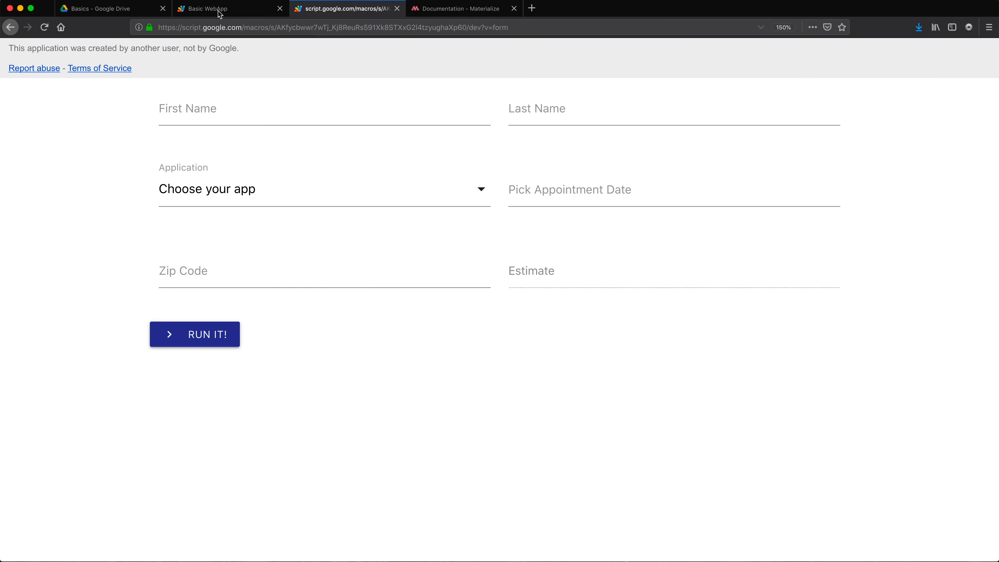
pyautogui.click(223, 8)
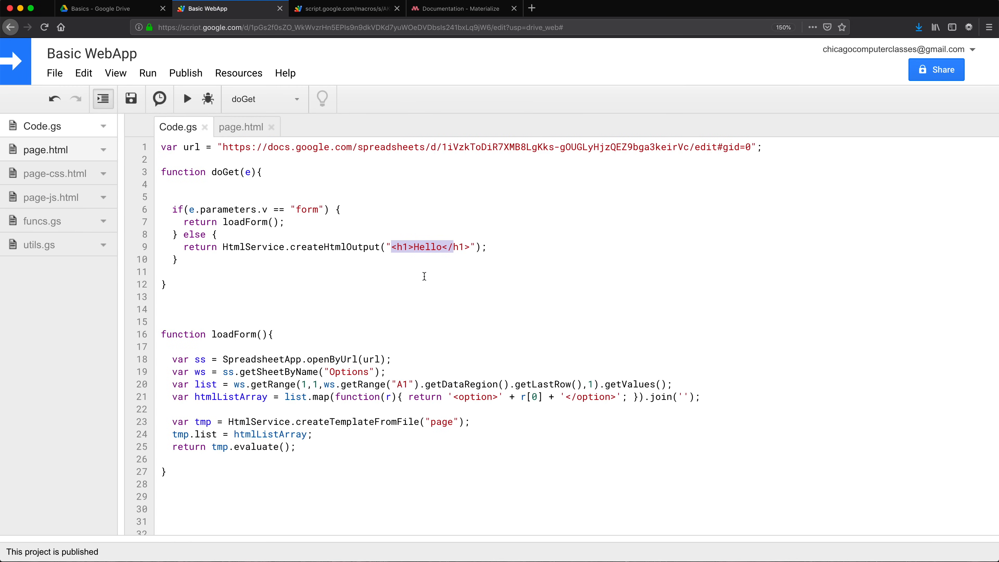
pyautogui.moveTo(88, 157)
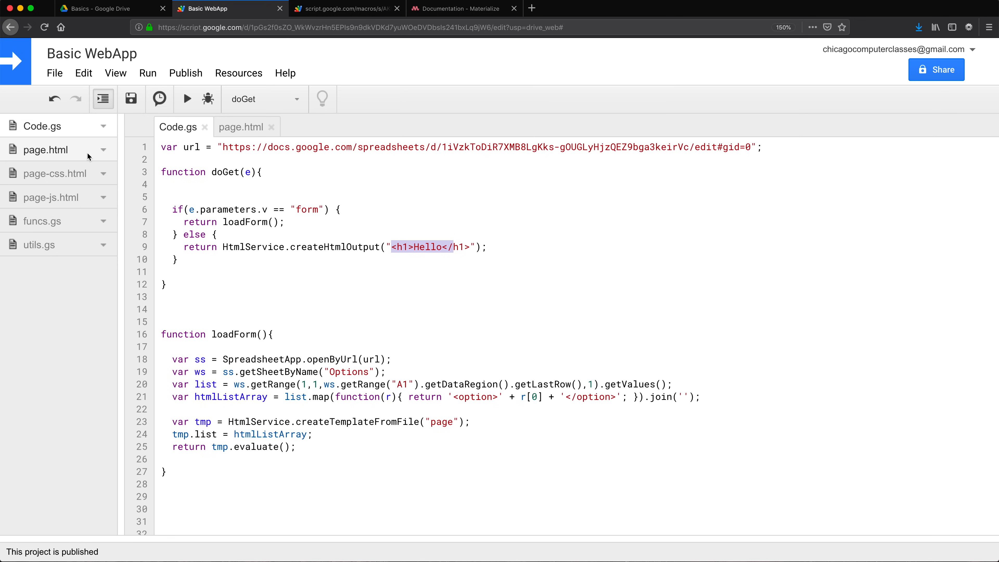
pyautogui.moveTo(23, 142)
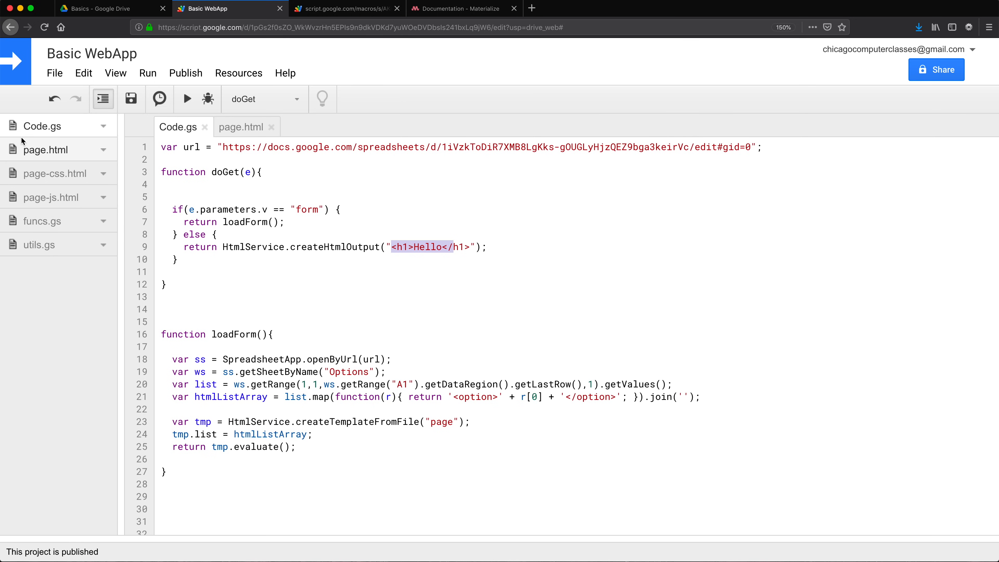
# Create a new HTML file named home in the project.
pyautogui.click(54, 73)
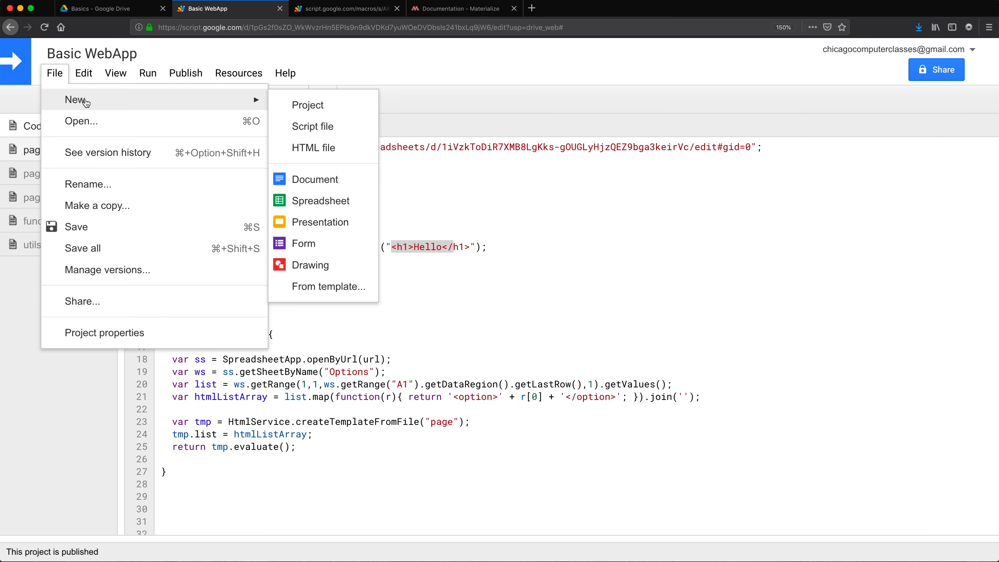
pyautogui.moveTo(313, 148)
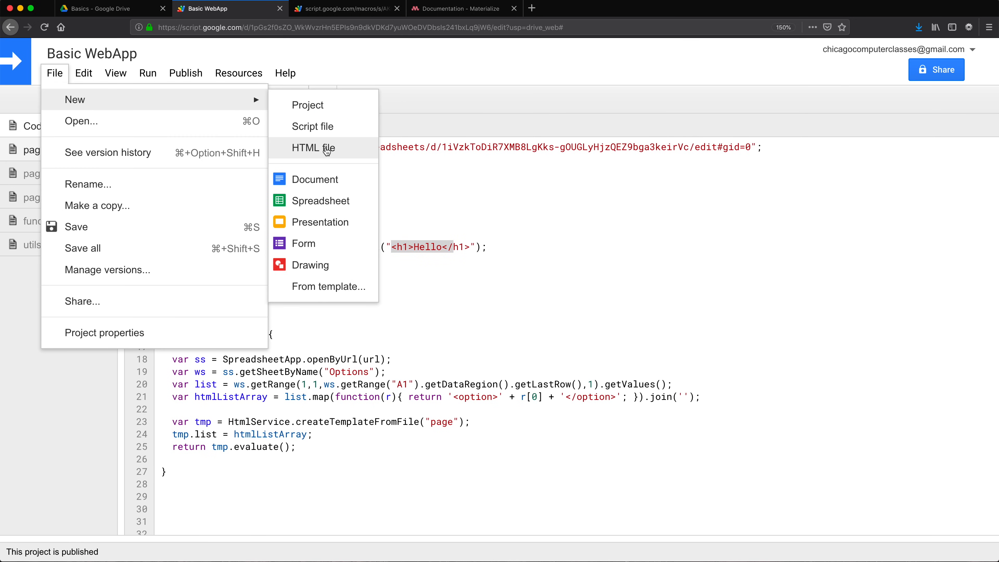
pyautogui.click(312, 148)
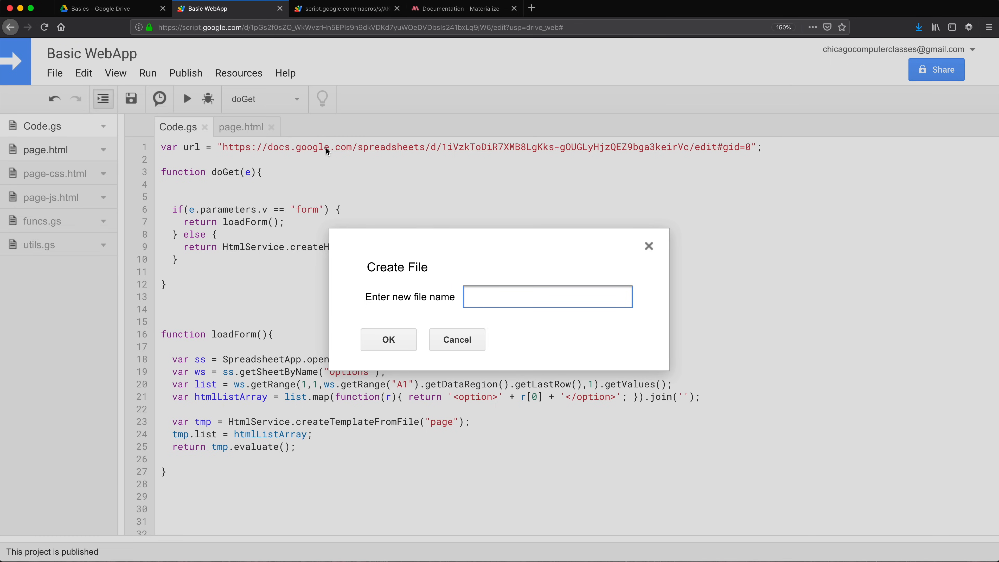
pyautogui.write('ho')
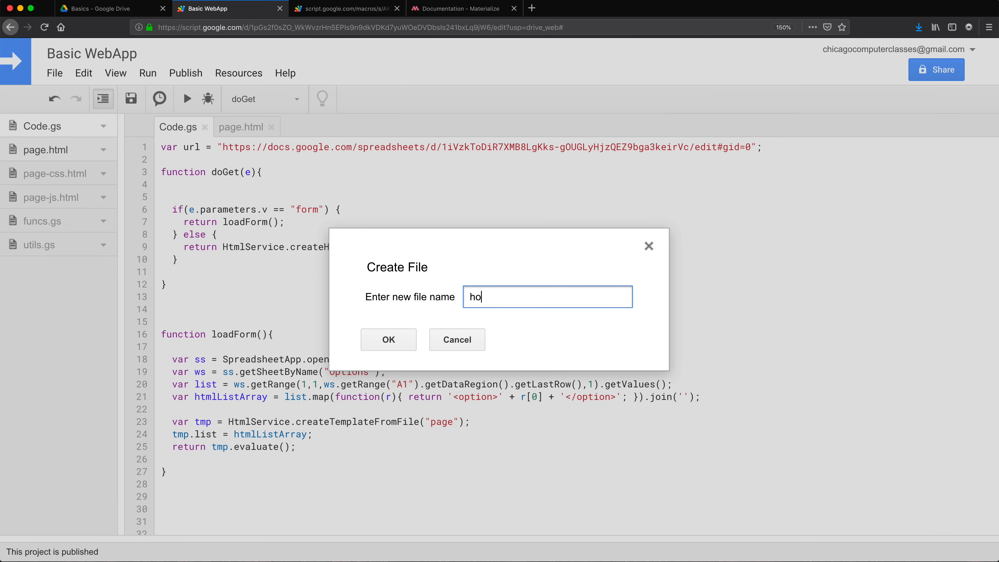
pyautogui.click(388, 339)
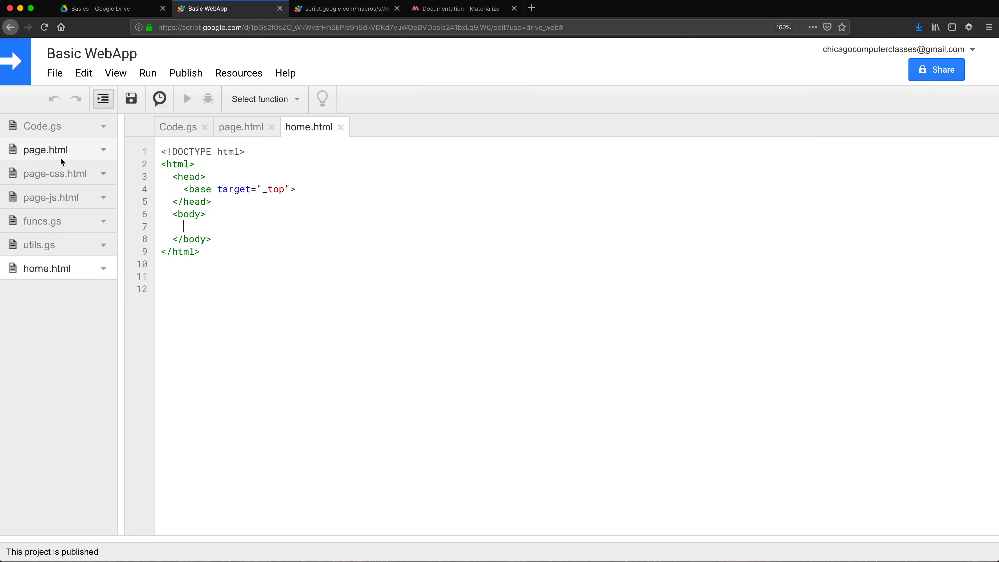
pyautogui.moveTo(51, 172)
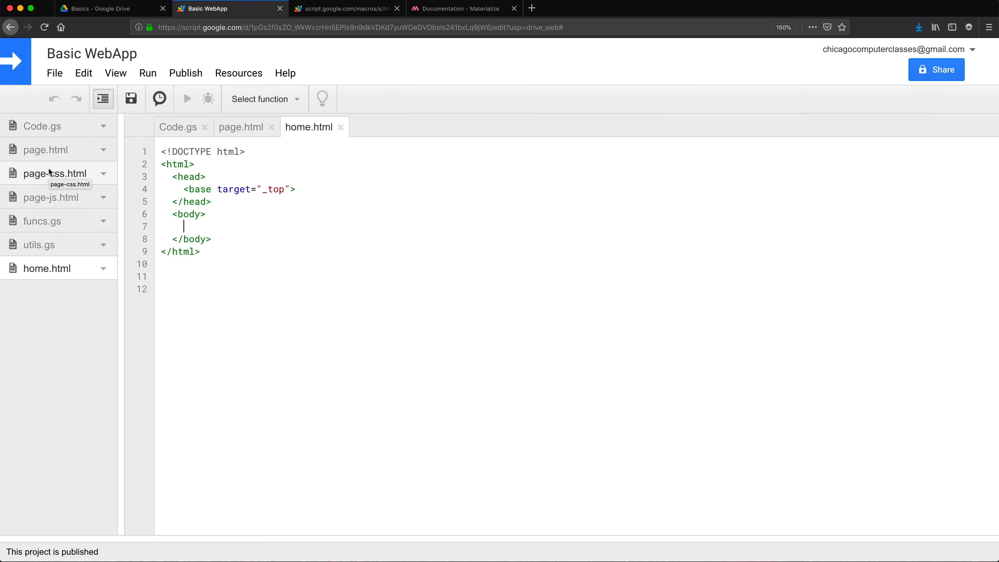
pyautogui.moveTo(141, 273)
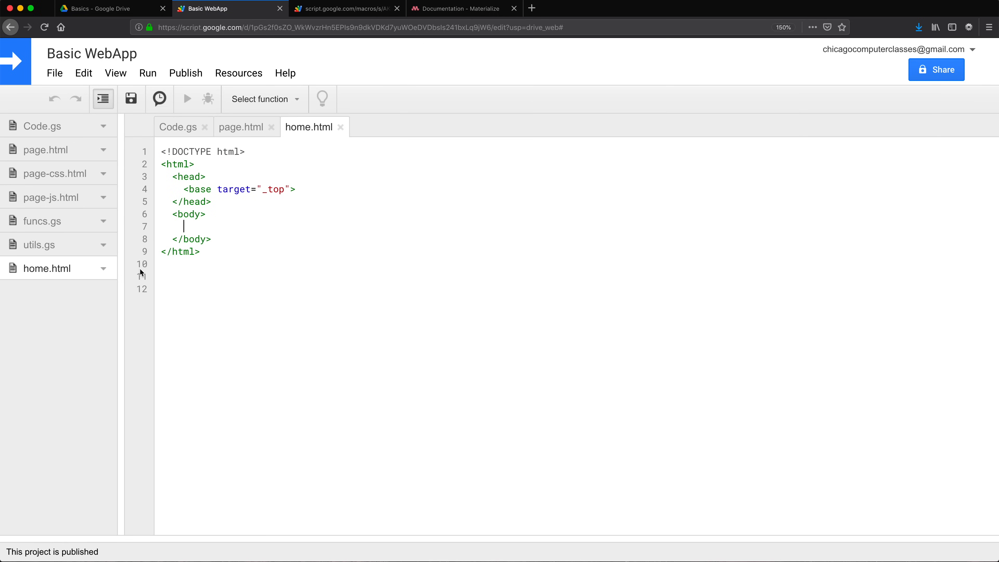
# Copy page.html's markup and paste it into home.html.
pyautogui.click(241, 127)
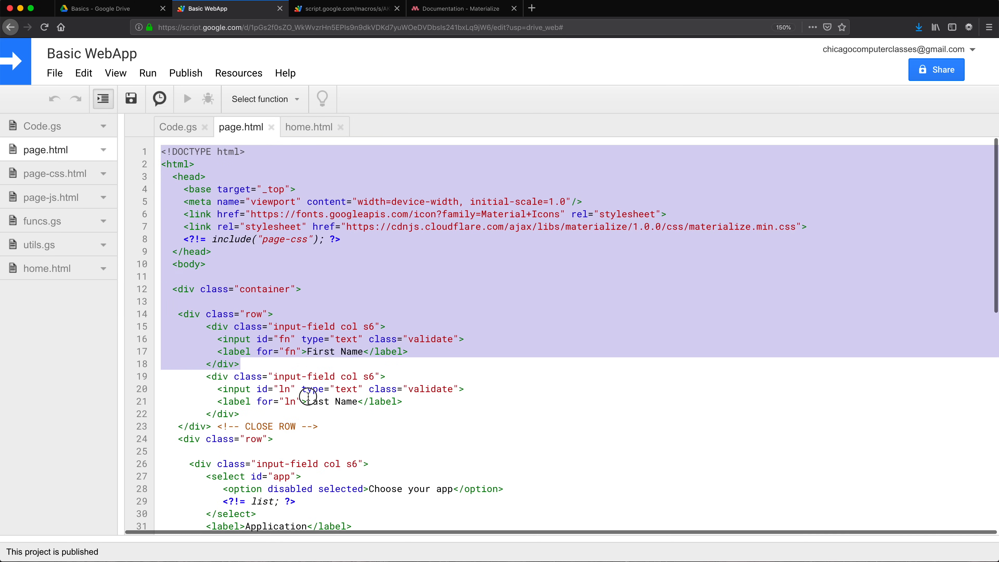
pyautogui.scroll(-3)
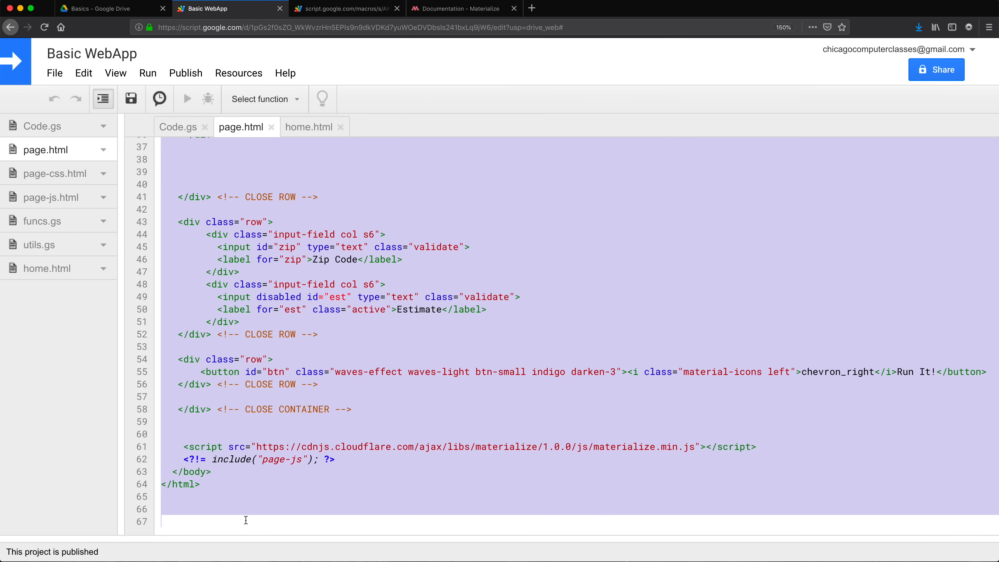
pyautogui.moveTo(54, 180)
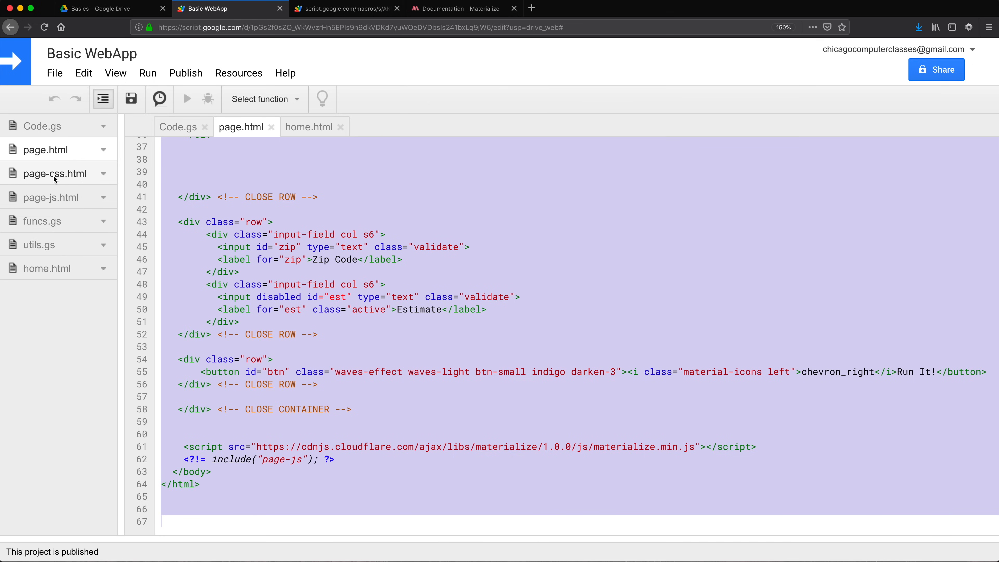
pyautogui.click(310, 127)
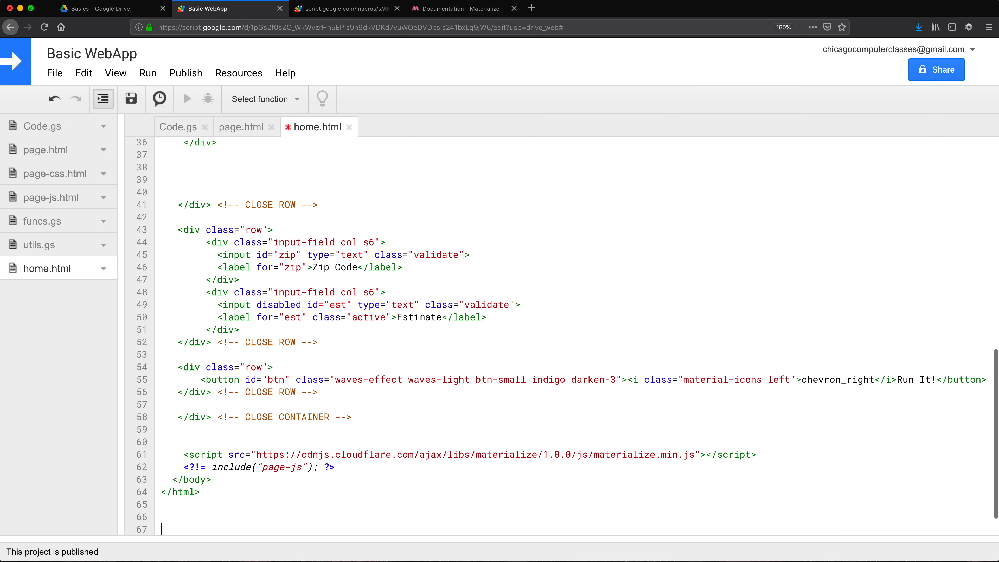
pyautogui.moveTo(196, 464)
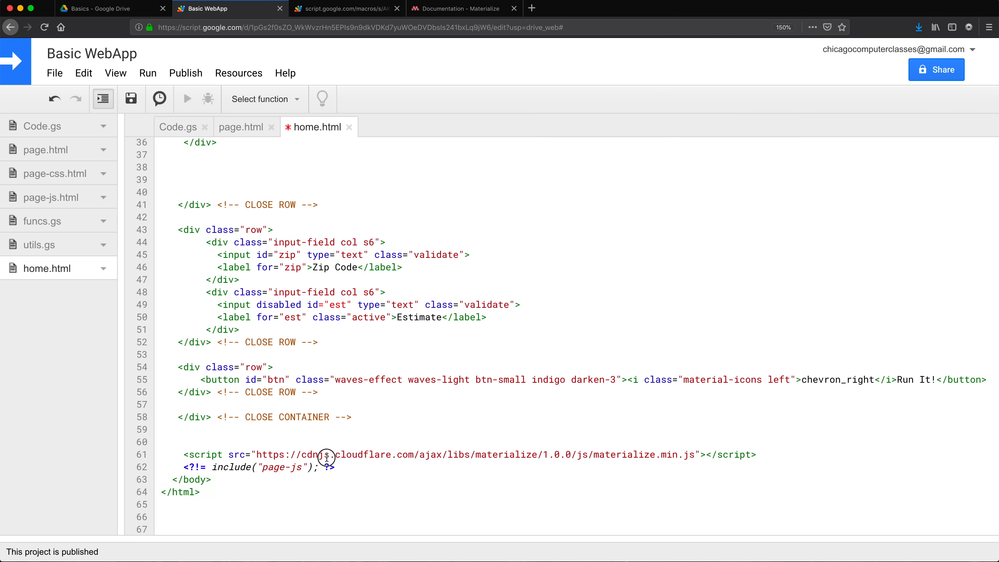
pyautogui.scroll(3)
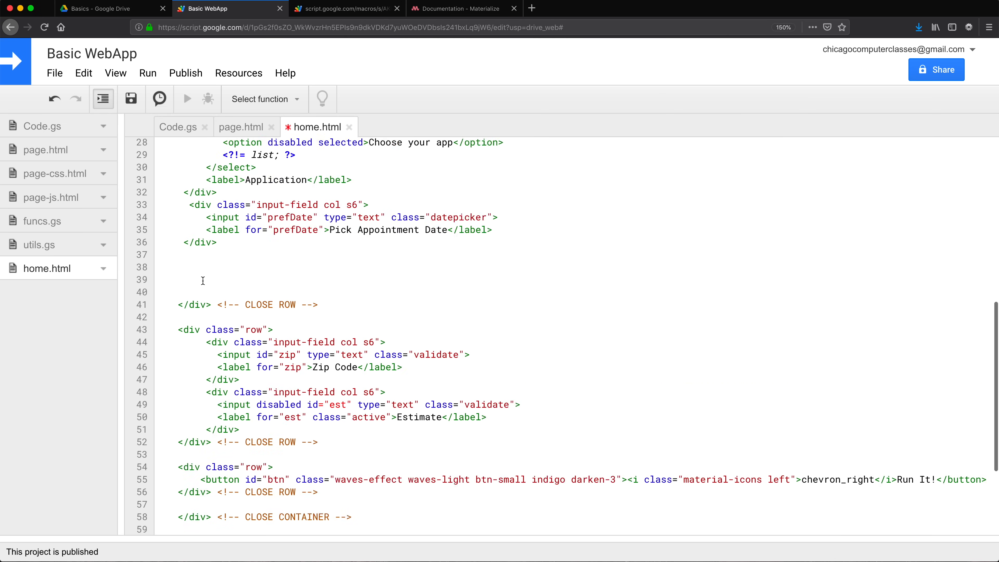
pyautogui.scroll(3)
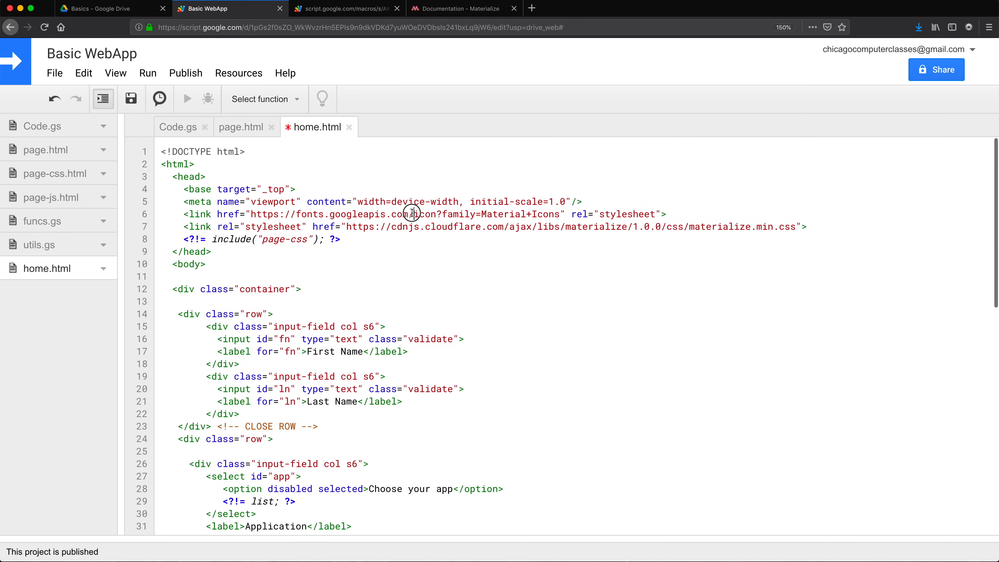
pyautogui.moveTo(649, 228)
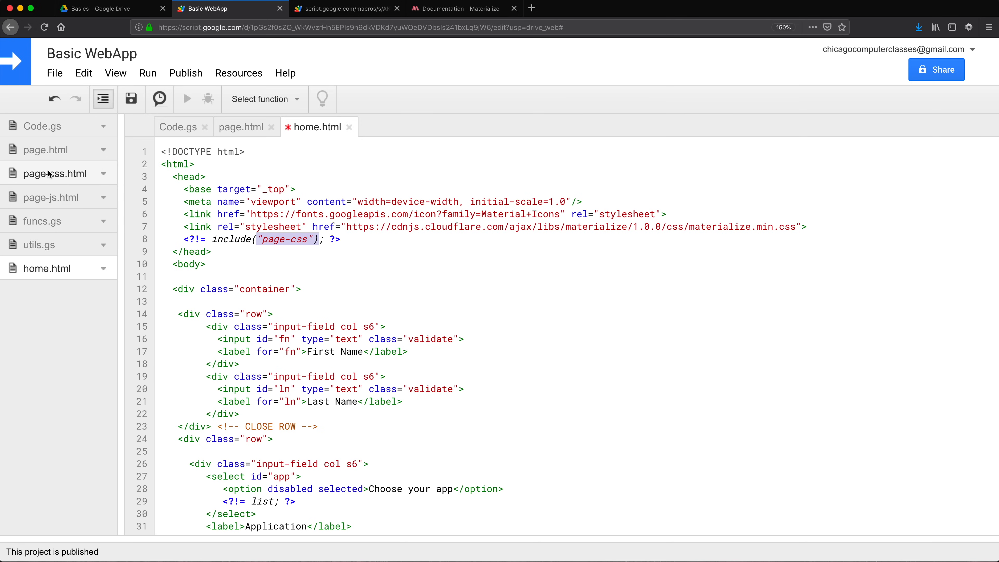
pyautogui.moveTo(398, 277)
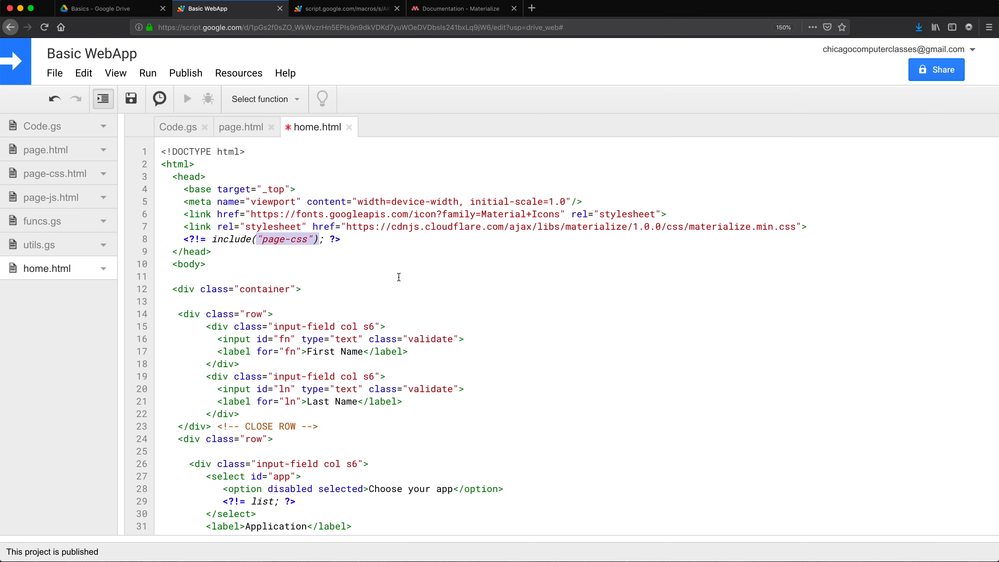
# Strip home.html to one row with a single col s12 input-field div and save.
pyautogui.scroll(-3)
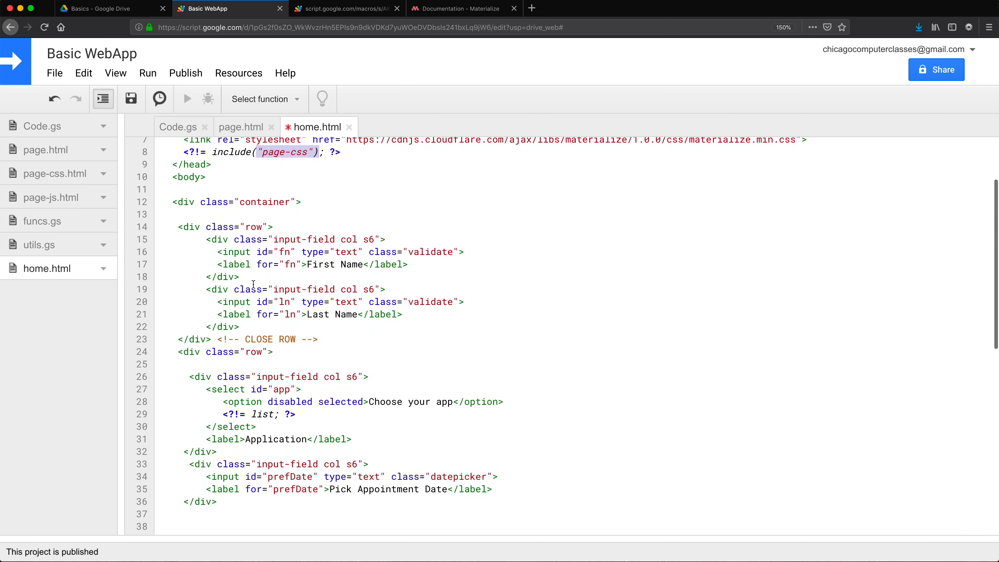
pyautogui.scroll(-3)
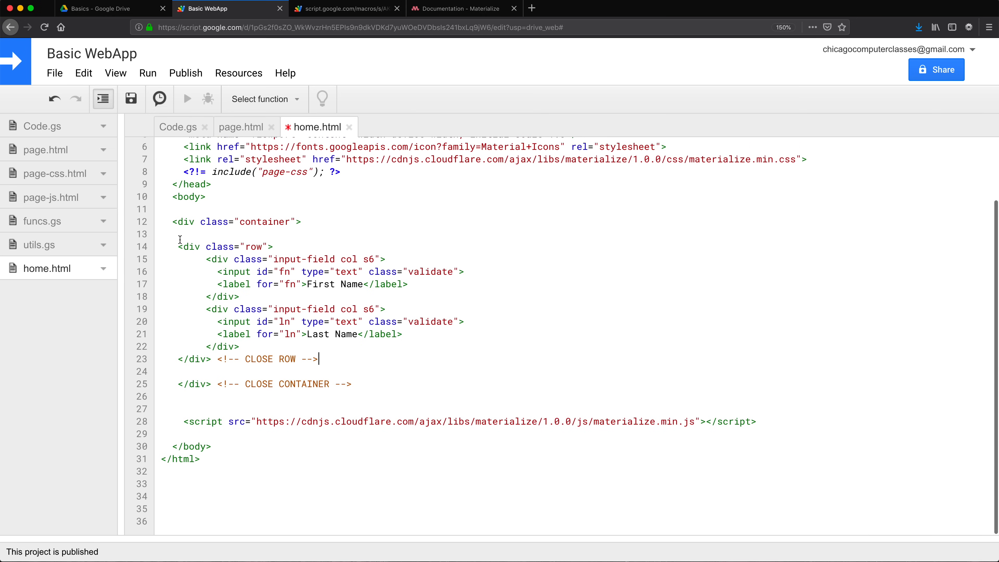
pyautogui.moveTo(253, 346)
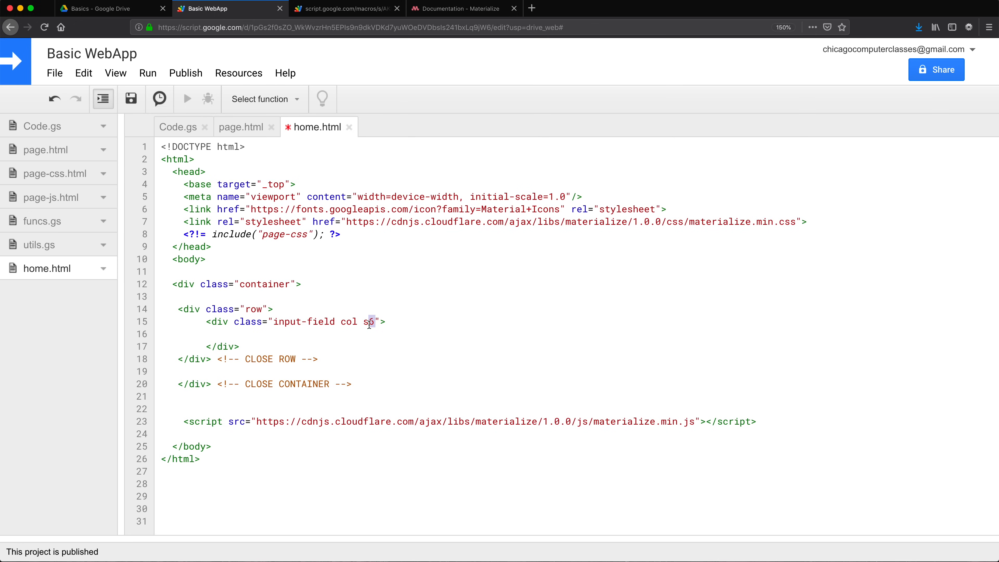
pyautogui.write('12')
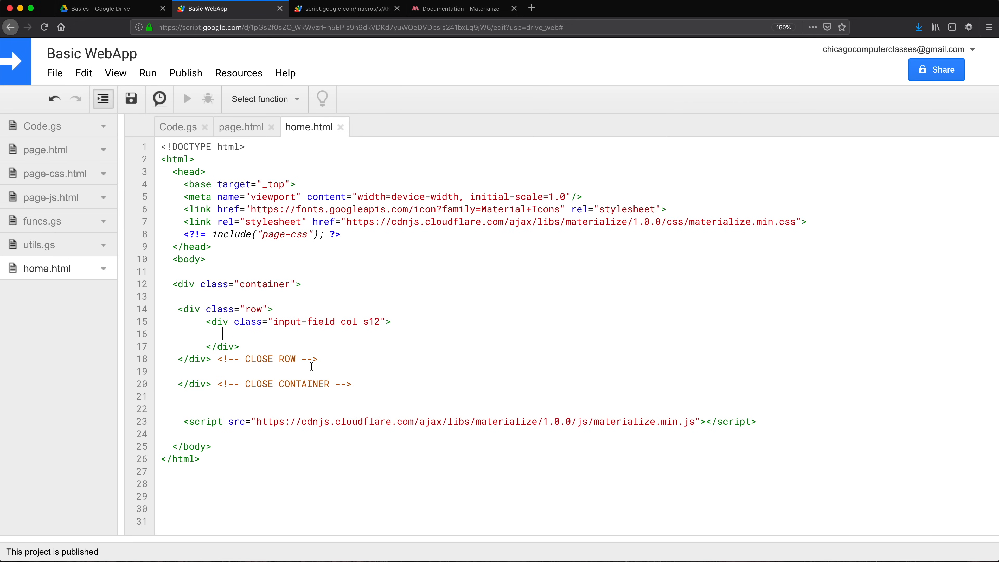
# Add an <h1>Welcome!</h1> heading inside the s12 column and save home.html.
pyautogui.write('<h1')
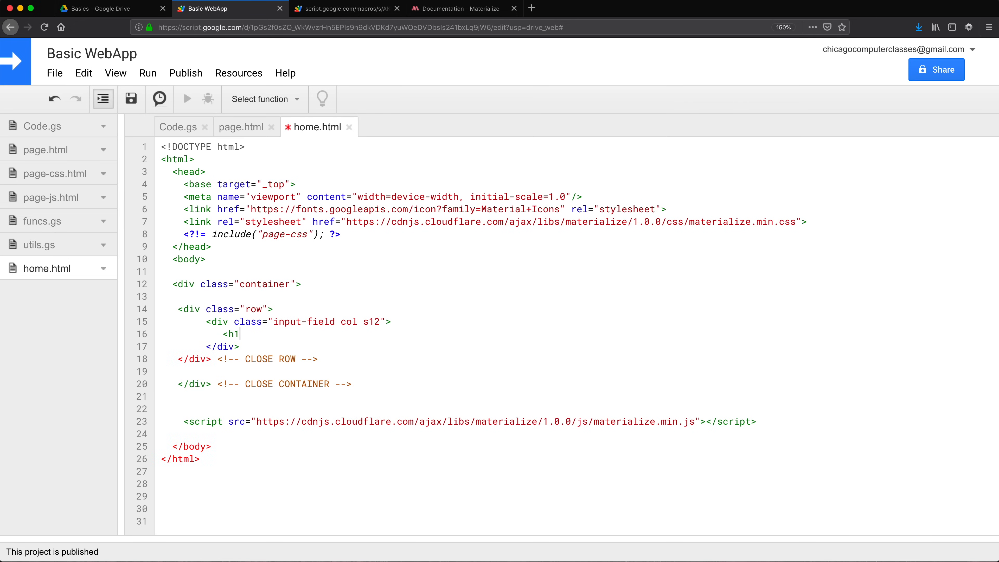
pyautogui.write('We')
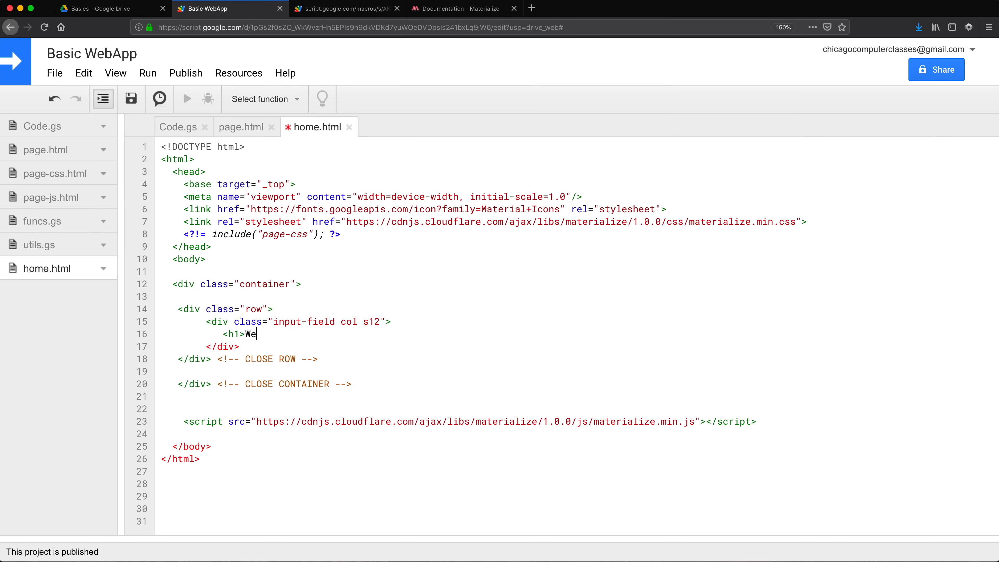
pyautogui.write('lcome!')
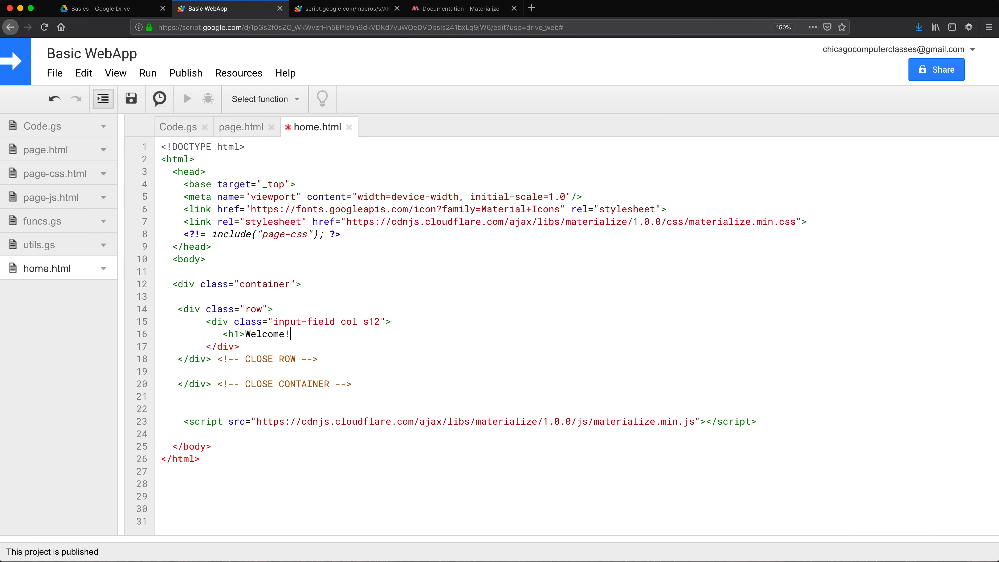
pyautogui.write('</h')
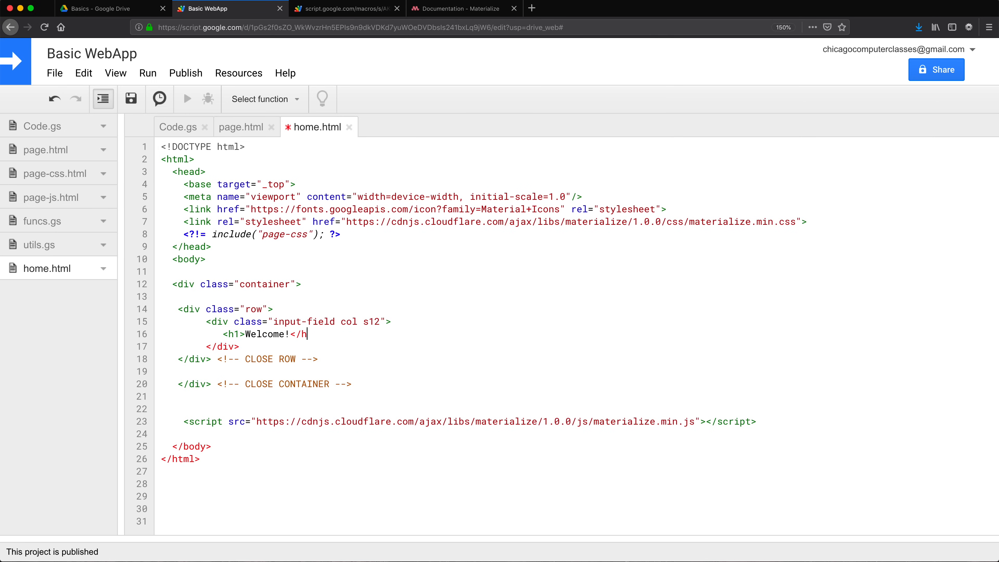
pyautogui.write('1>')
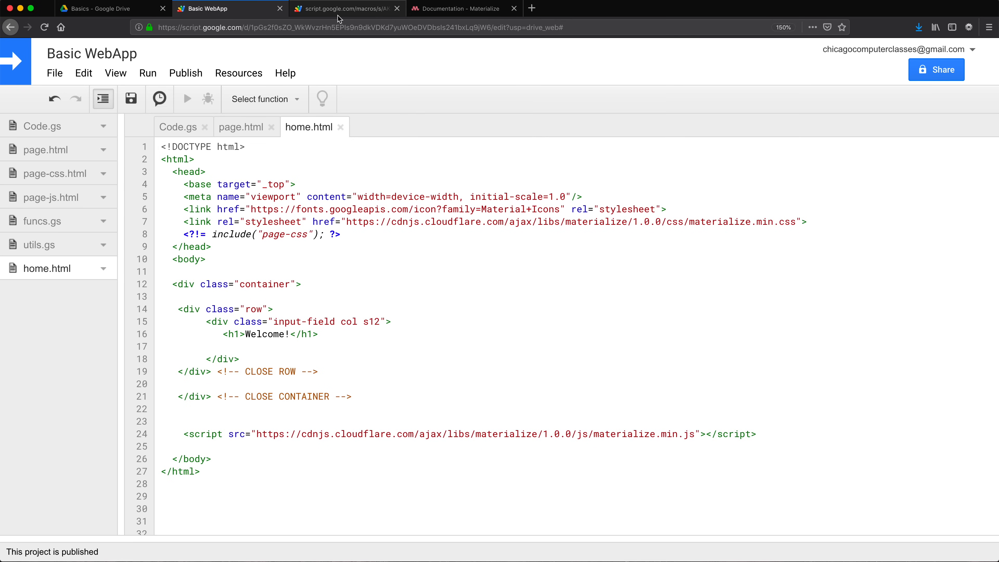
# Go to the Materialize docs' Components > Buttons page to view button markup.
pyautogui.click(463, 8)
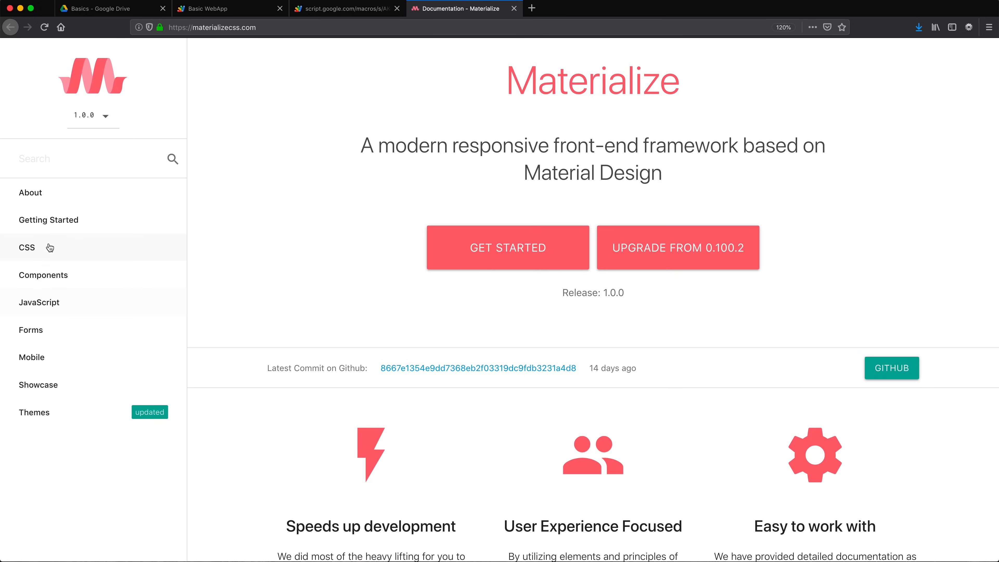
pyautogui.click(43, 275)
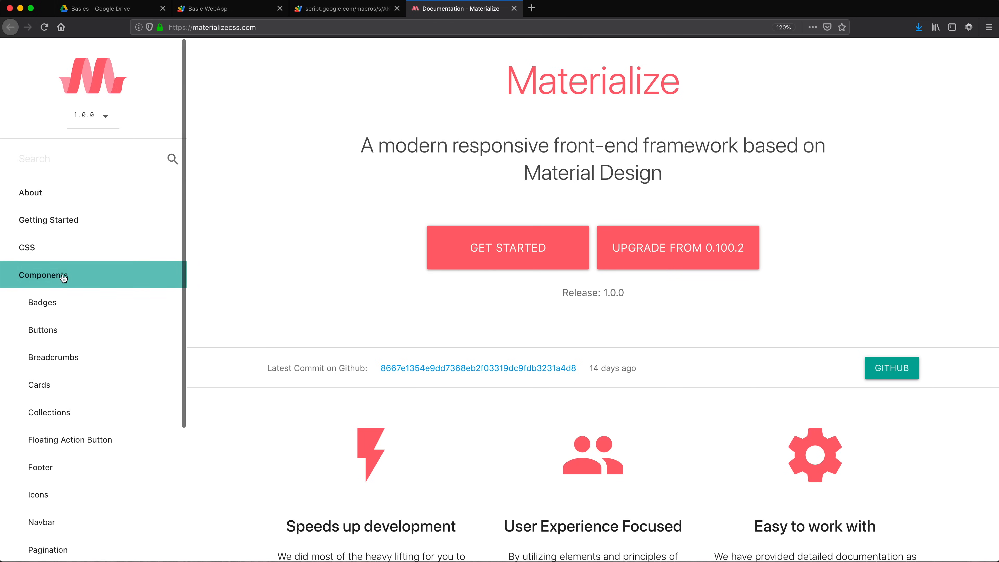
pyautogui.click(43, 330)
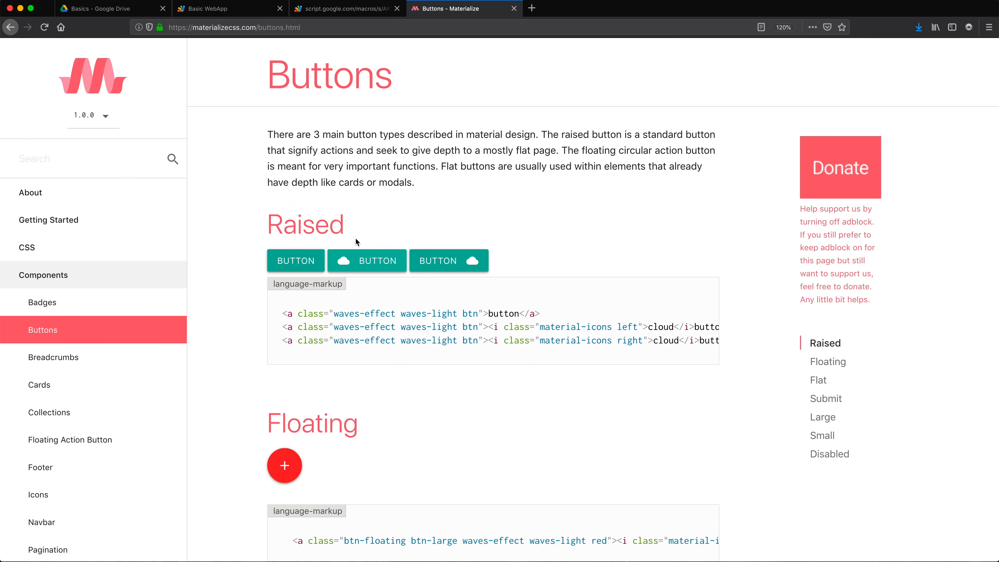
pyautogui.moveTo(446, 320)
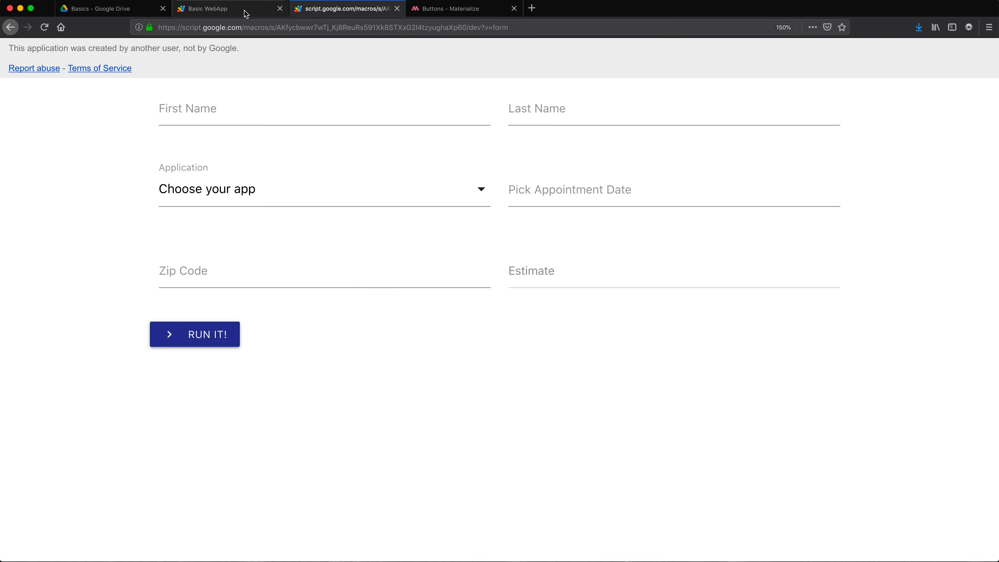
# Paste page.html's indigo btn-small button under the Welcome heading and convert it to an <a> tag.
pyautogui.click(217, 8)
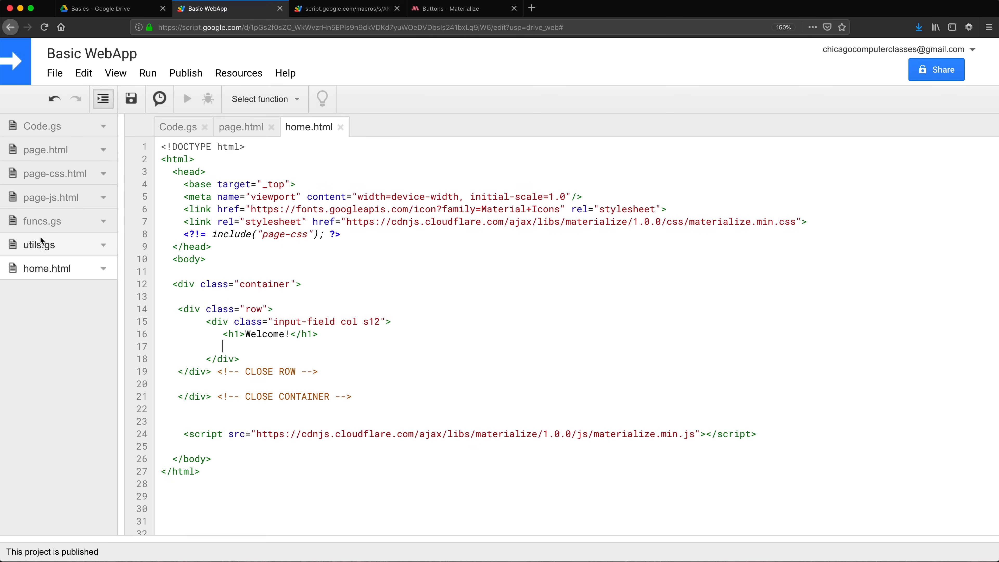
pyautogui.click(241, 127)
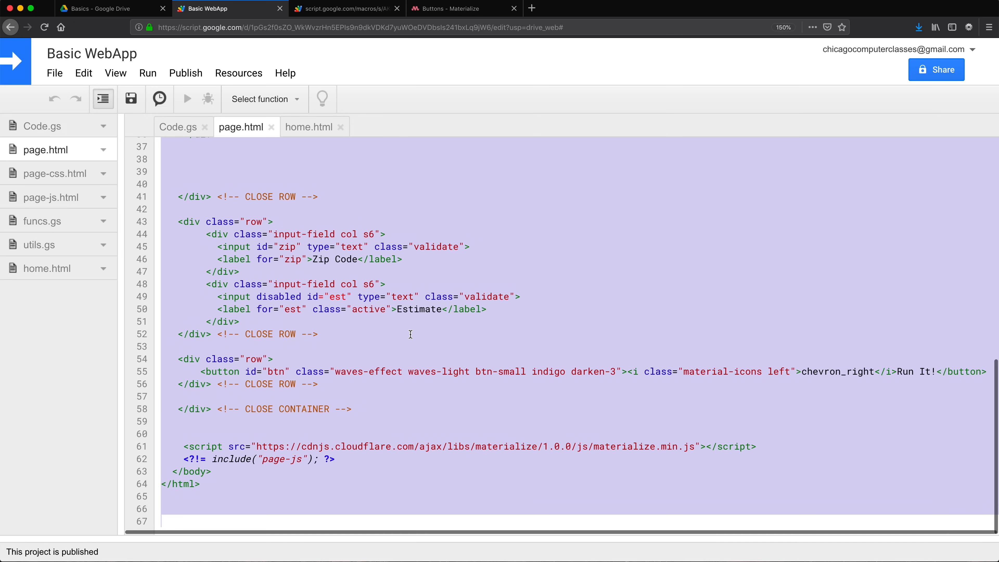
pyautogui.scroll(3)
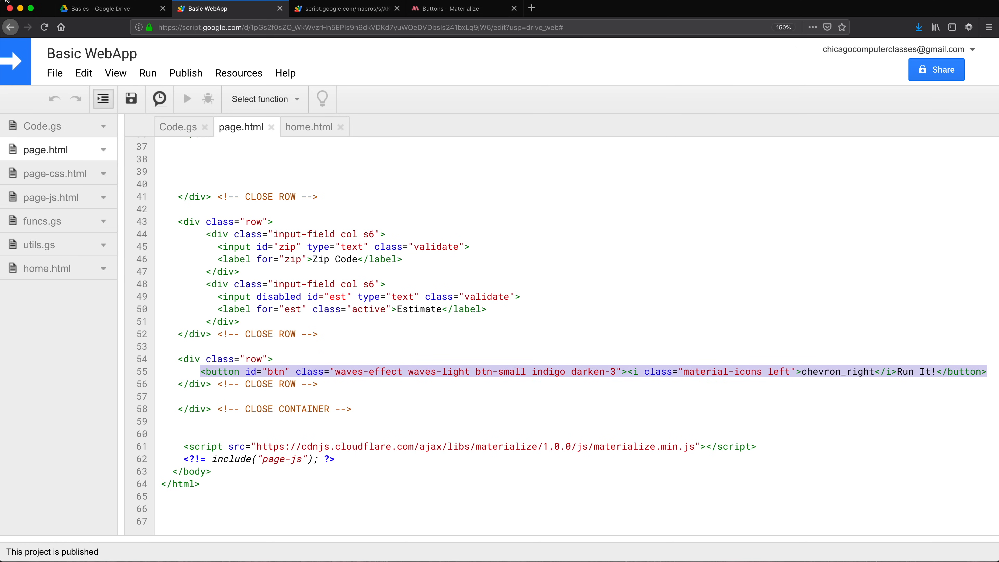
pyautogui.click(309, 127)
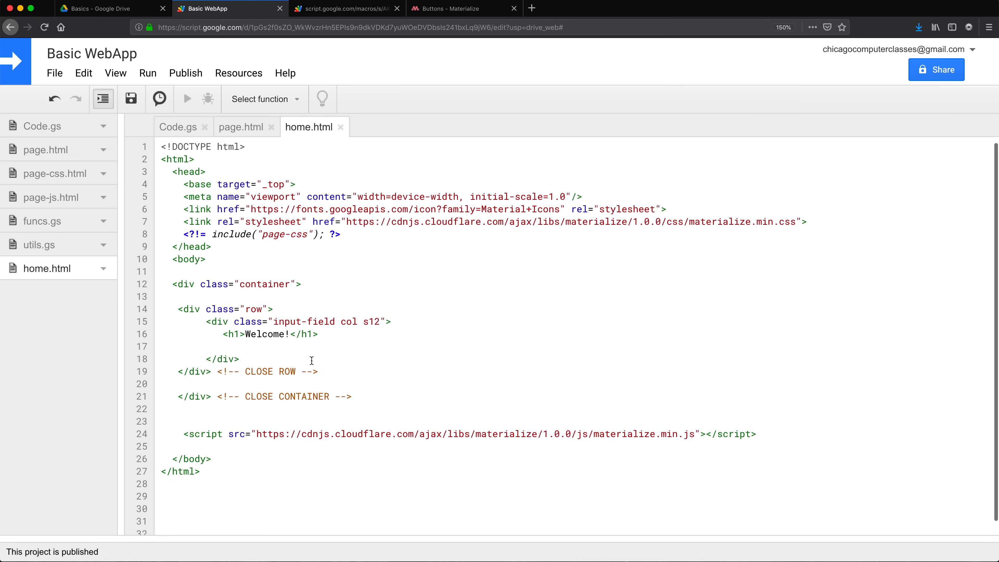
pyautogui.write('<button id="btn" class="waves-effect waves-light btn-small indigo darken-3"><i class="material-icons left">chevron_right</i>Run It!</button>')
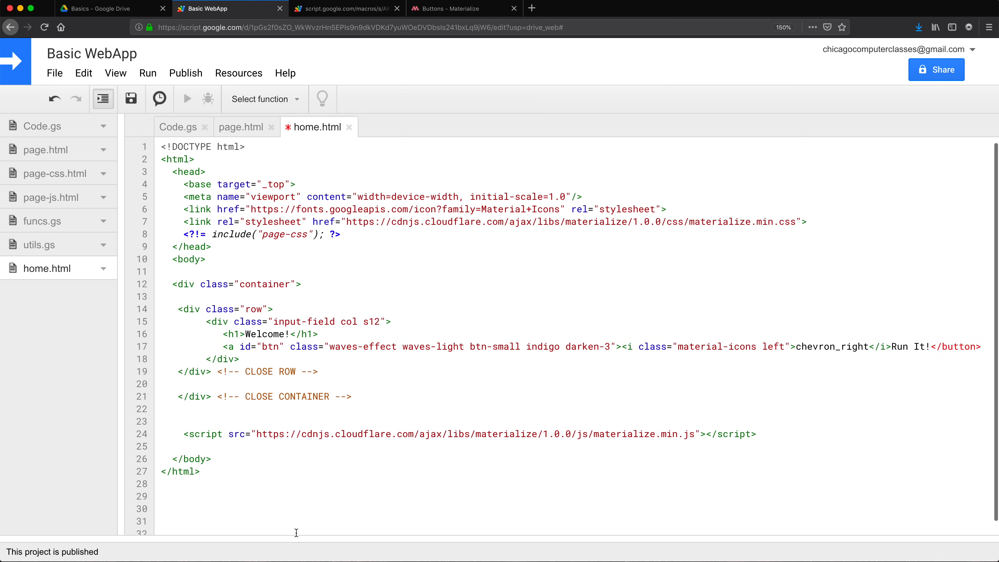
pyautogui.doubleClick(960, 346)
pyautogui.write('a')
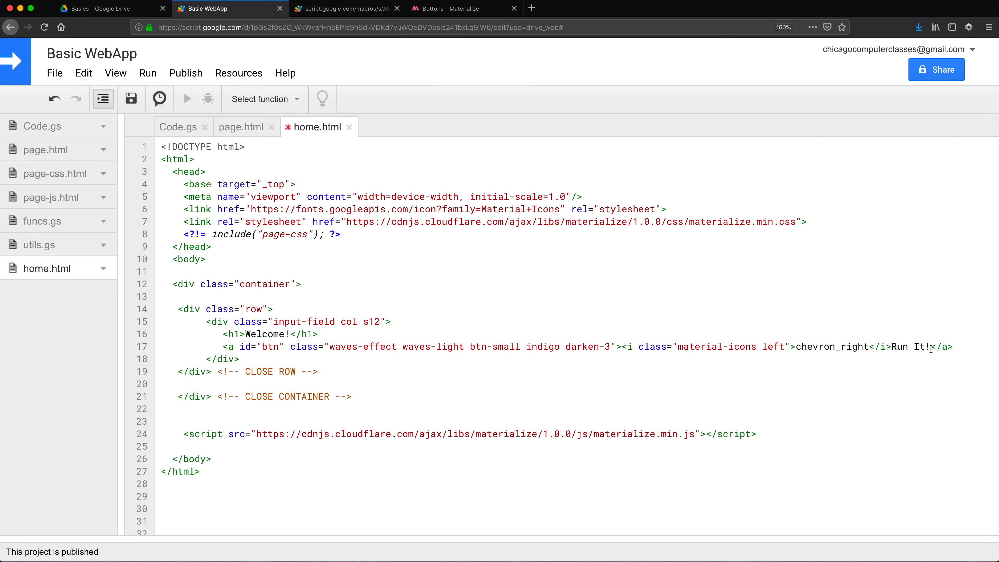
pyautogui.moveTo(922, 349)
pyautogui.write('Add')
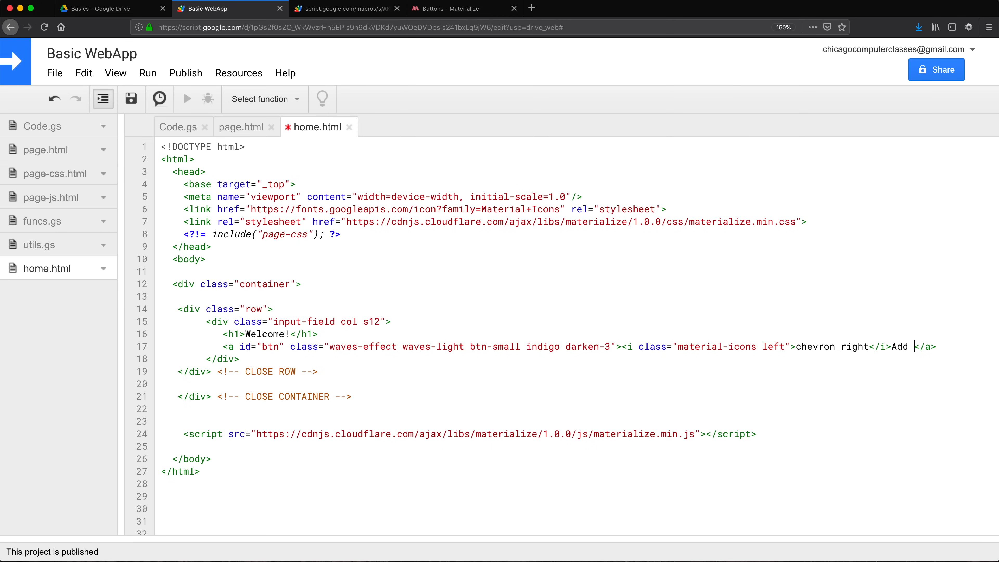
# Label the link Add Record, then make doGet's else return HtmlService.createTemplateFromFile("home").evaluate() and save.
pyautogui.write('Record')
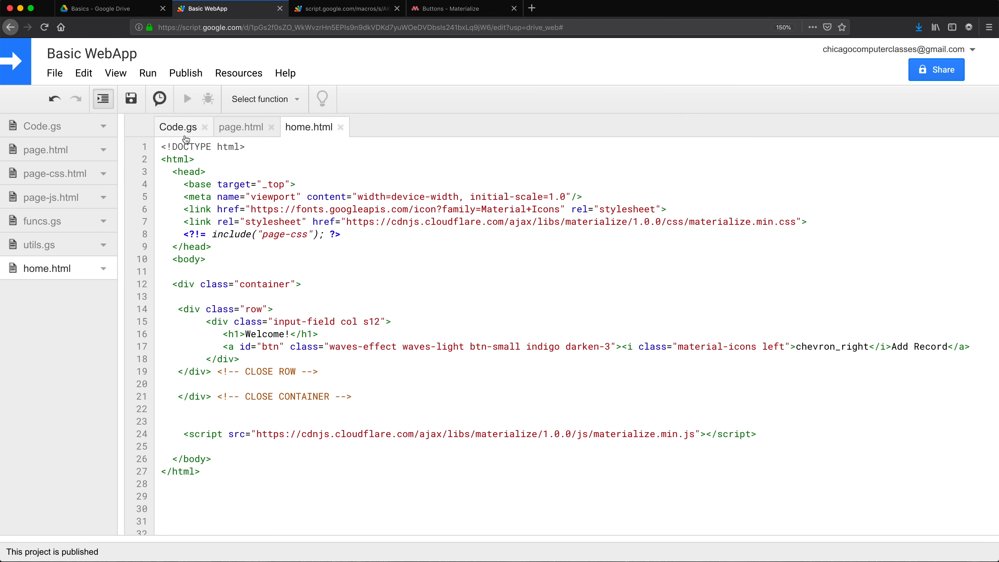
pyautogui.click(178, 127)
pyautogui.write('return HtmlServicecreateTemplateFromFile("page");')
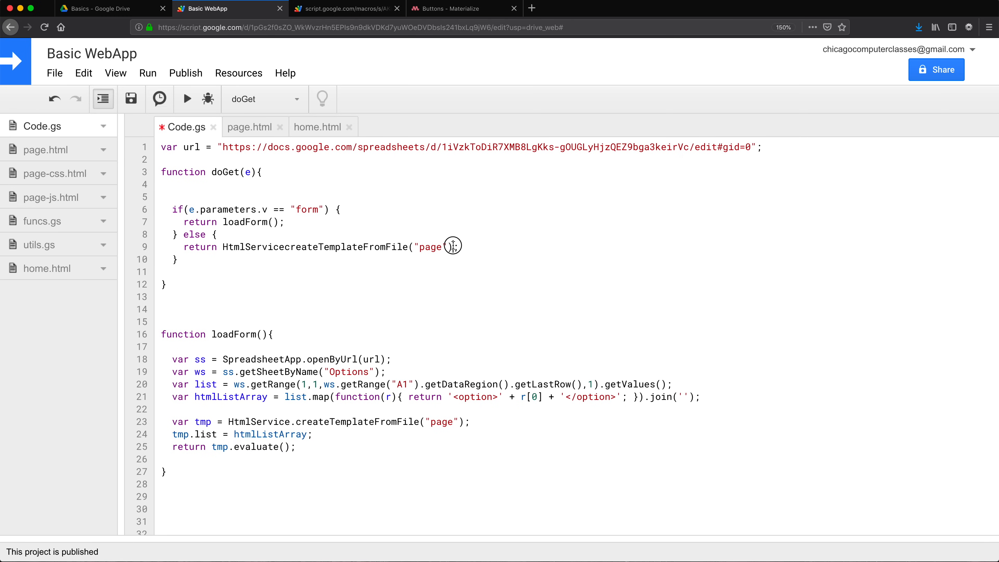
pyautogui.write('.evaluate();')
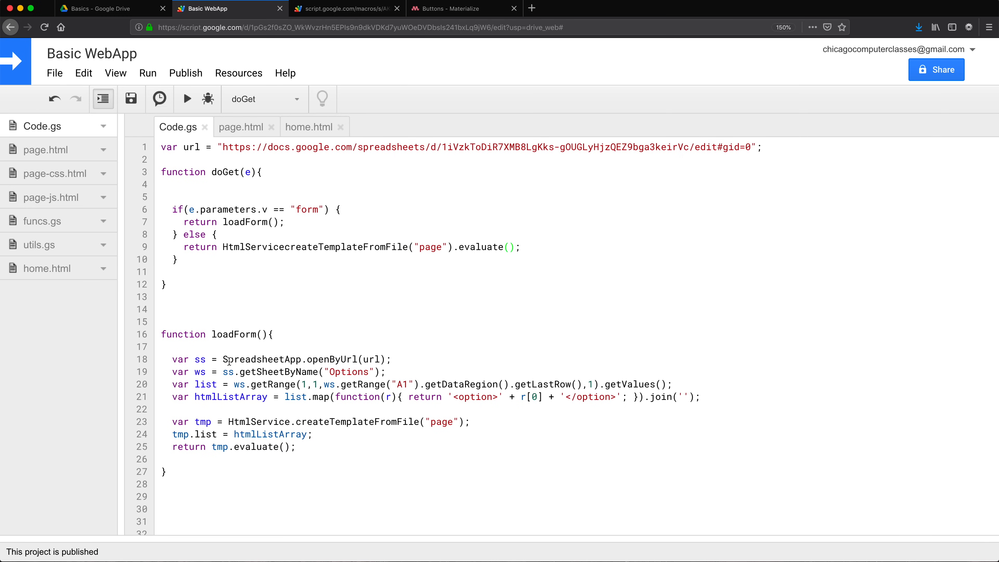
pyautogui.click(514, 247)
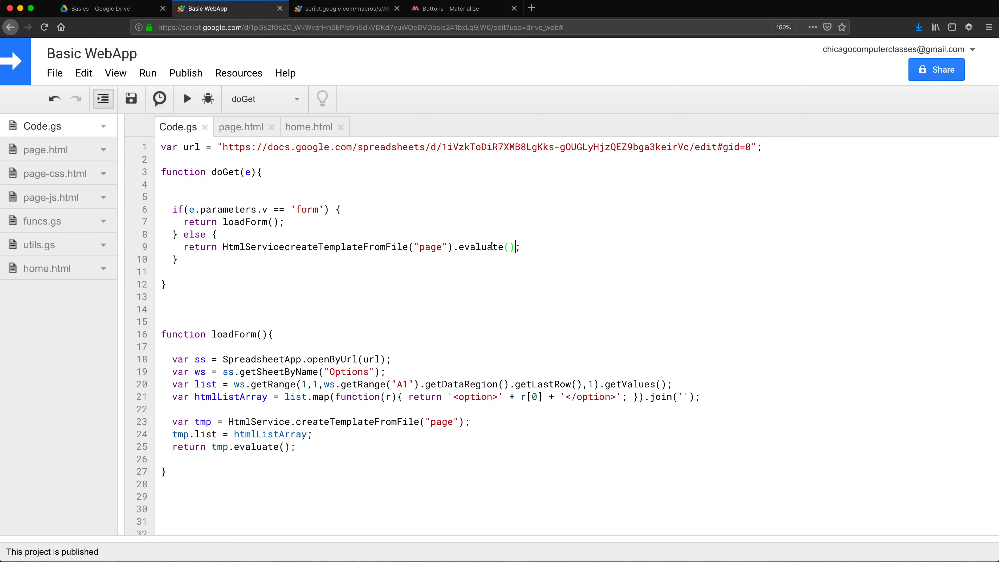
pyautogui.doubleClick(429, 247)
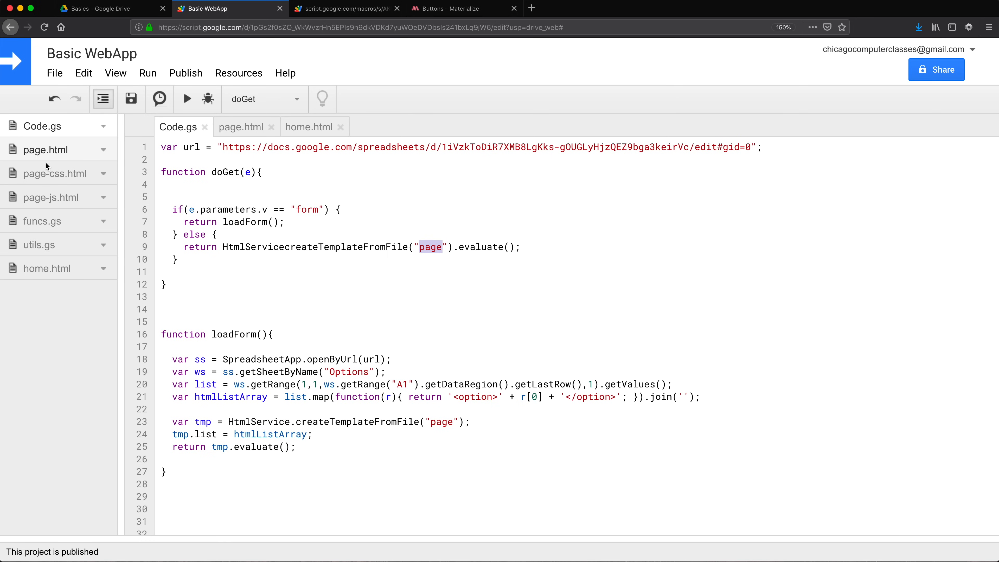
pyautogui.moveTo(438, 255)
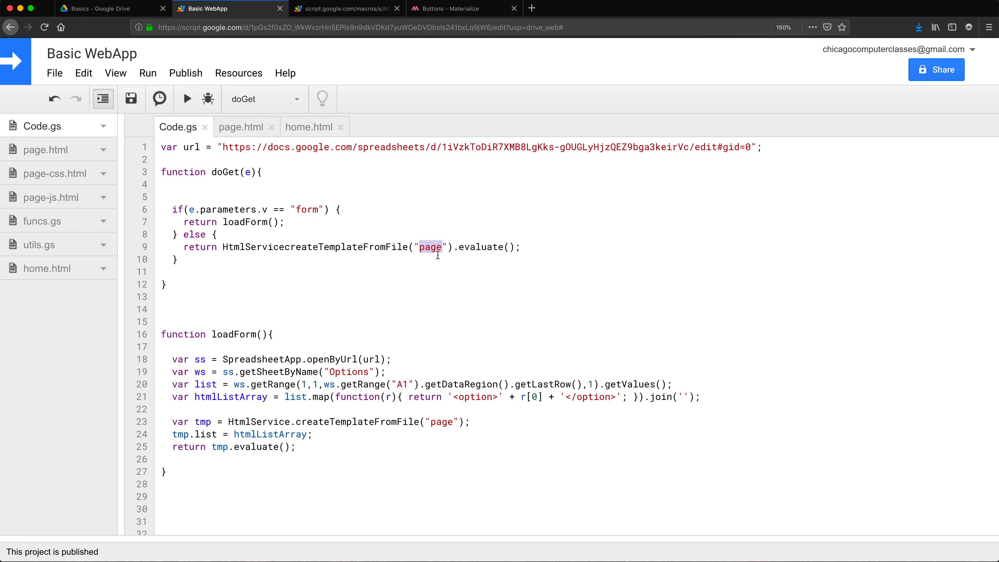
pyautogui.write('home')
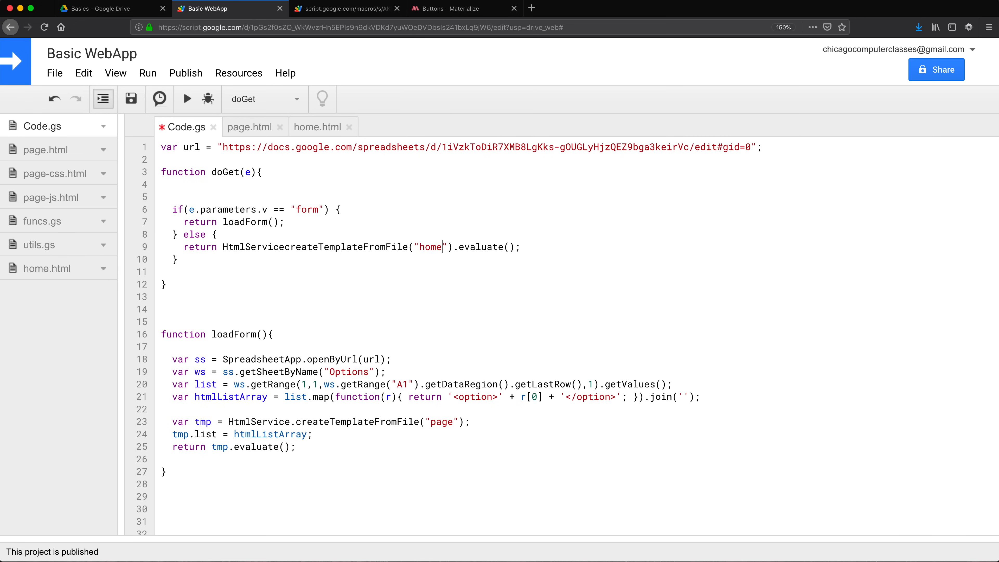
pyautogui.doubleClick(316, 247)
pyautogui.write('.')
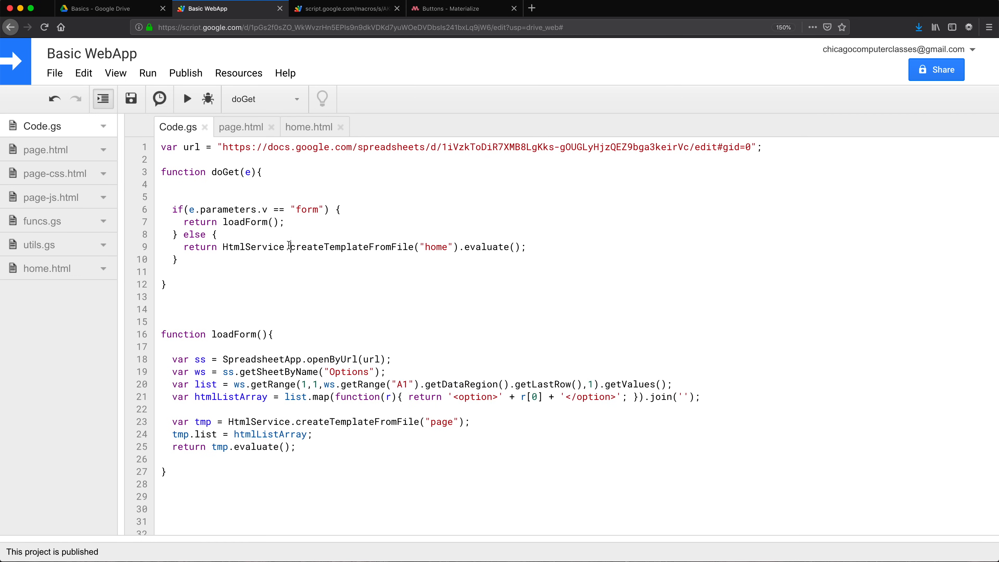
pyautogui.moveTo(341, 8)
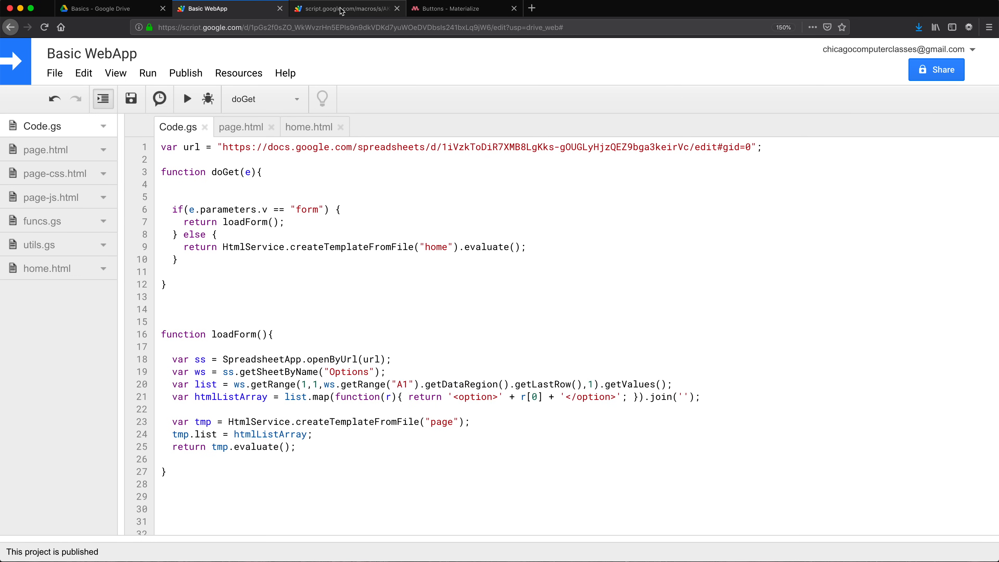
# Reload the web app without ?v=form to see the Welcome! page with its Add Record button.
pyautogui.click(346, 9)
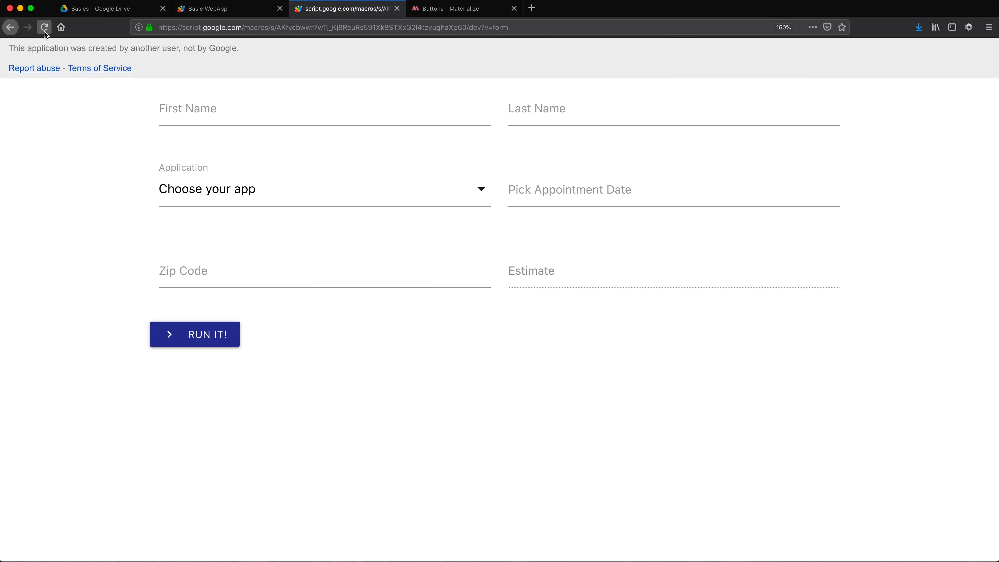
pyautogui.click(43, 27)
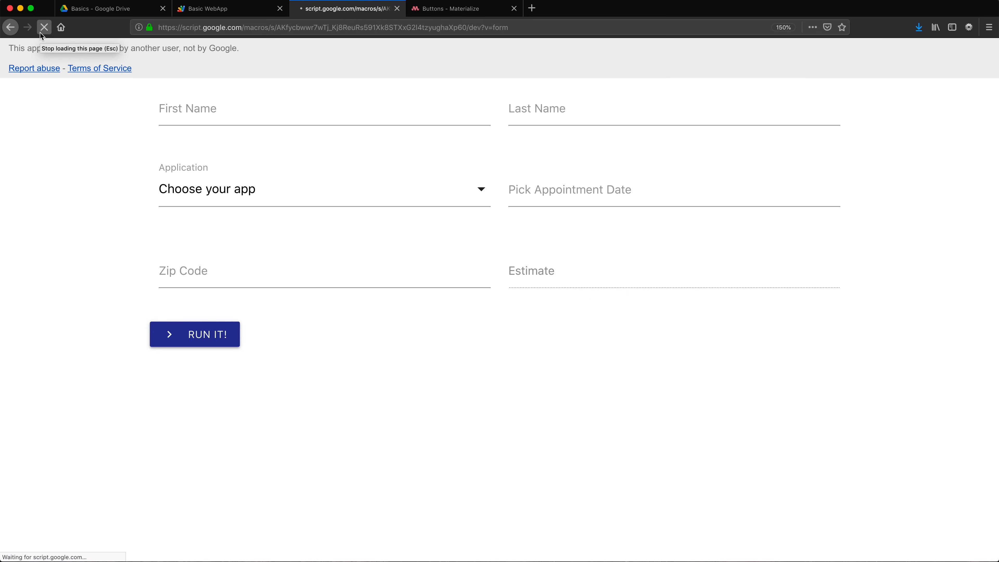
pyautogui.click(43, 27)
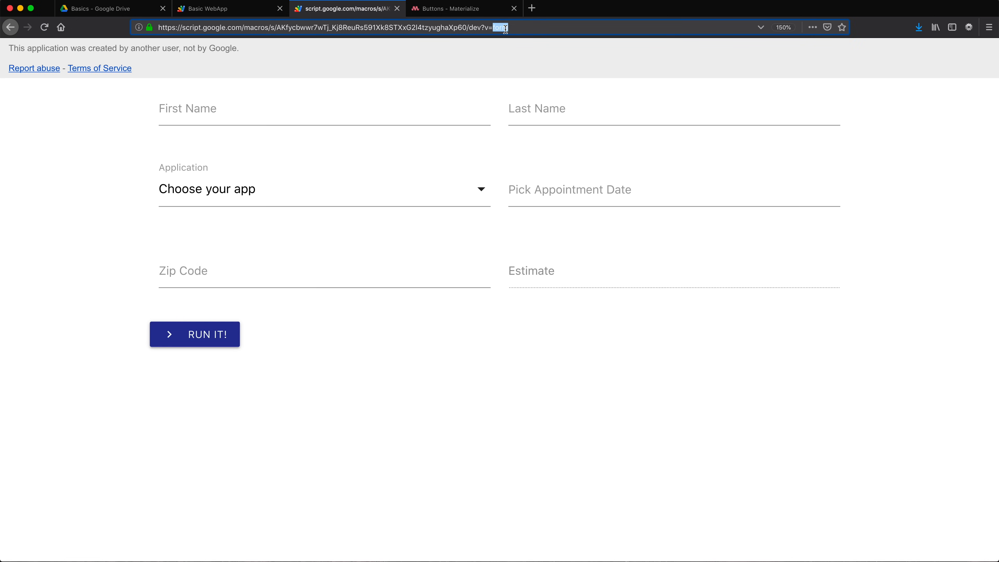
pyautogui.press('Return')
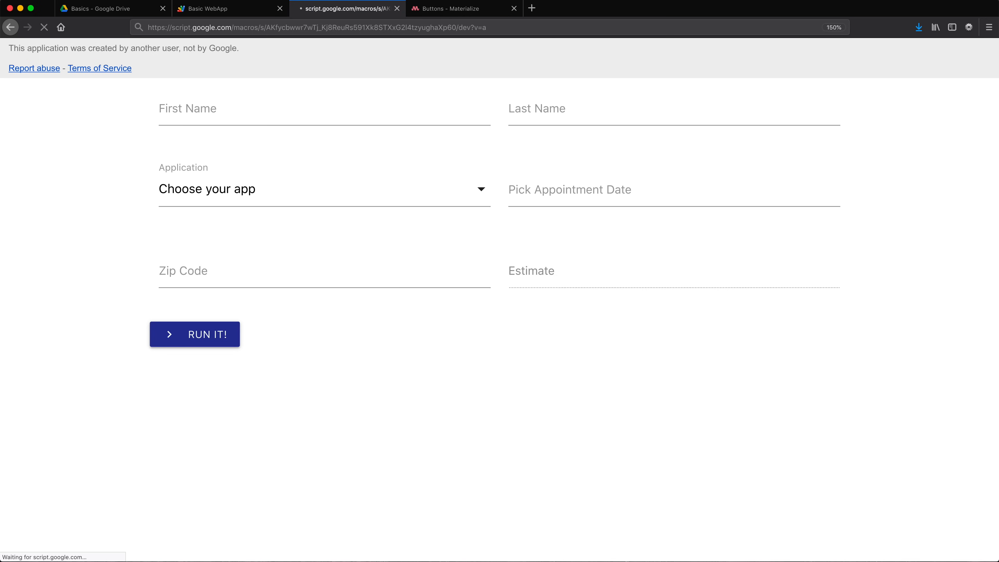
pyautogui.click(194, 334)
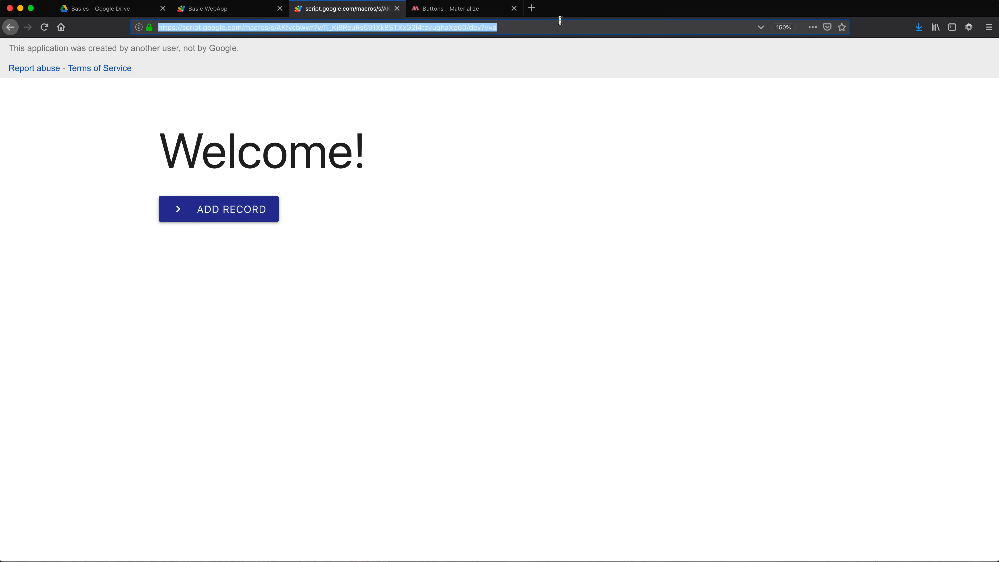
pyautogui.write('a')
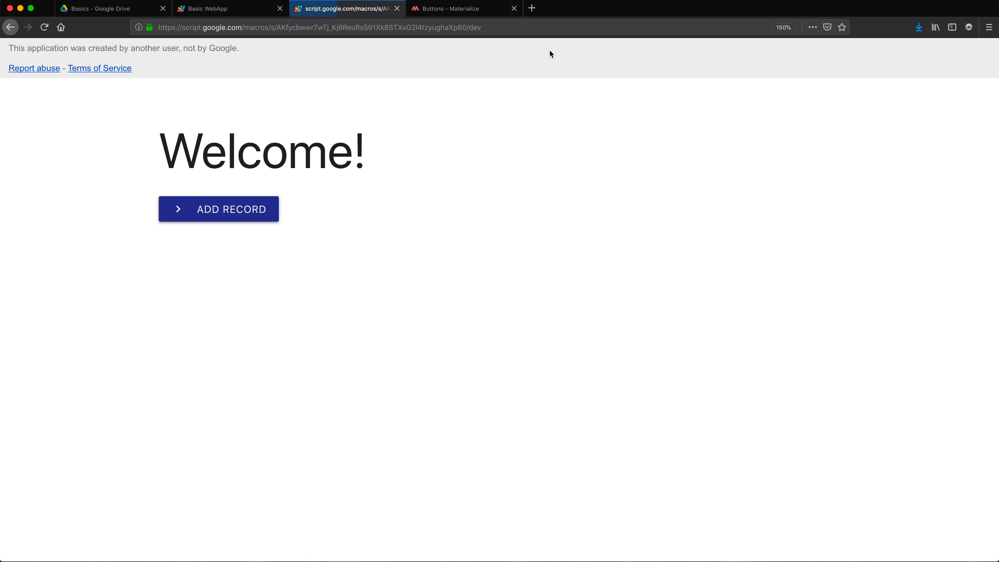
pyautogui.moveTo(445, 148)
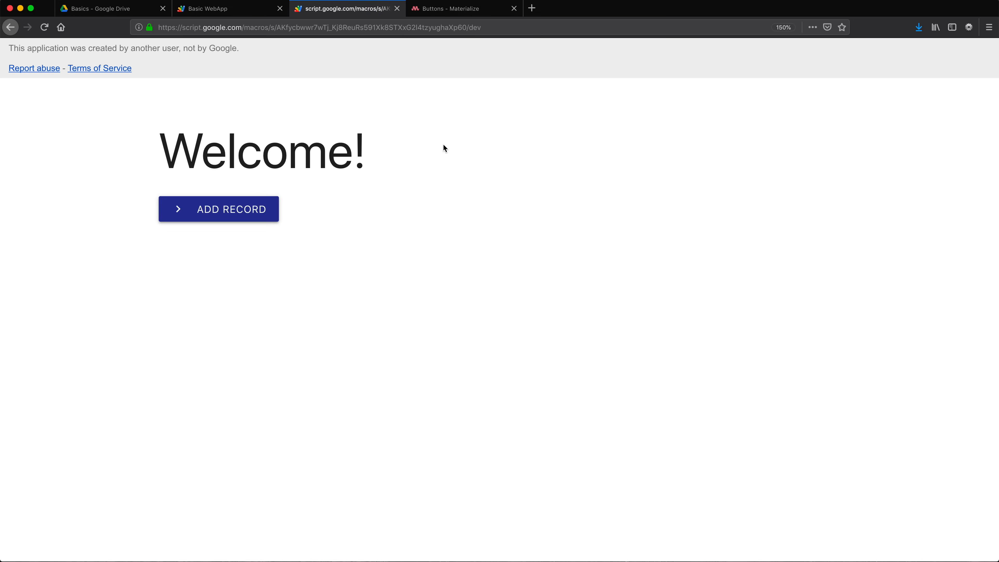
pyautogui.moveTo(542, 68)
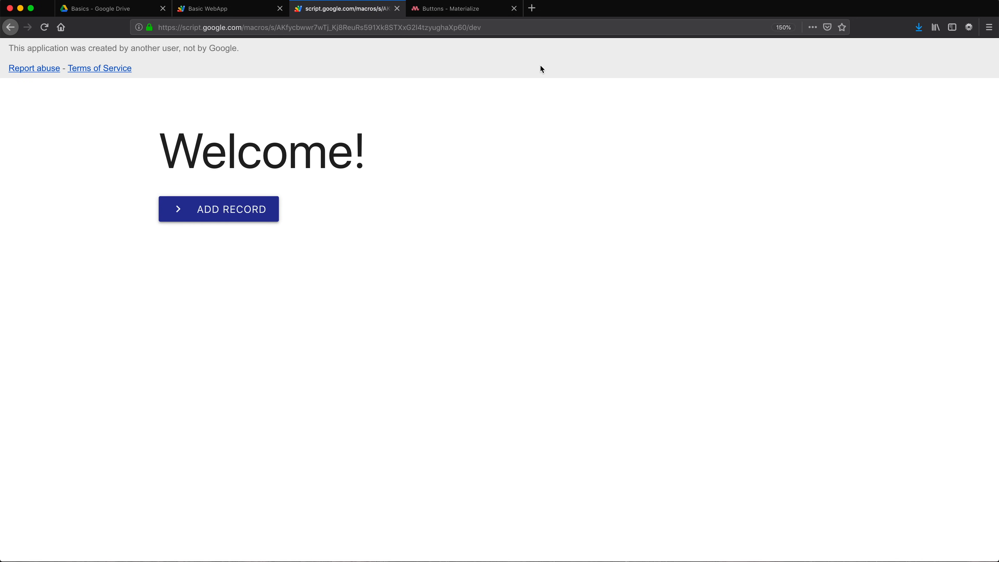
pyautogui.moveTo(205, 11)
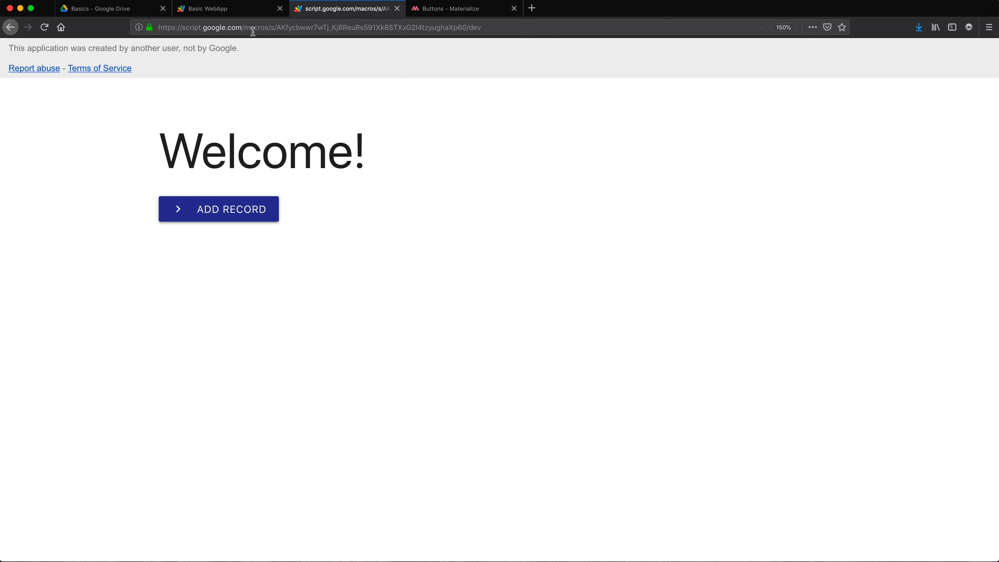
pyautogui.click(226, 9)
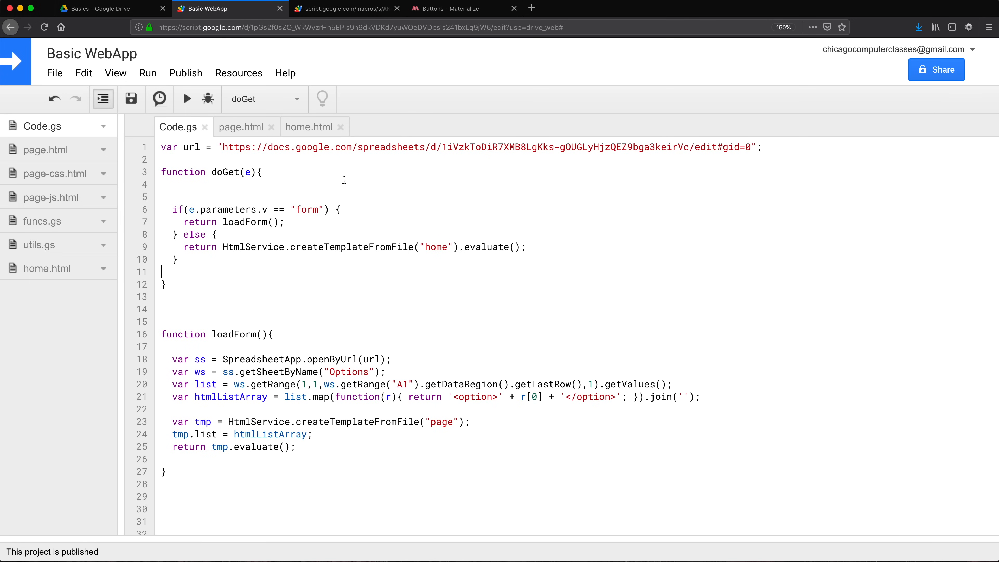
pyautogui.moveTo(330, 206)
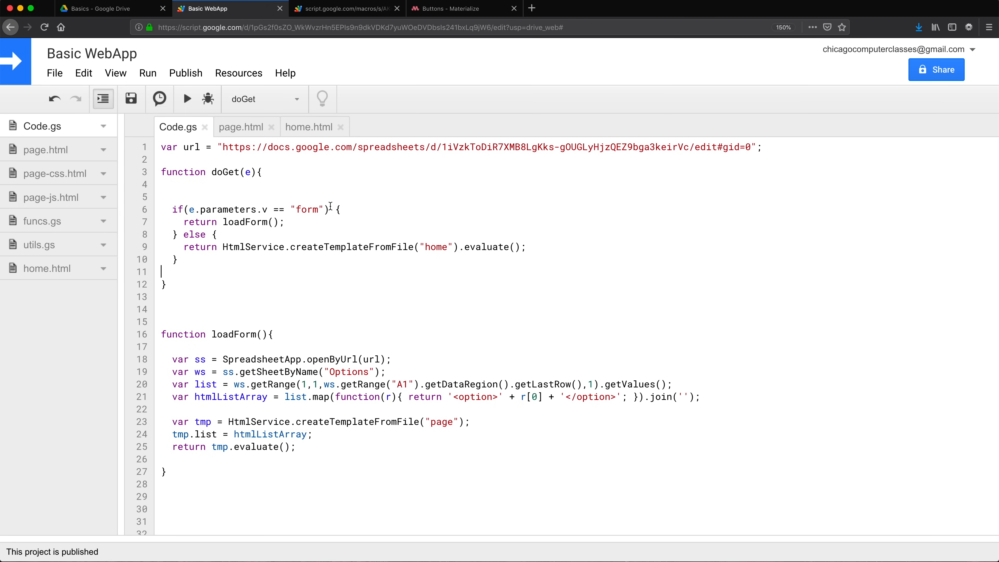
pyautogui.click(347, 8)
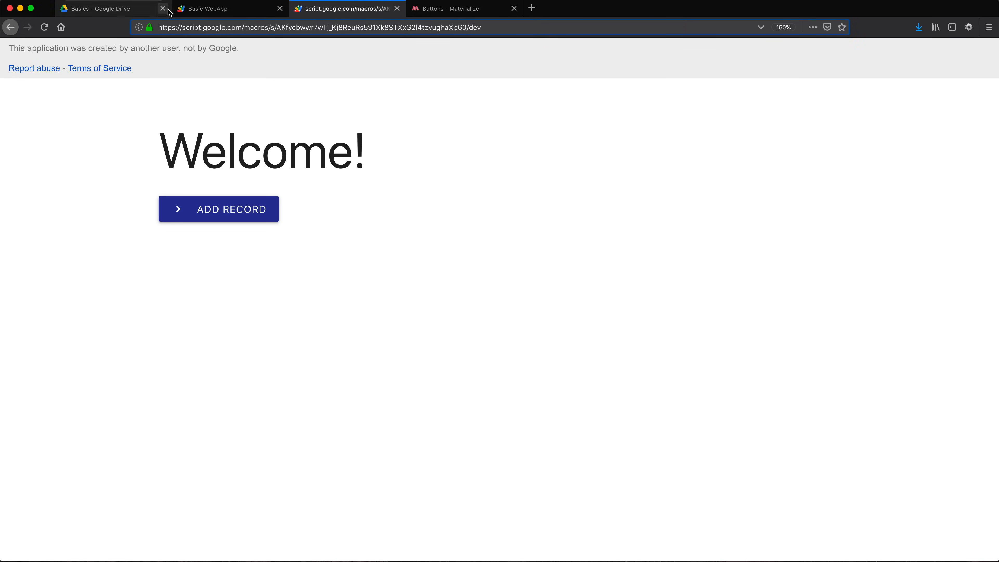
pyautogui.moveTo(218, 209)
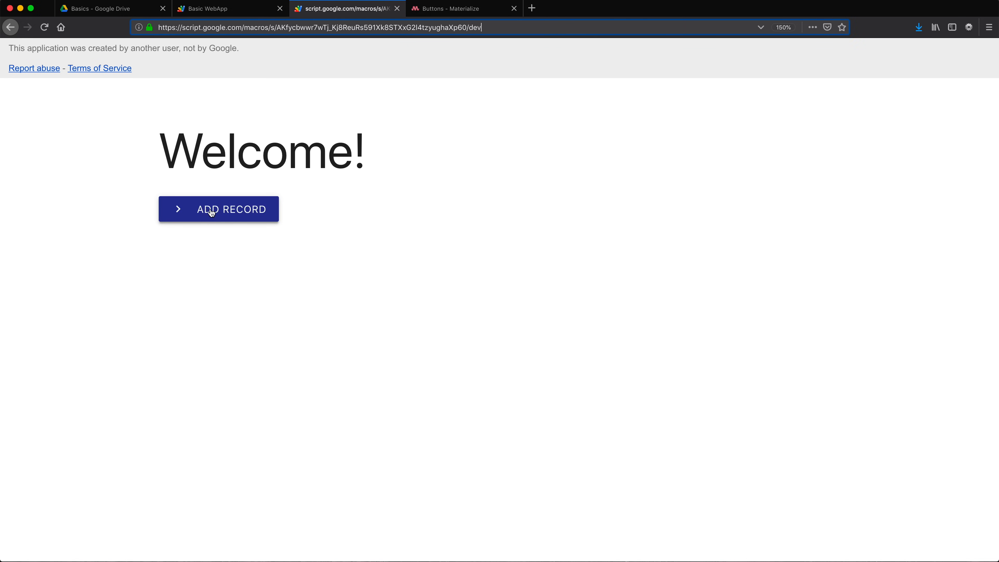
pyautogui.click(219, 209)
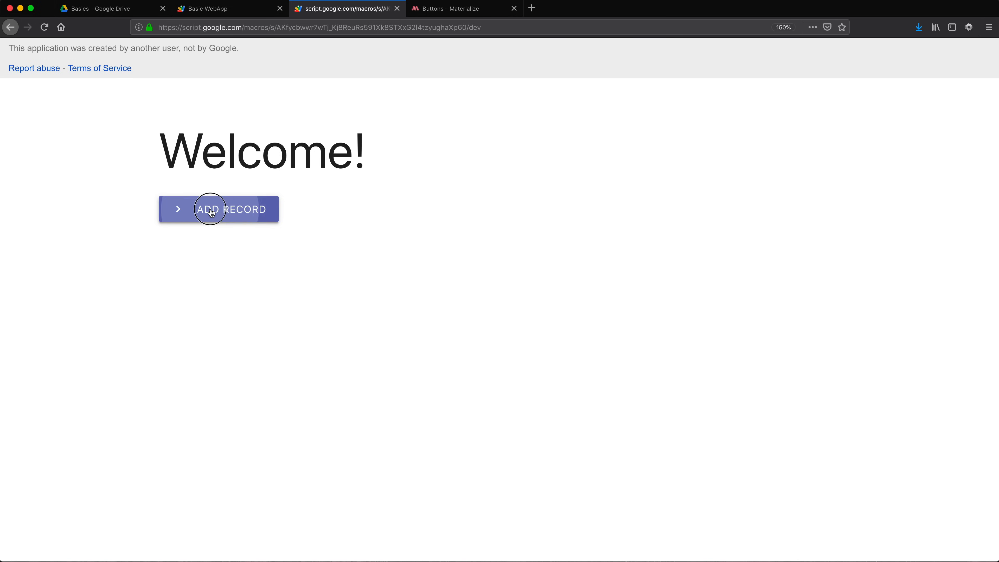
pyautogui.click(219, 210)
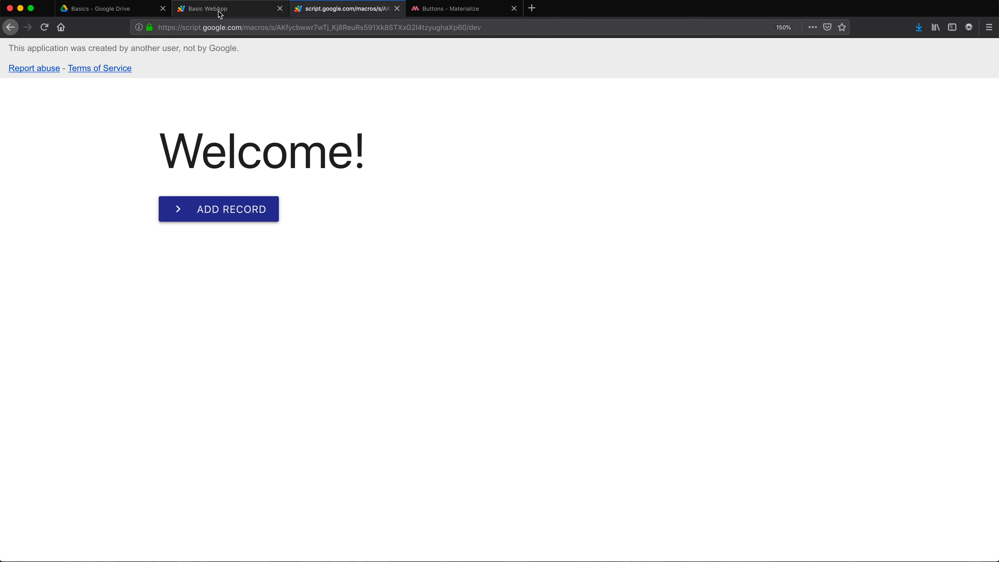
# In home.html, give the Add Record anchor href="?v=form".
pyautogui.click(229, 8)
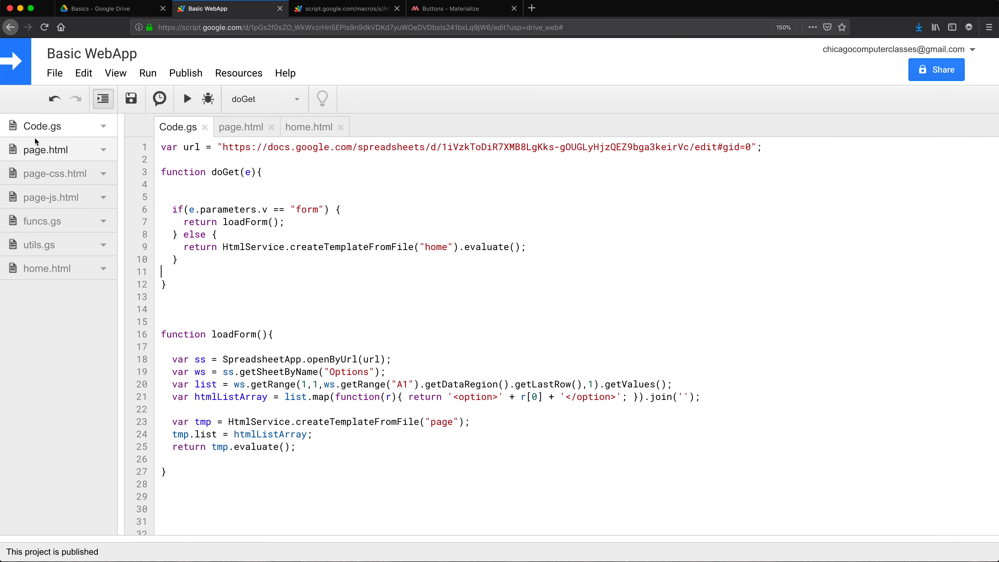
pyautogui.moveTo(51, 248)
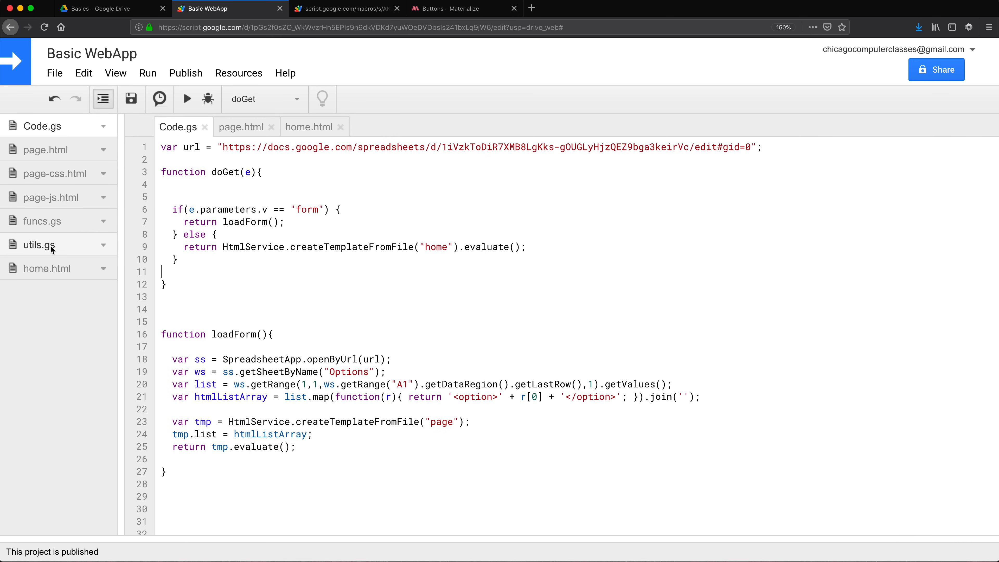
pyautogui.click(309, 127)
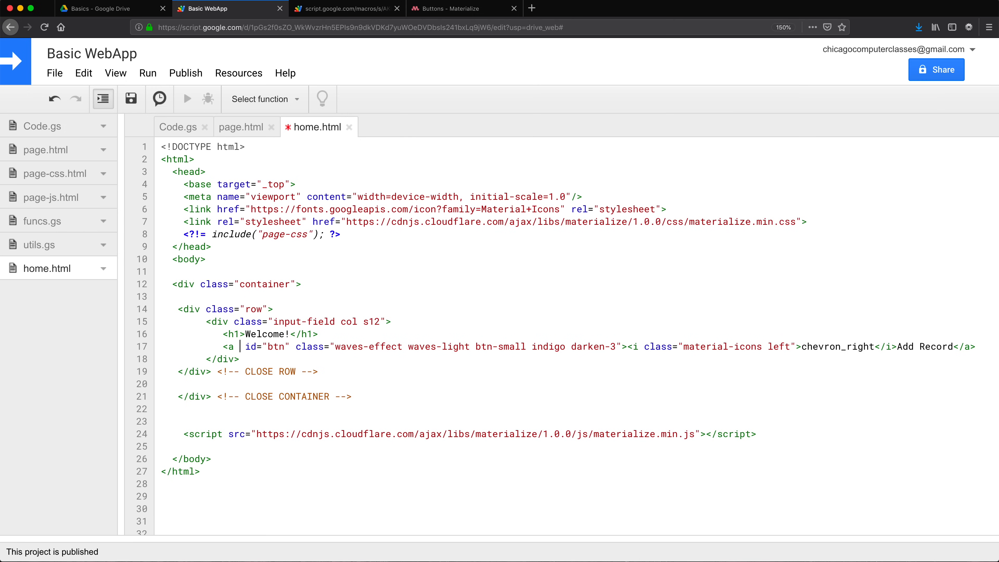
pyautogui.write('href="')
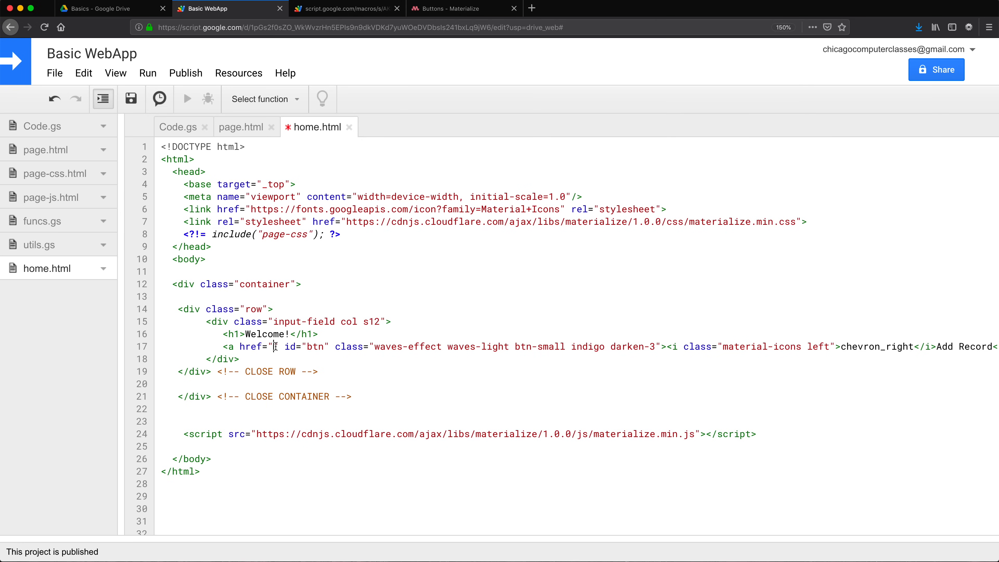
pyautogui.write('?')
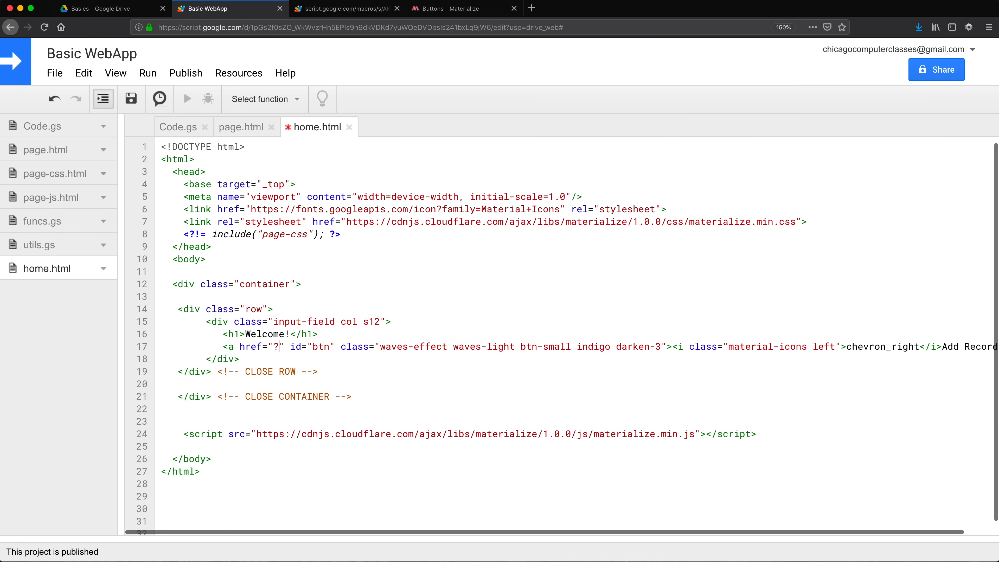
pyautogui.write('v=')
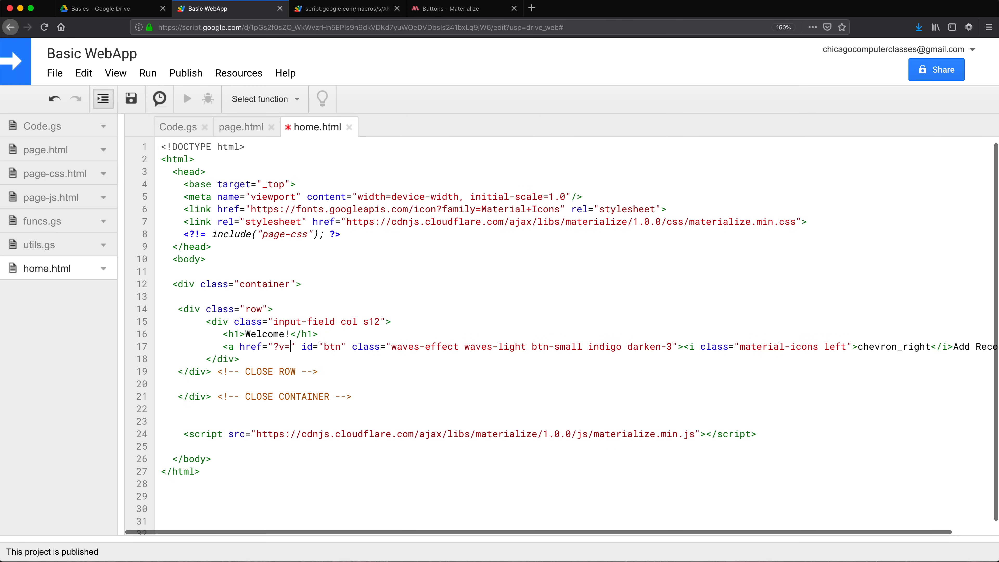
pyautogui.write('form')
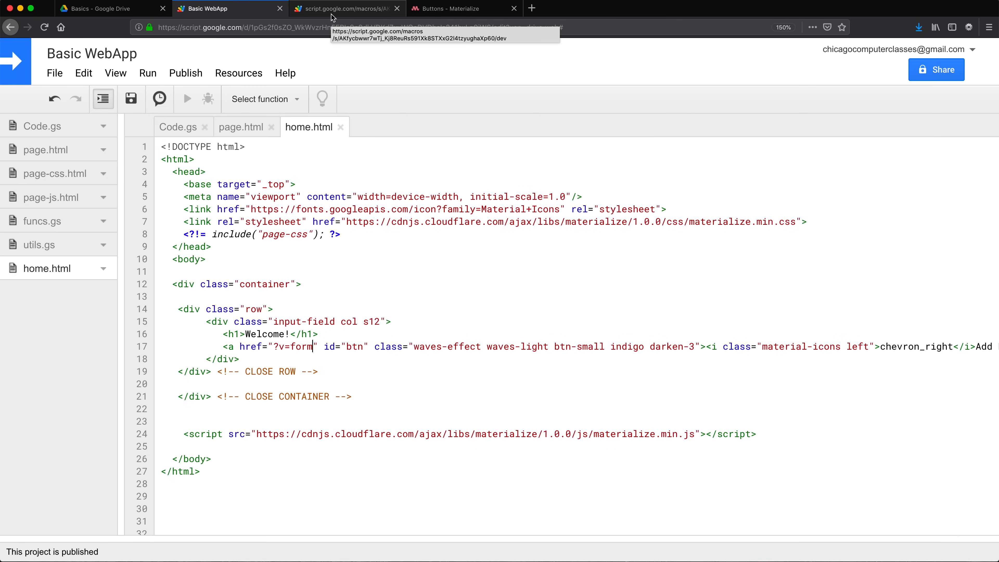
# Reload the web app so the Welcome! page with the Add Record button shows again.
pyautogui.click(344, 8)
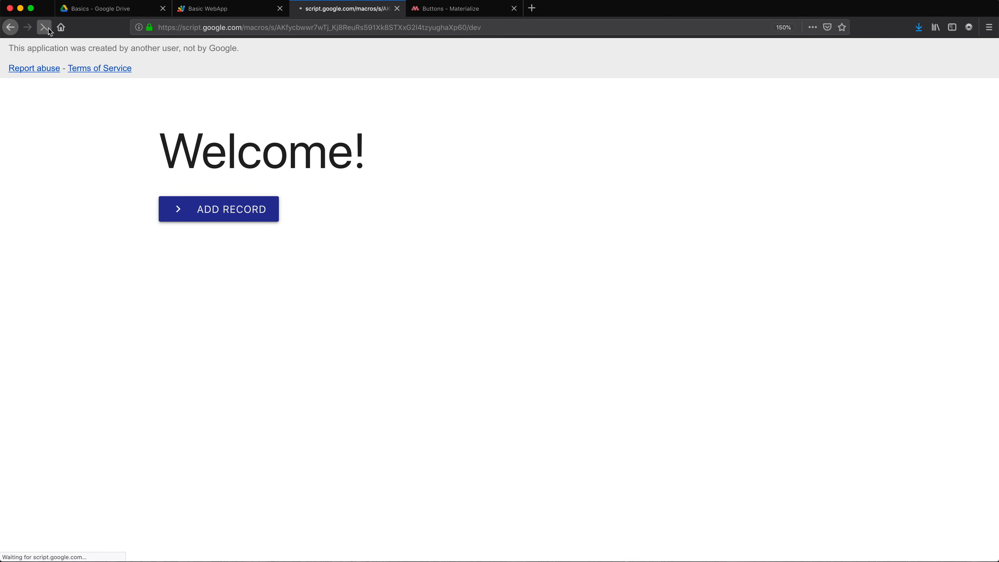
pyautogui.moveTo(218, 213)
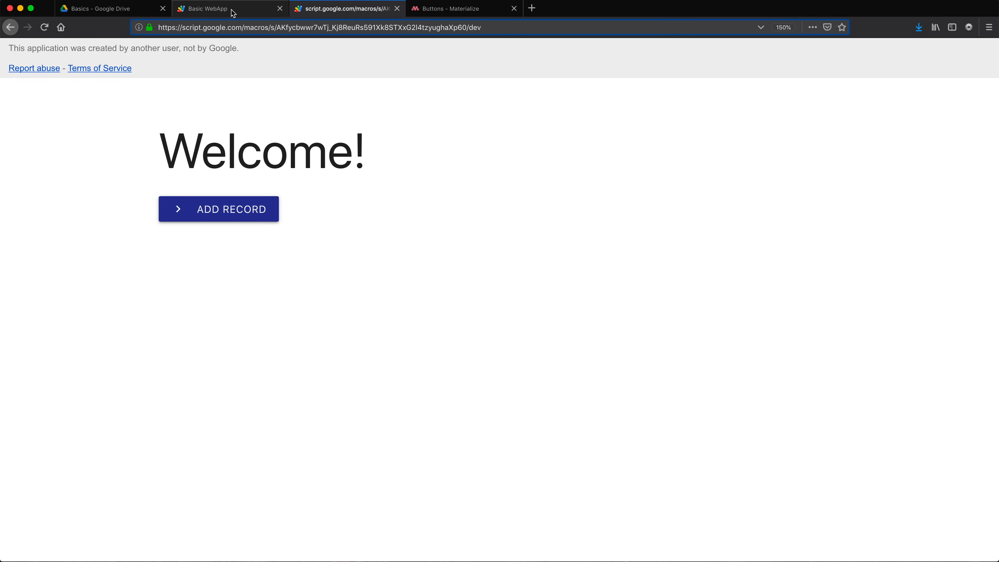
# Prefix the Add Record href's ?v=form with a <?= ScriptApp.getService().getUrl(); ?> scriptlet in home.html and check the Welcome page.
pyautogui.click(230, 8)
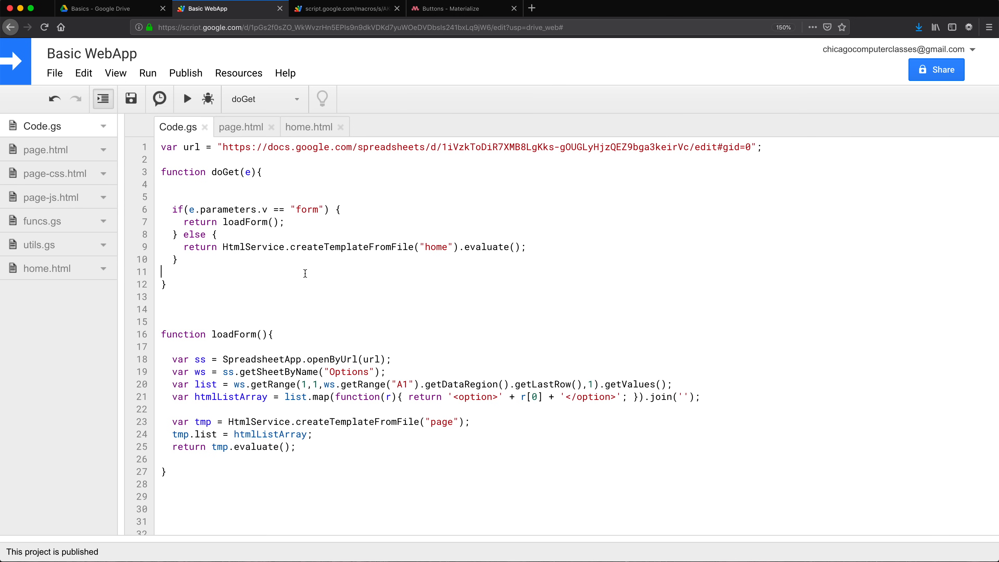
pyautogui.moveTo(241, 126)
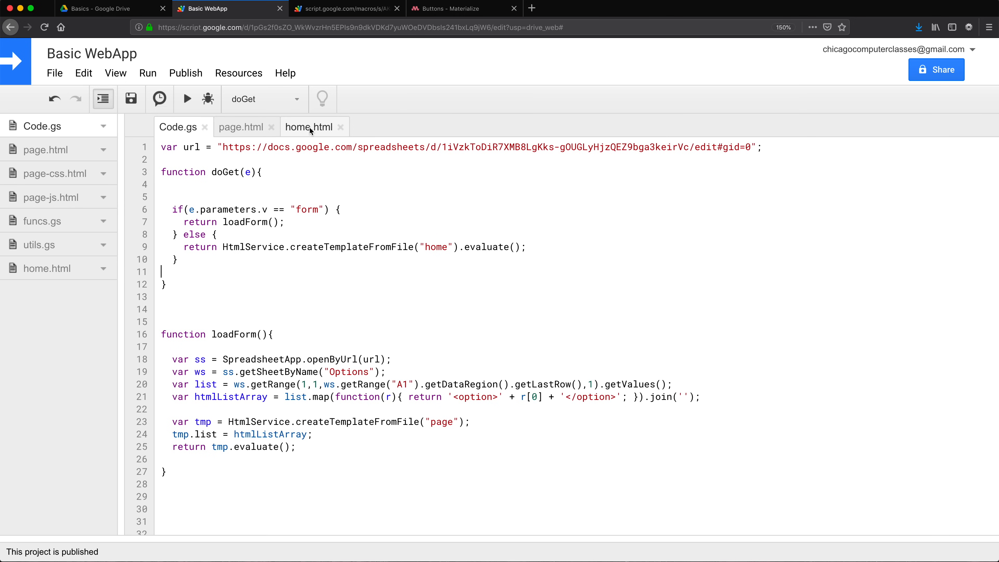
pyautogui.click(309, 127)
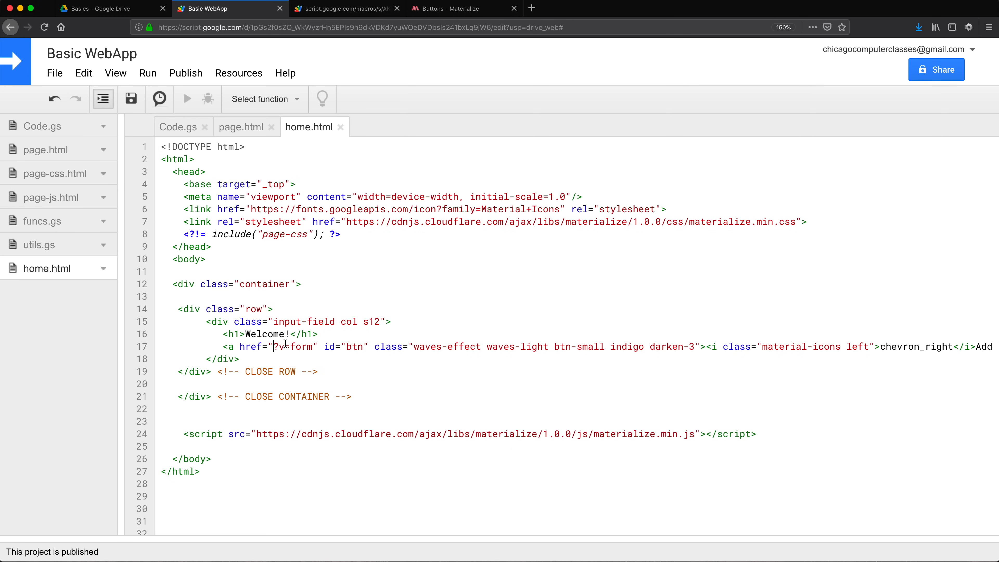
pyautogui.moveTo(380, 364)
pyautogui.write('<?= ?>')
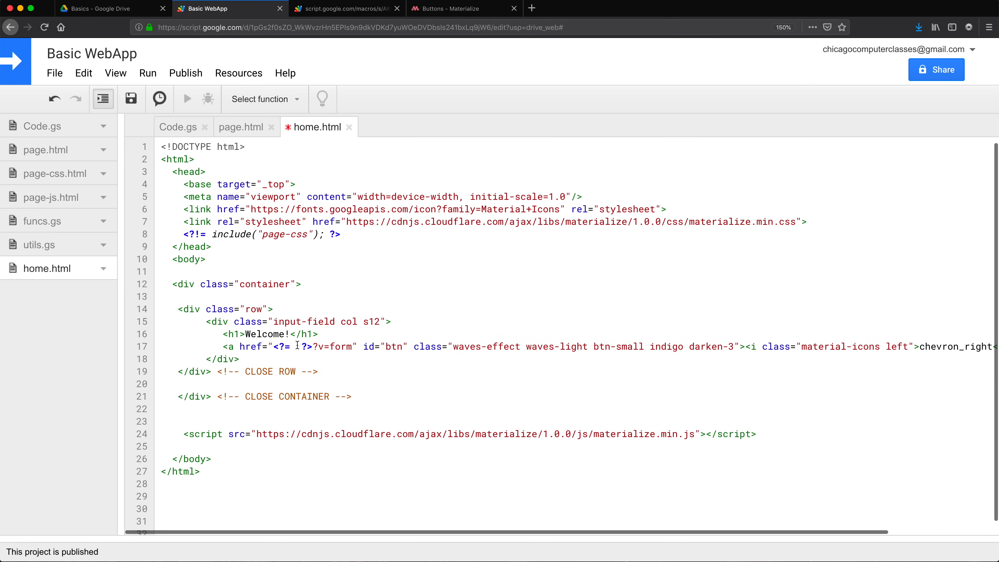
pyautogui.click(344, 9)
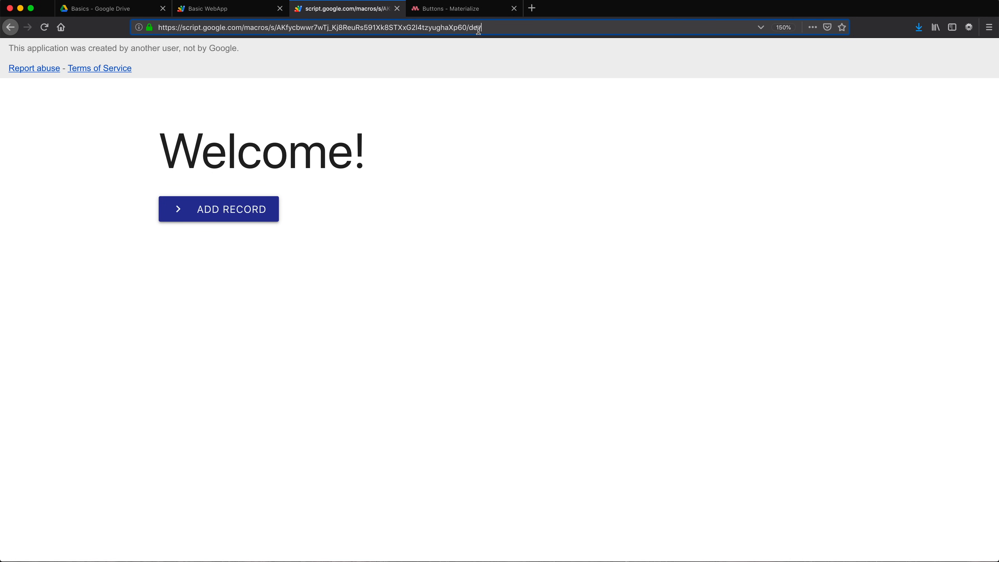
pyautogui.click(227, 9)
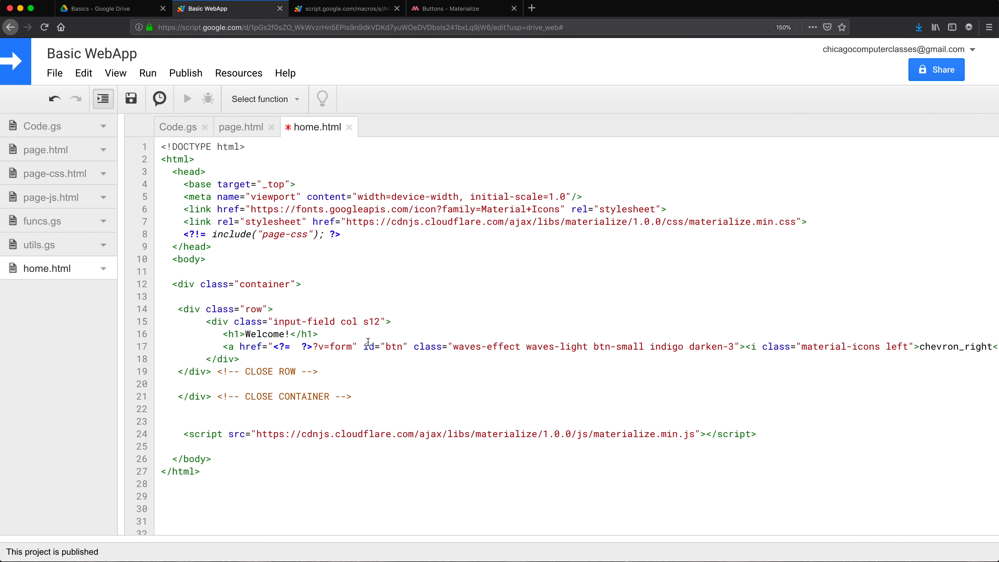
pyautogui.write('Scr')
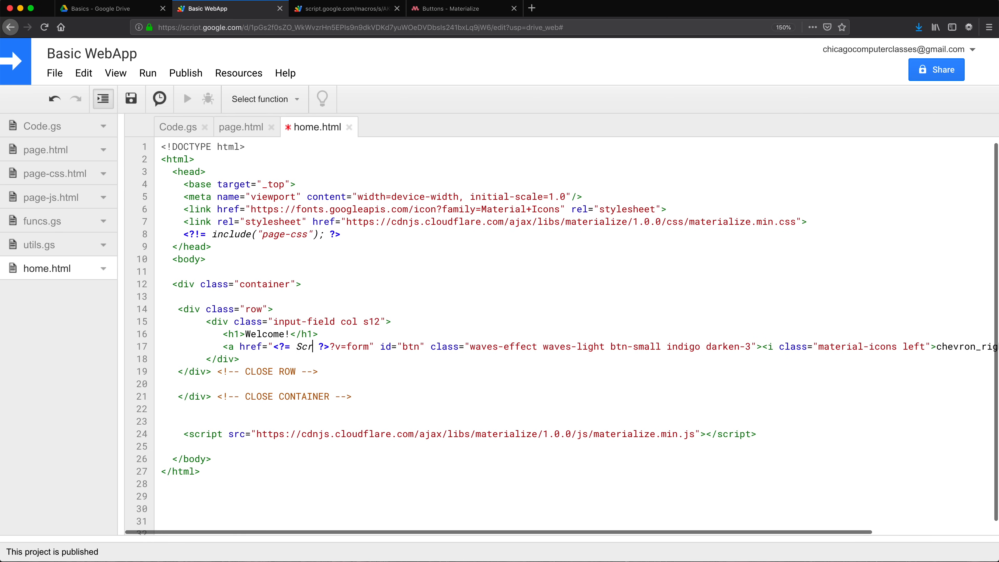
pyautogui.write('iptApp')
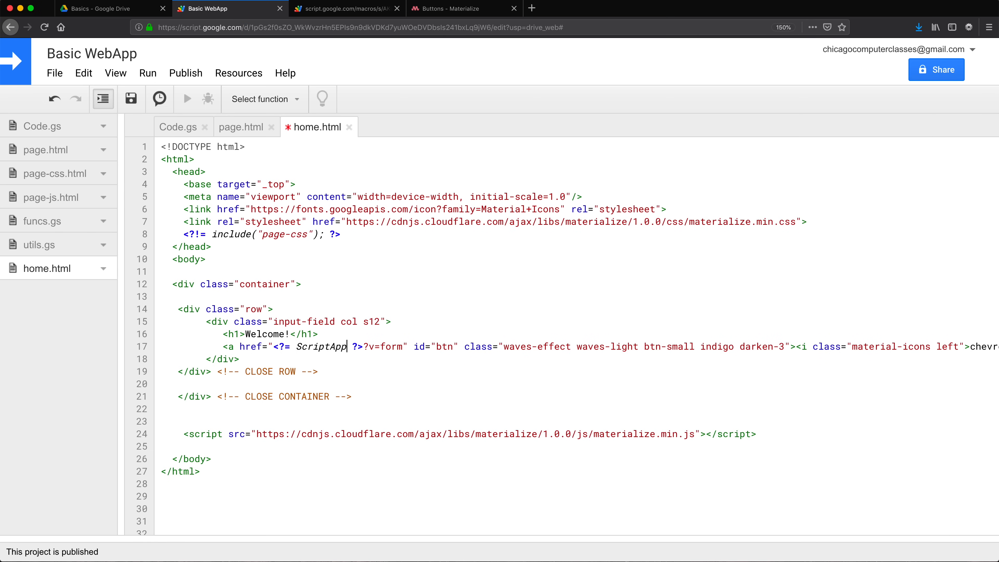
pyautogui.write('.get')
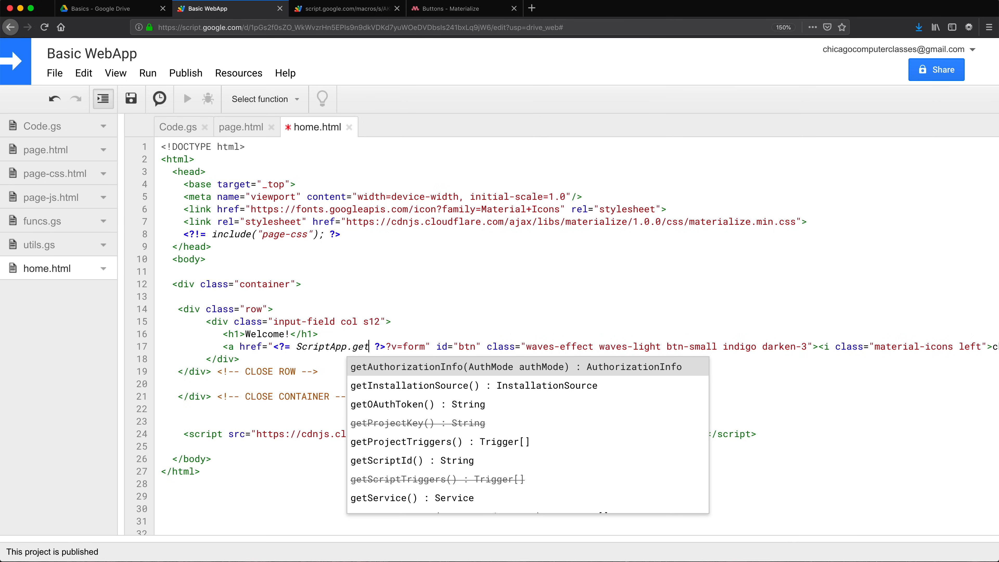
pyautogui.scroll(-3)
pyautogui.write('Service().getUrl();')
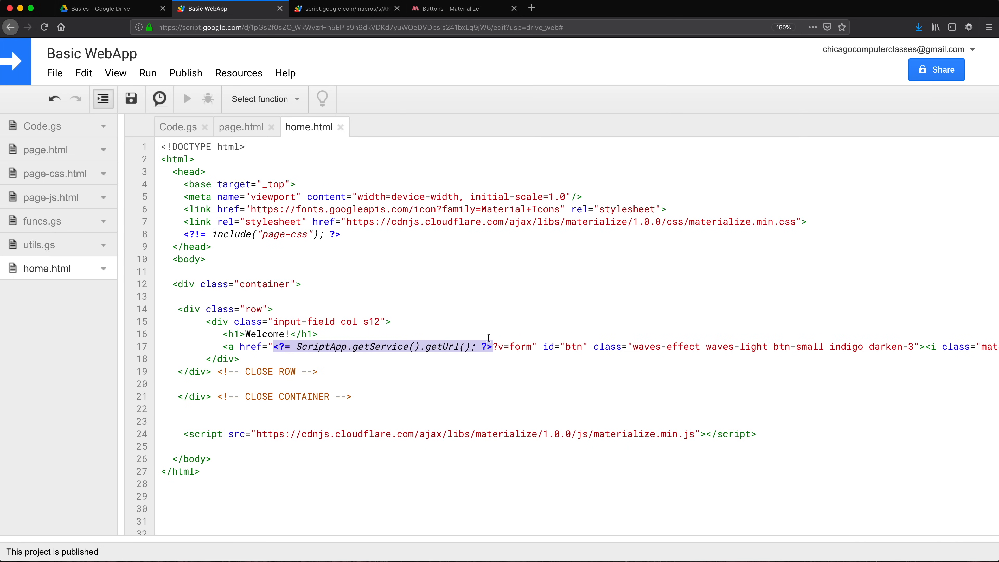
pyautogui.click(348, 9)
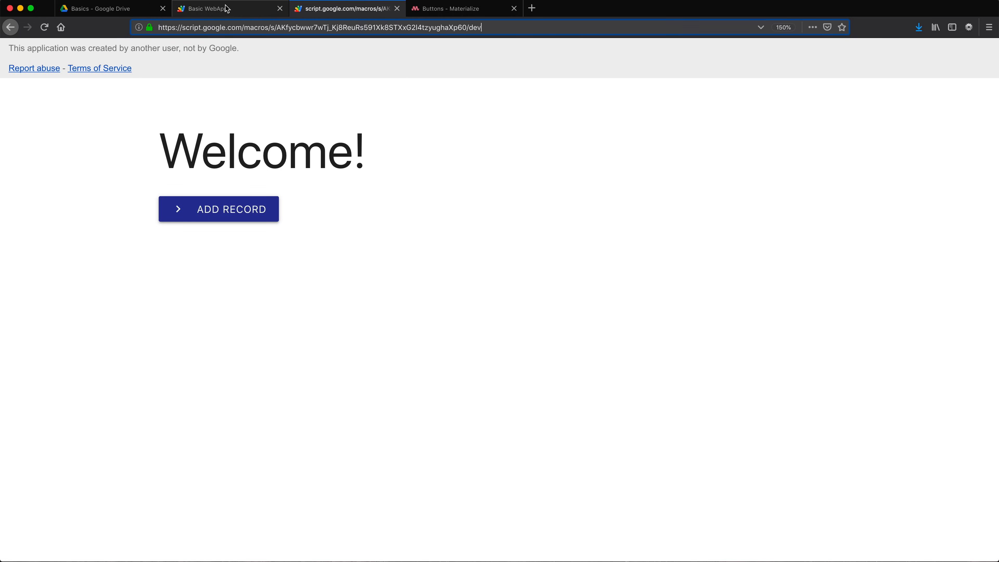
# Follow the Add Record button in the running web app to the ?v=form record form, then close that tab.
pyautogui.click(210, 9)
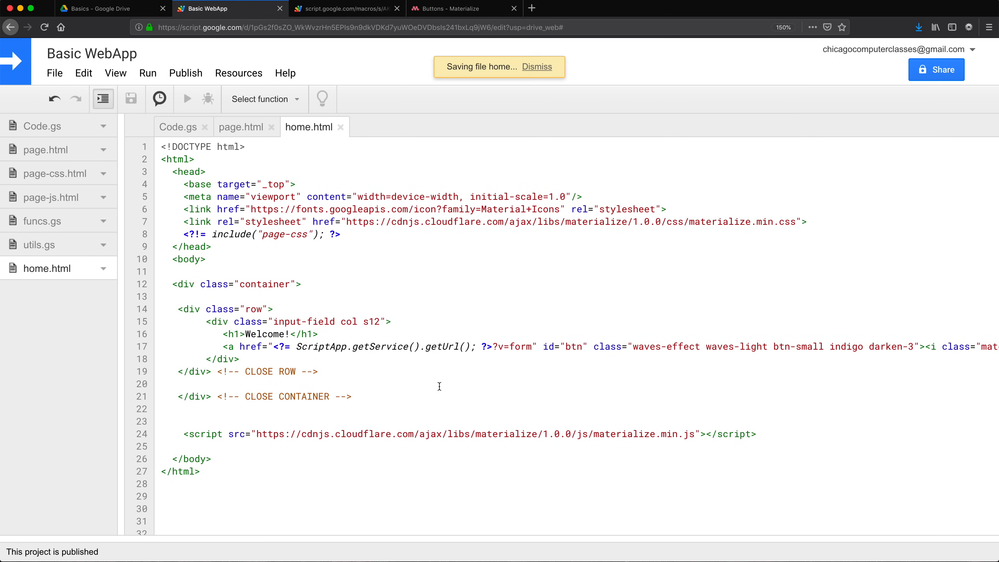
pyautogui.click(346, 8)
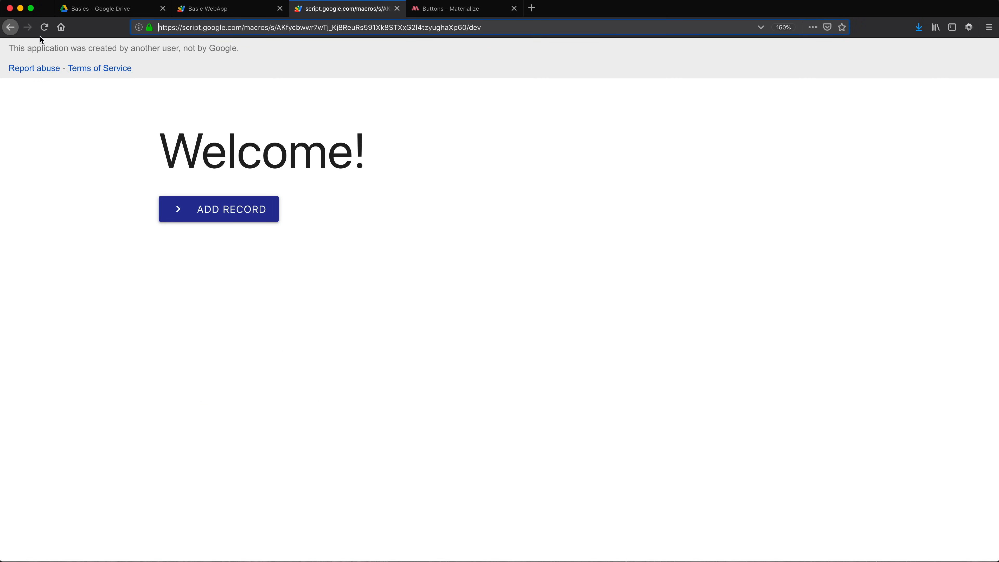
pyautogui.moveTo(370, 60)
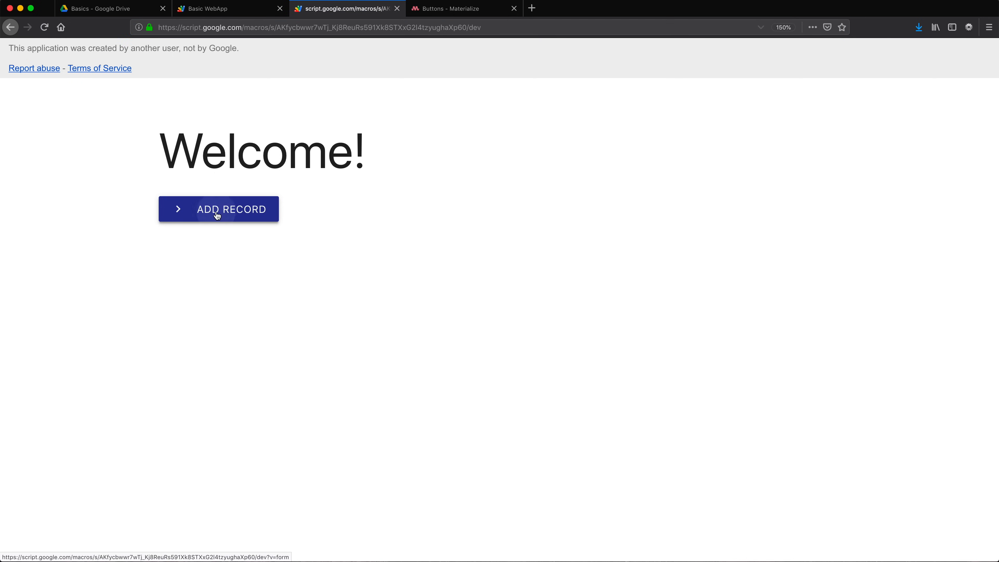
pyautogui.click(218, 209)
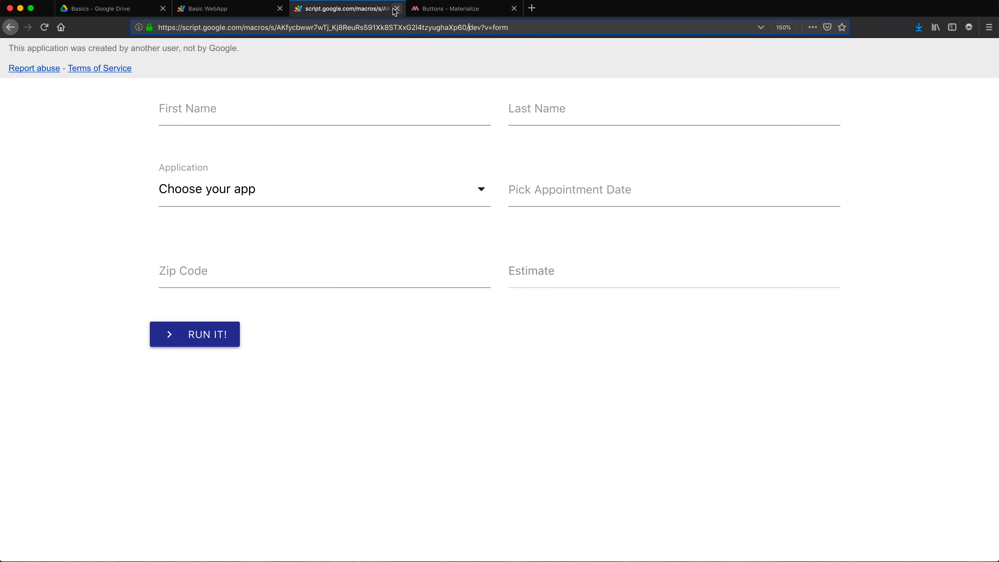
pyautogui.click(395, 8)
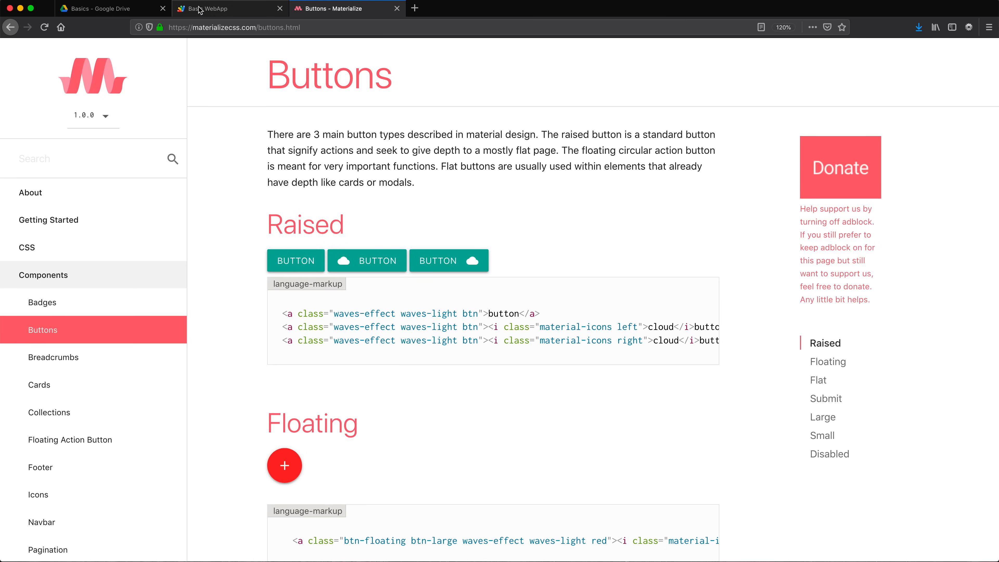
# Review Code.gs's doGet, highlighting the "form" condition and the line returning the home template, leaving it unchanged.
pyautogui.click(226, 8)
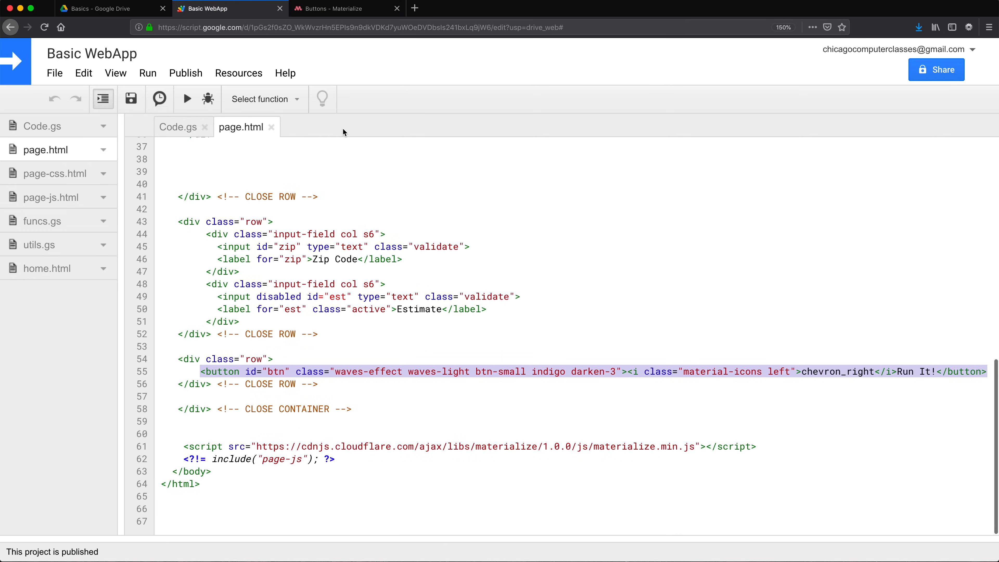
pyautogui.click(177, 127)
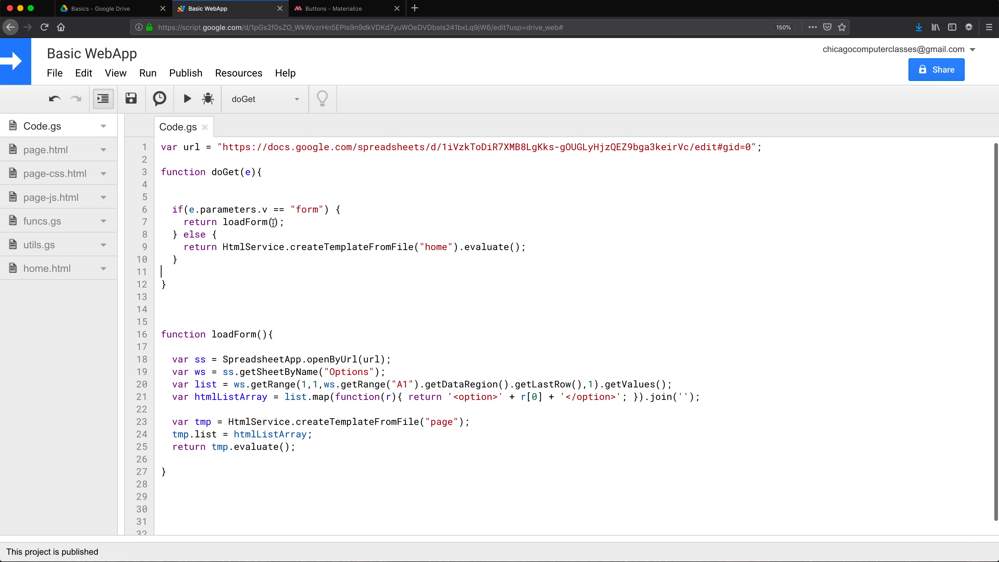
pyautogui.moveTo(195, 225)
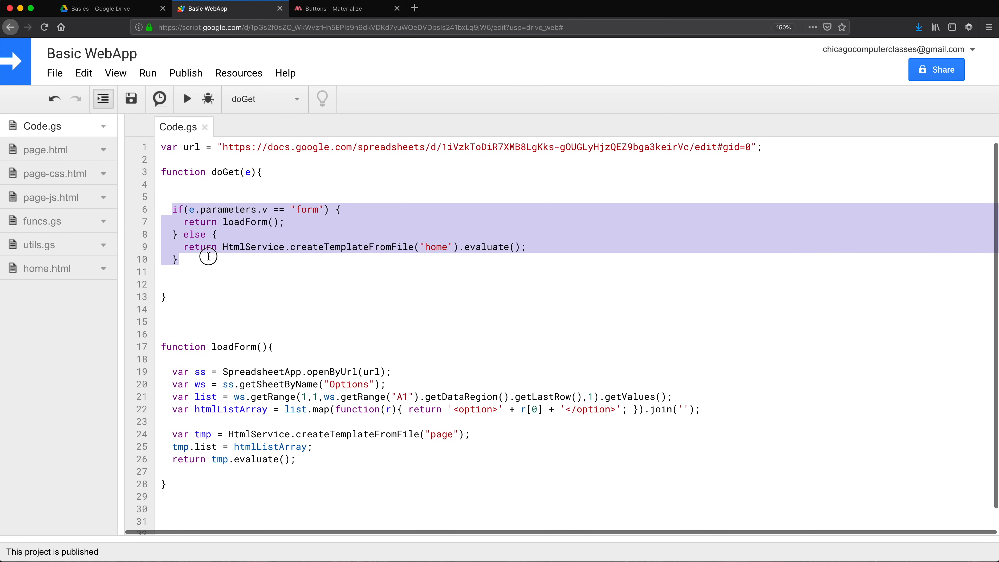
pyautogui.click(239, 247)
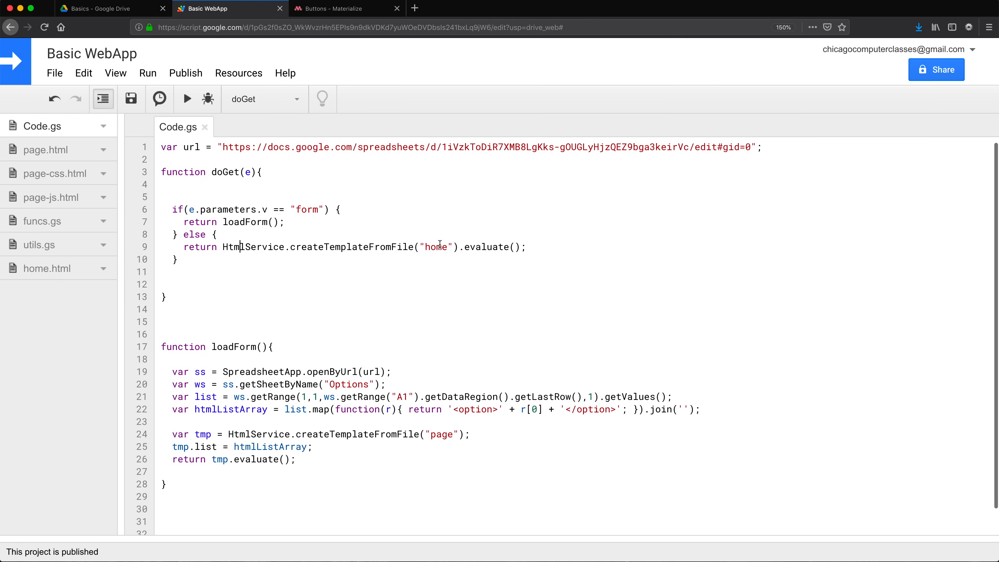
pyautogui.moveTo(330, 245)
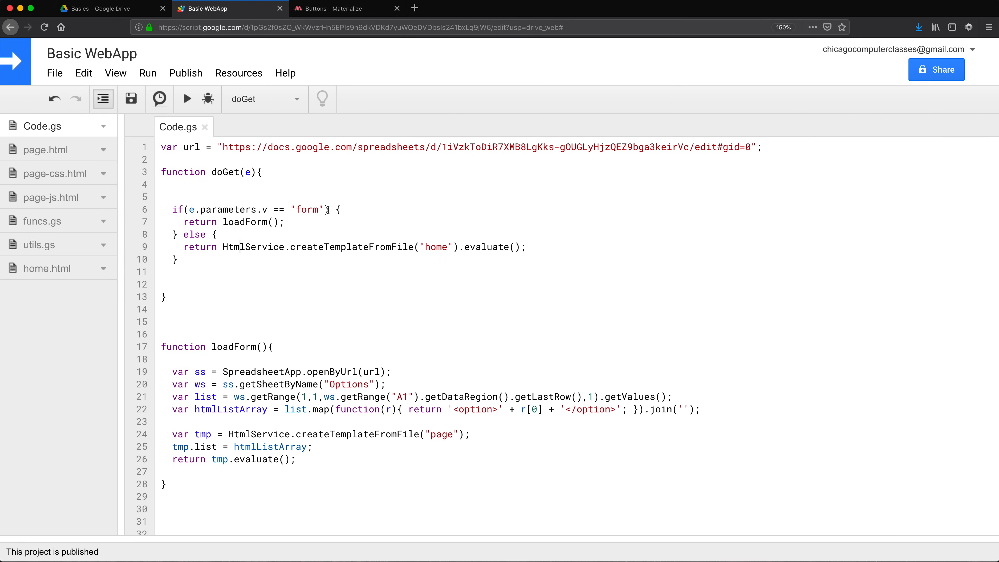
pyautogui.moveTo(303, 217)
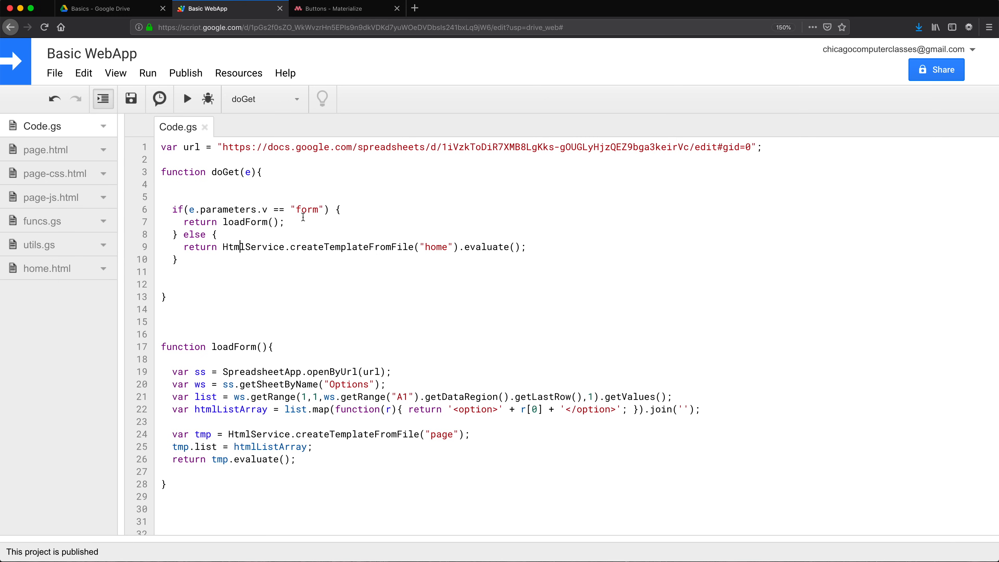
pyautogui.doubleClick(306, 209)
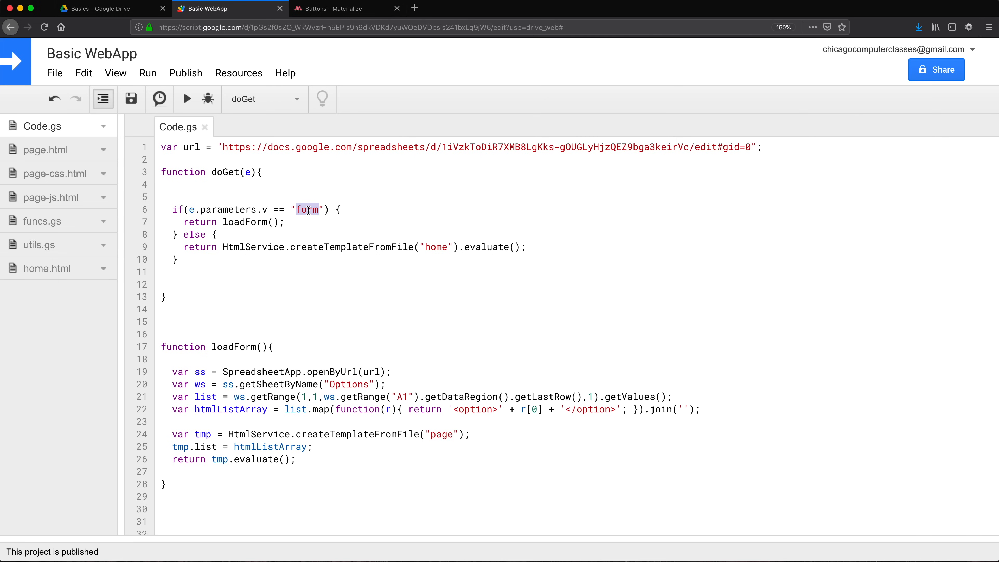
pyautogui.doubleClick(435, 247)
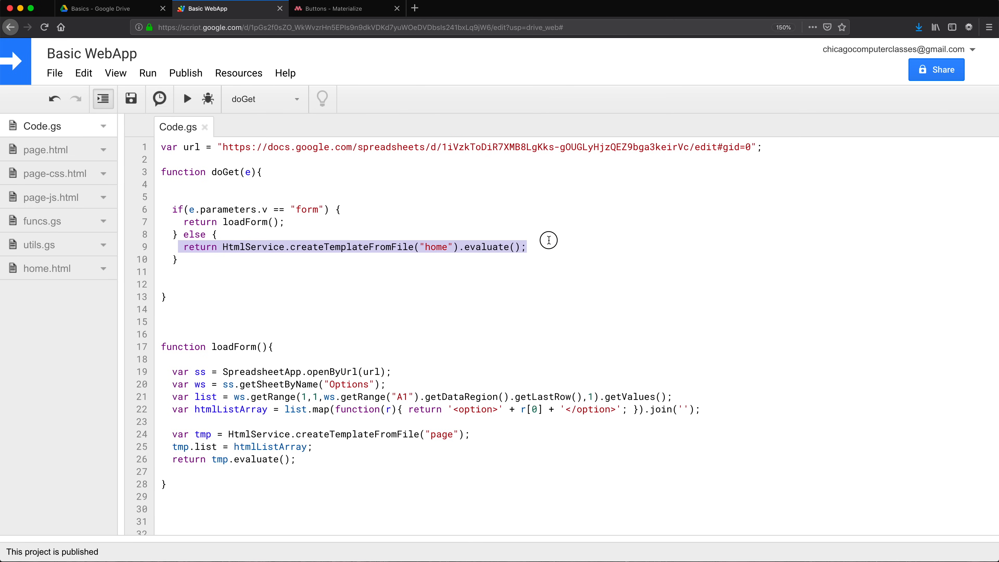
pyautogui.moveTo(342, 212)
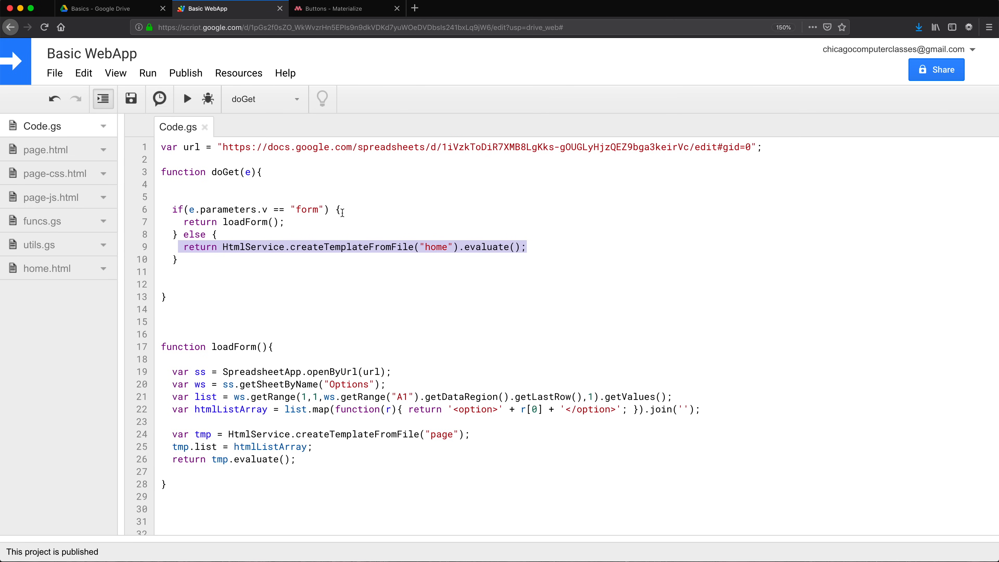
pyautogui.doubleClick(308, 209)
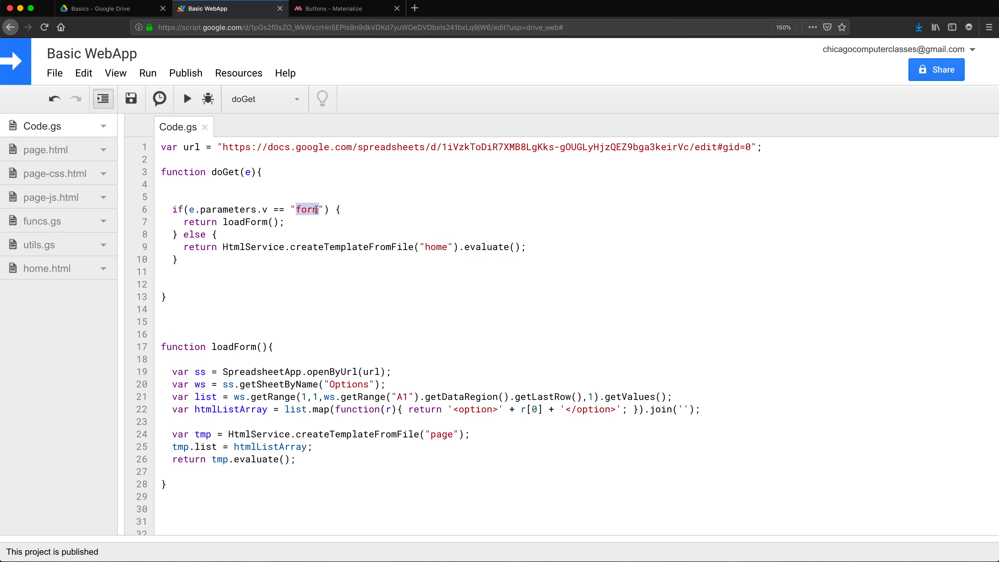
pyautogui.click(267, 197)
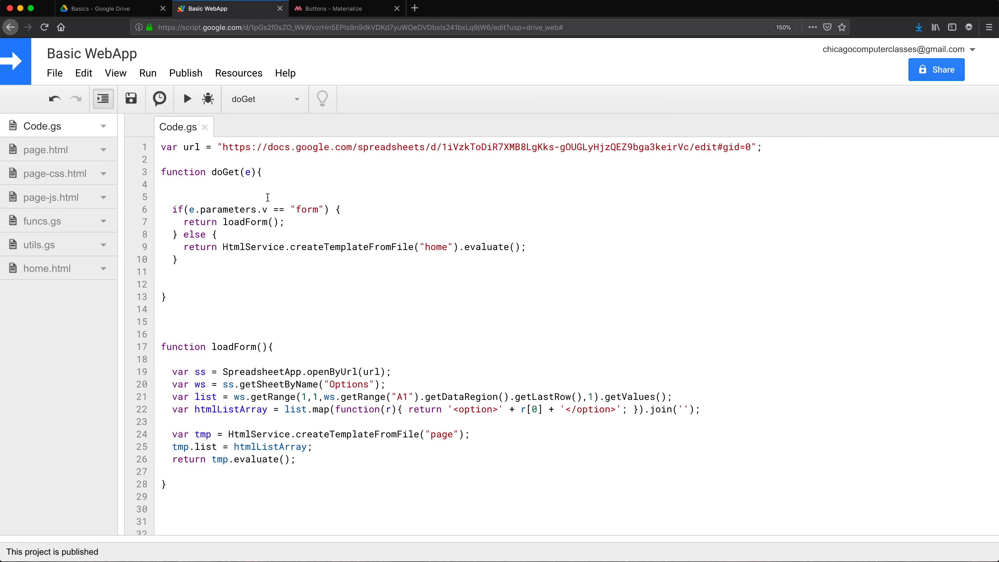
pyautogui.moveTo(344, 319)
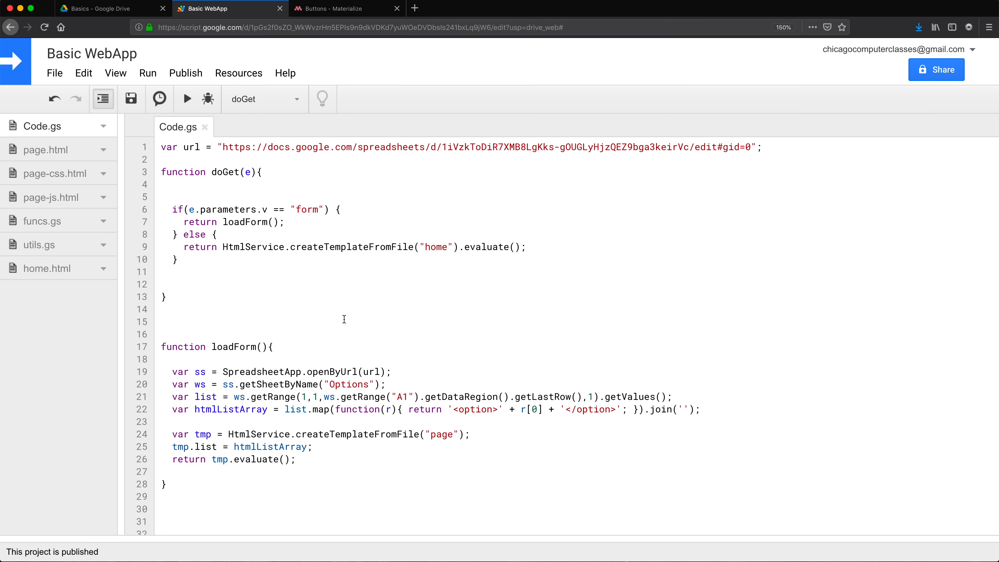
pyautogui.click(172, 196)
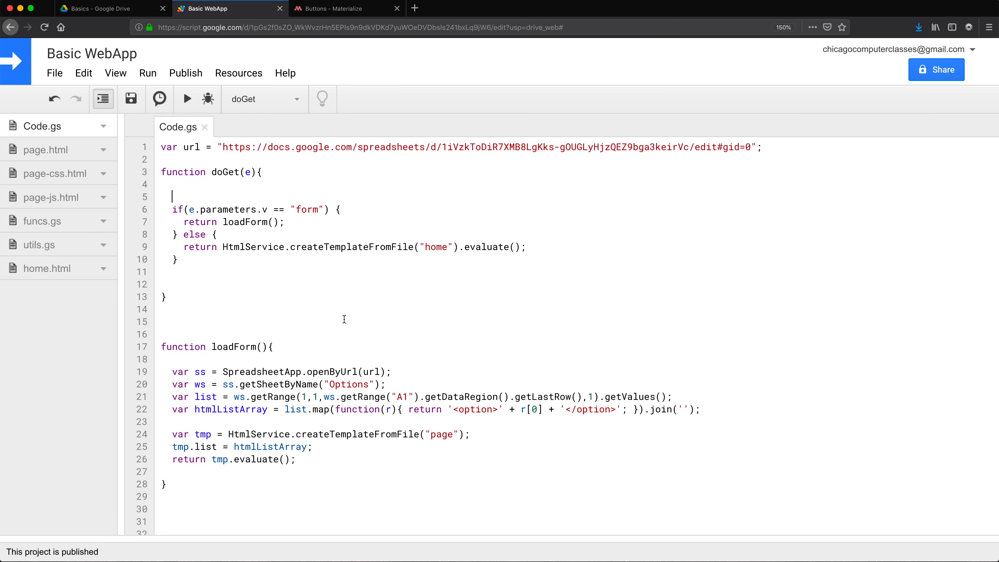